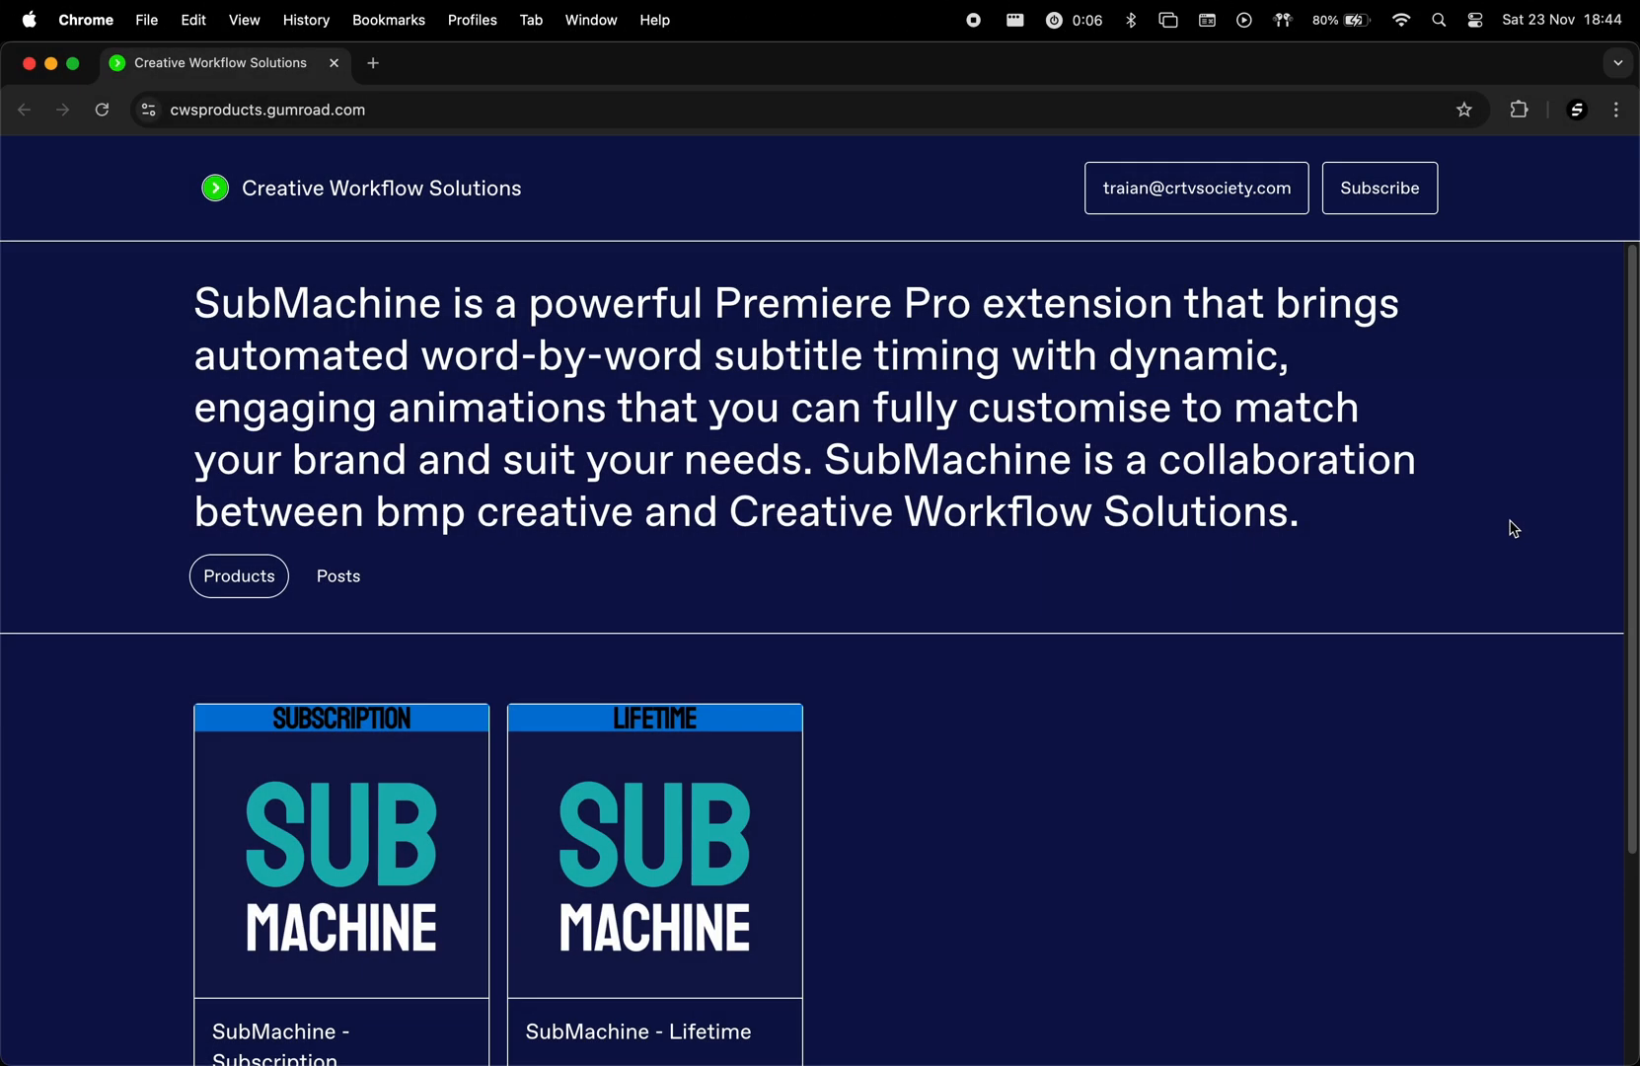
Step: View the SubMachine Subscription product page on Gumroad with monthly billing selected
scroll("down", 3)
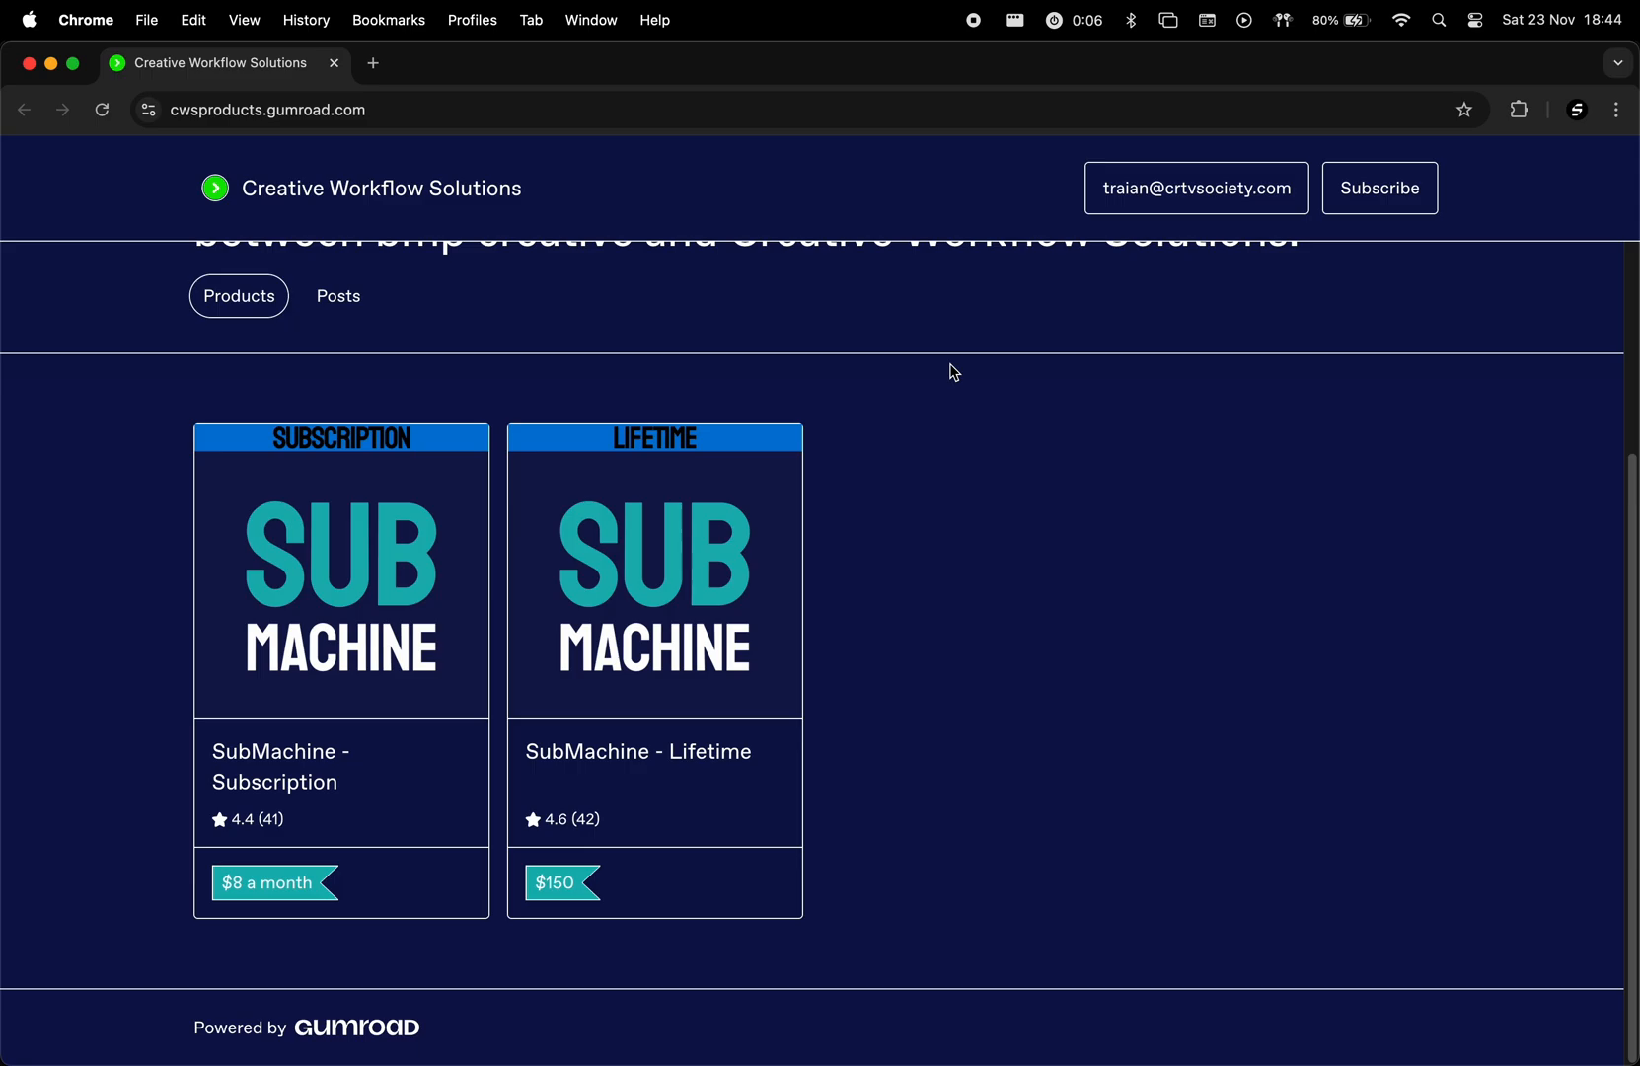
mouse_move(324, 562)
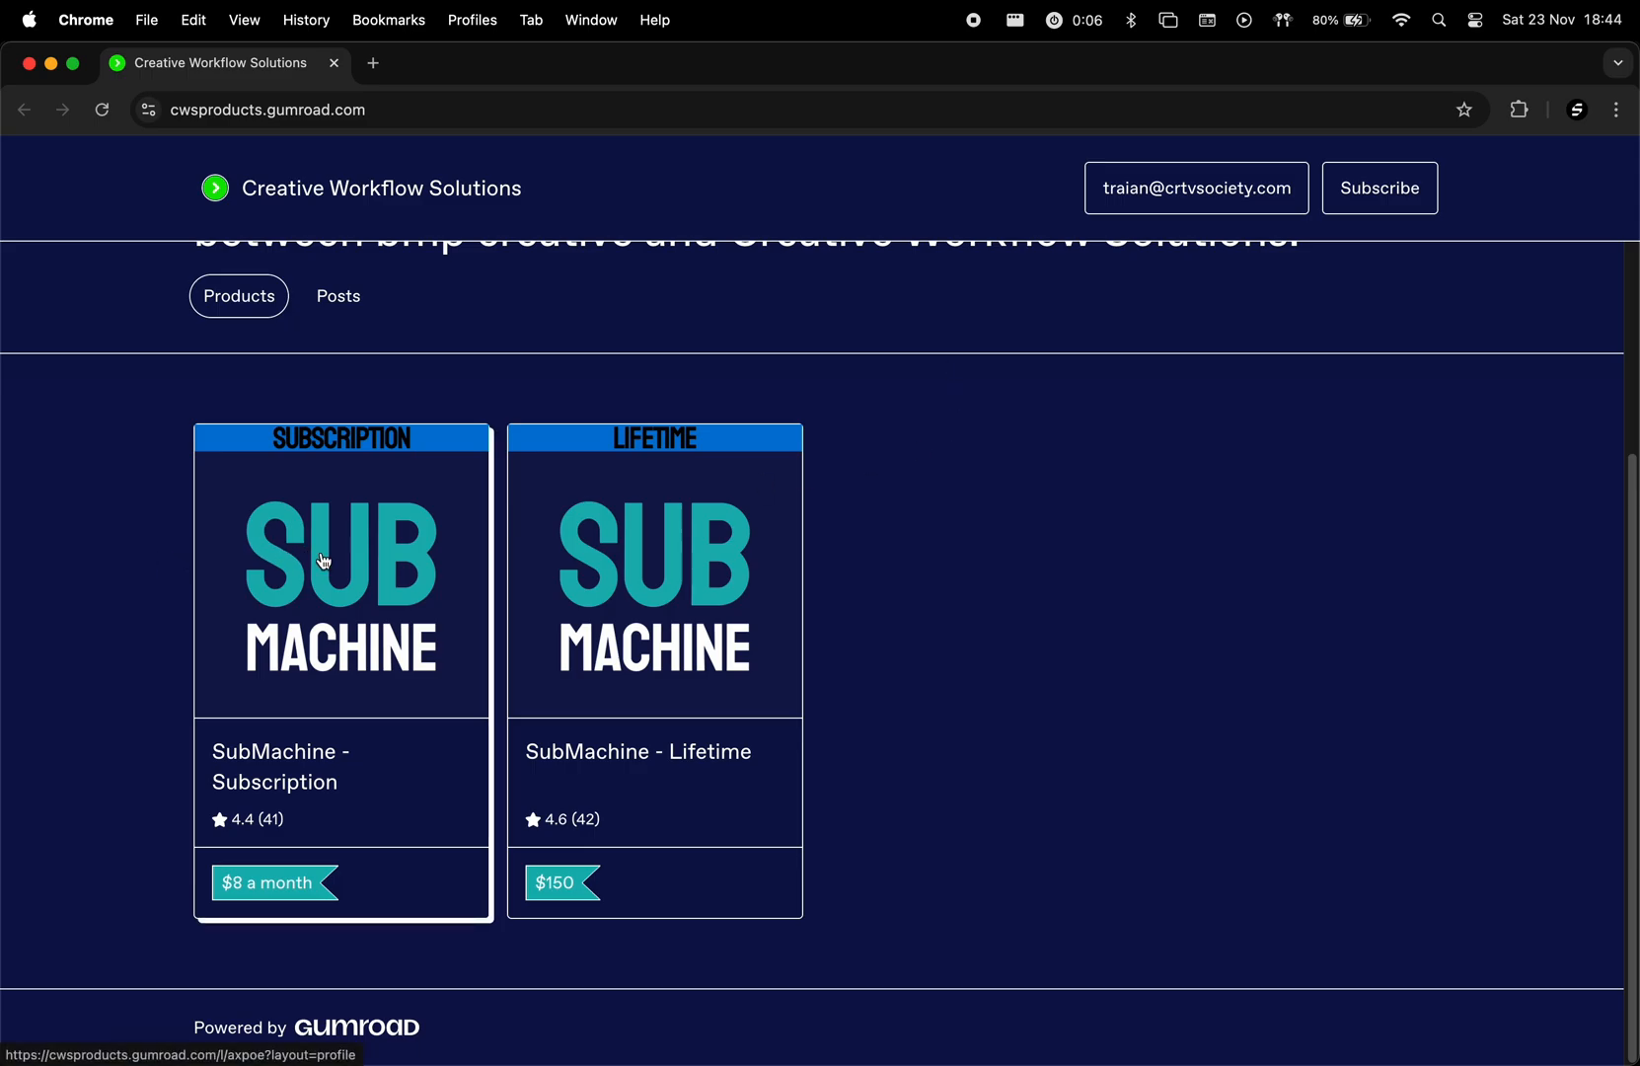
left_click(342, 571)
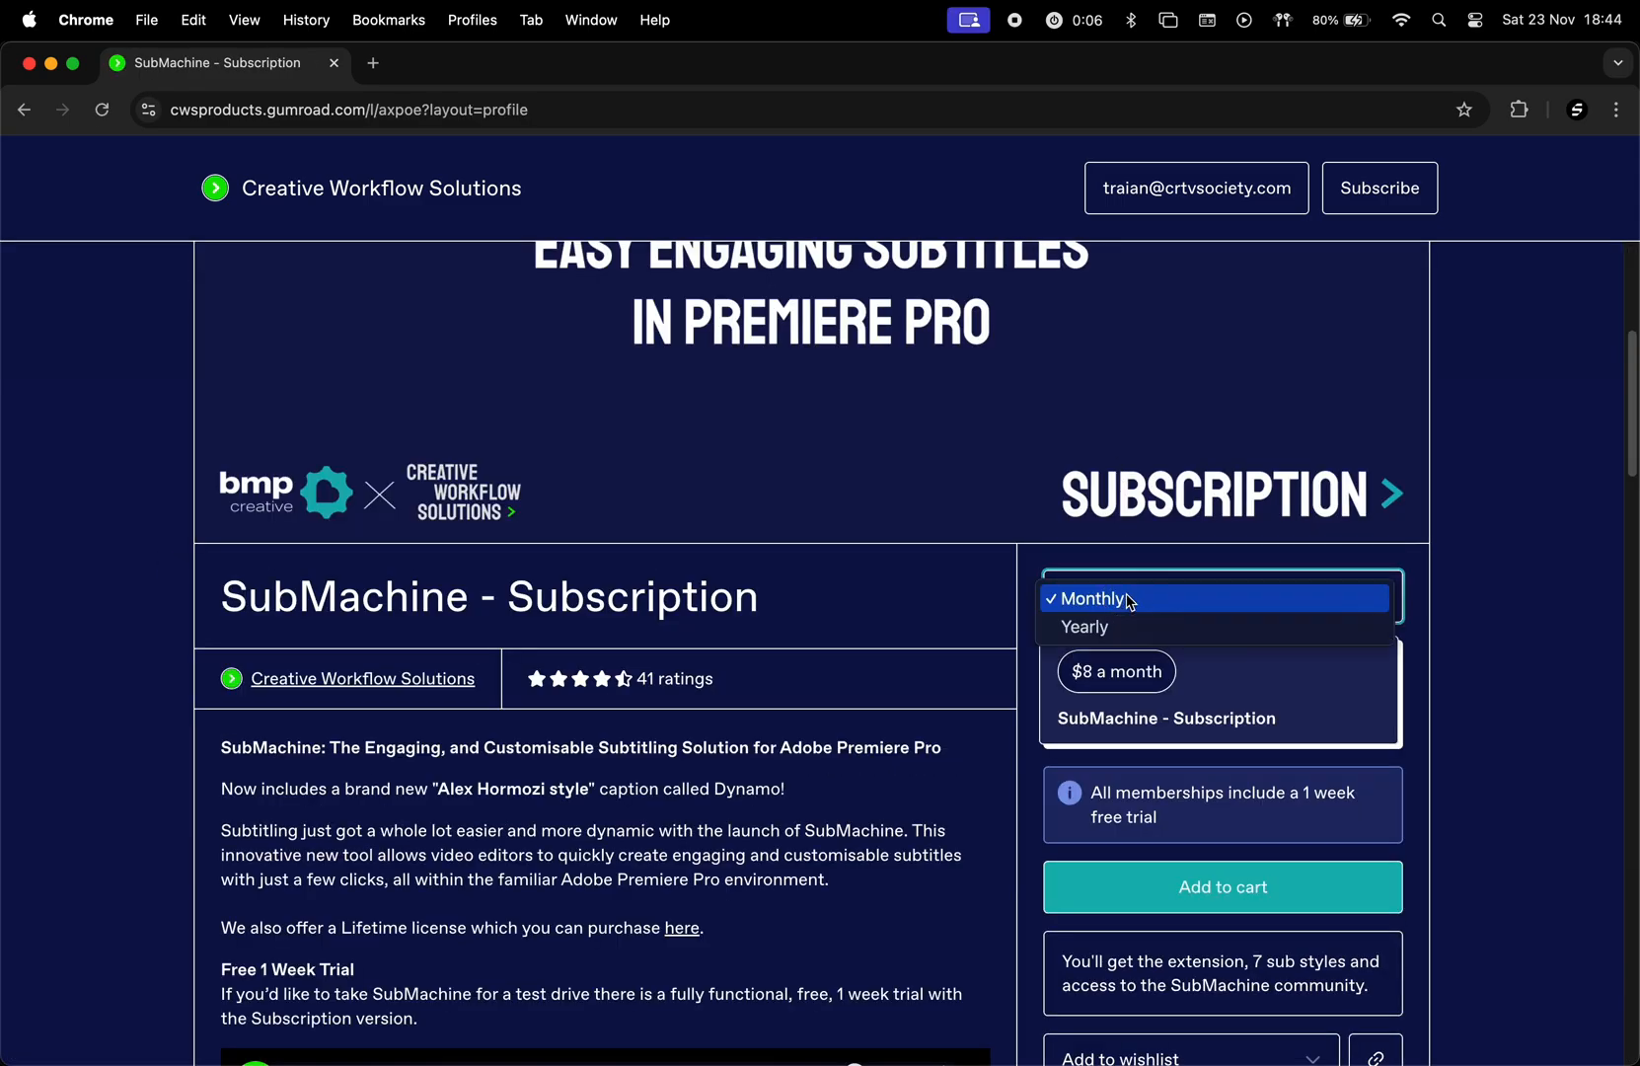
left_click(1085, 626)
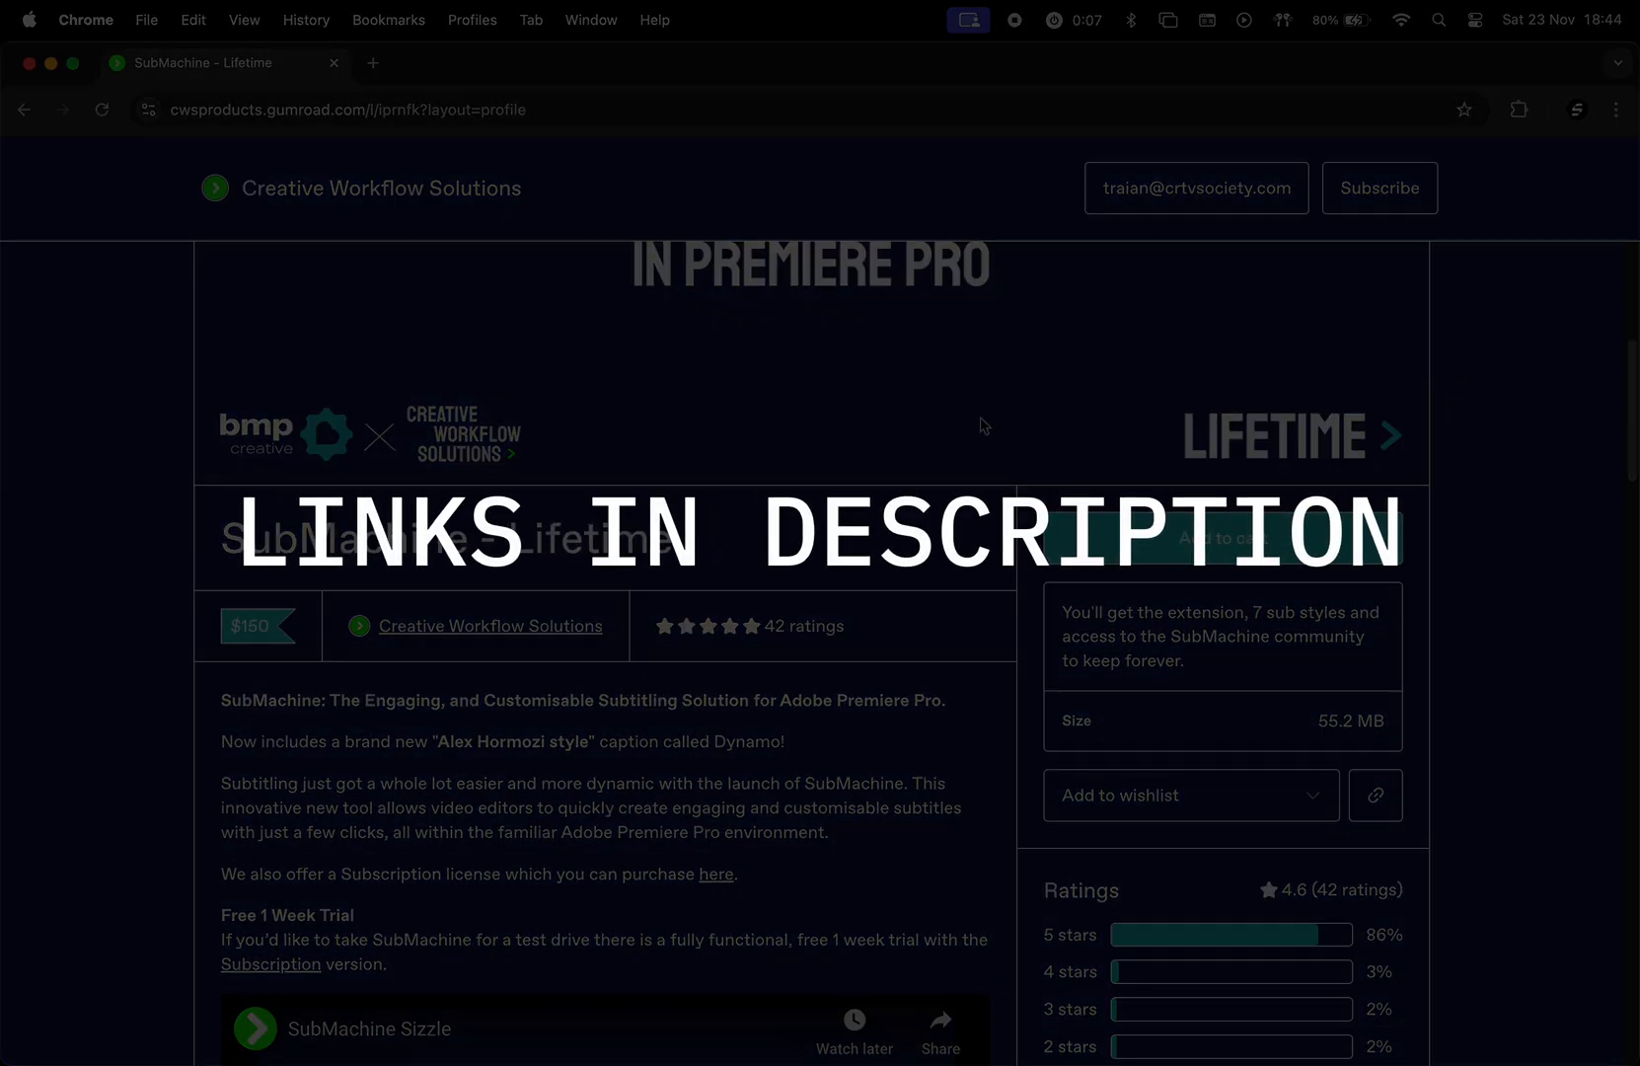
Step: Scroll through the product description, demo video and customer reviews
scroll("down", 3)
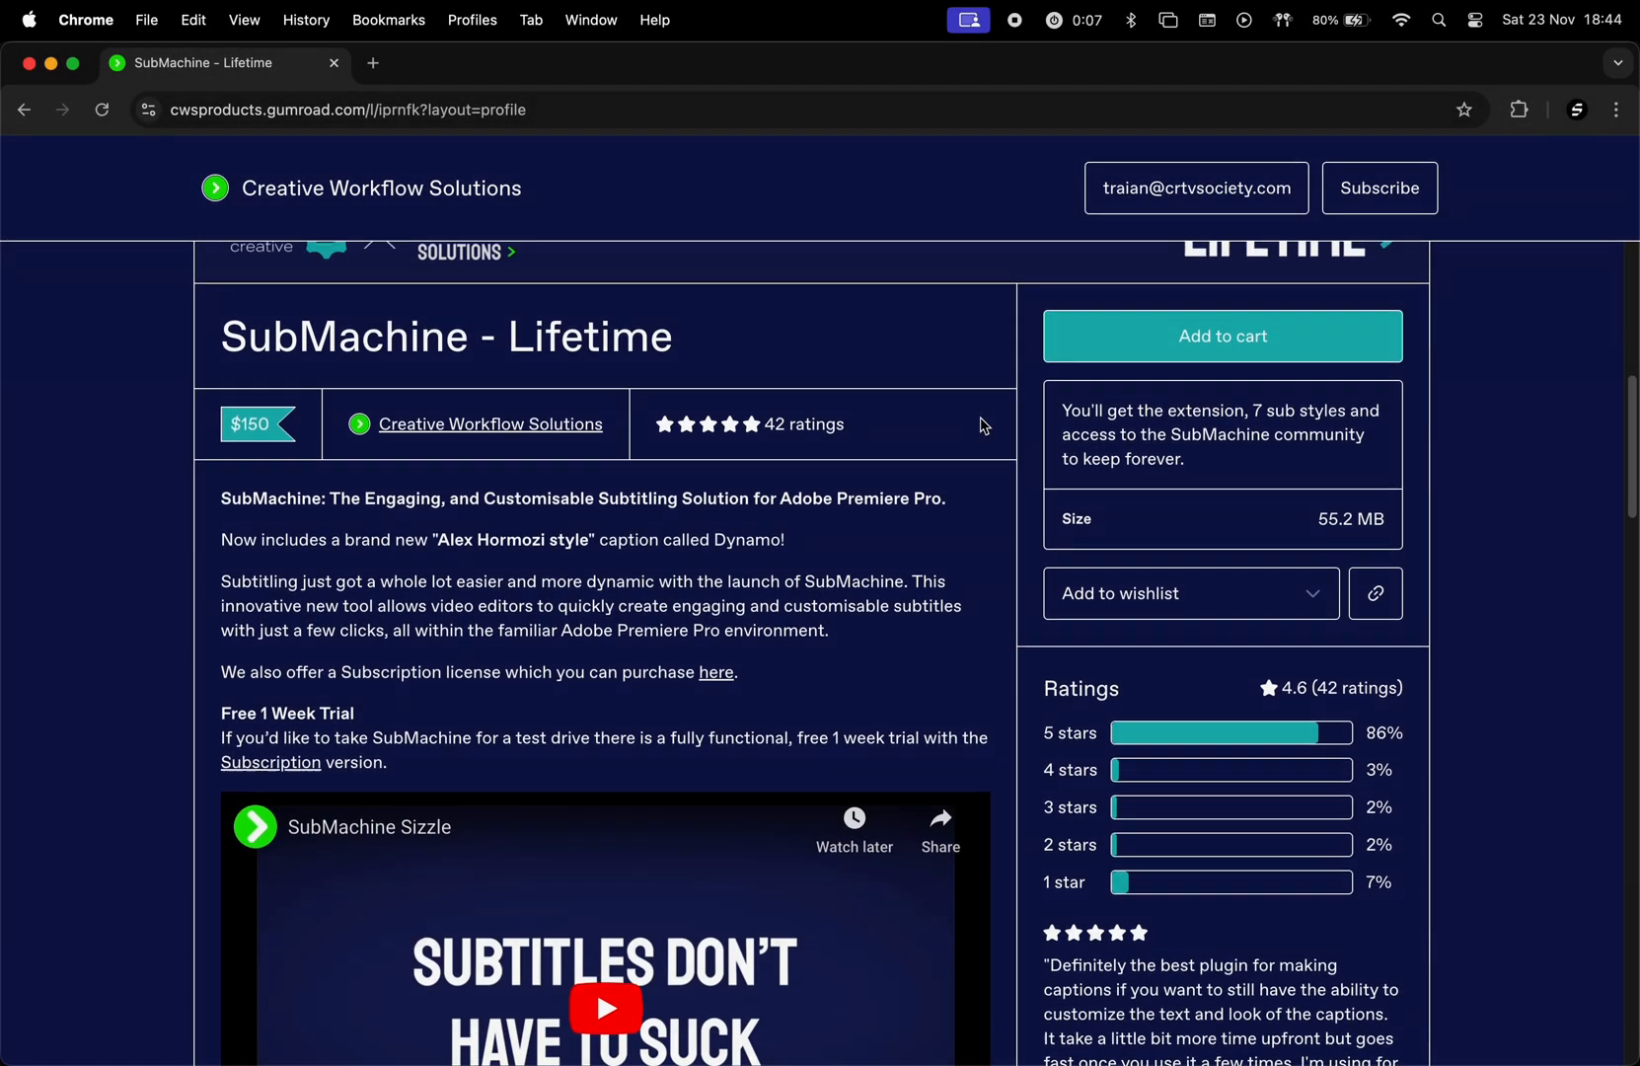
scroll("down", 3)
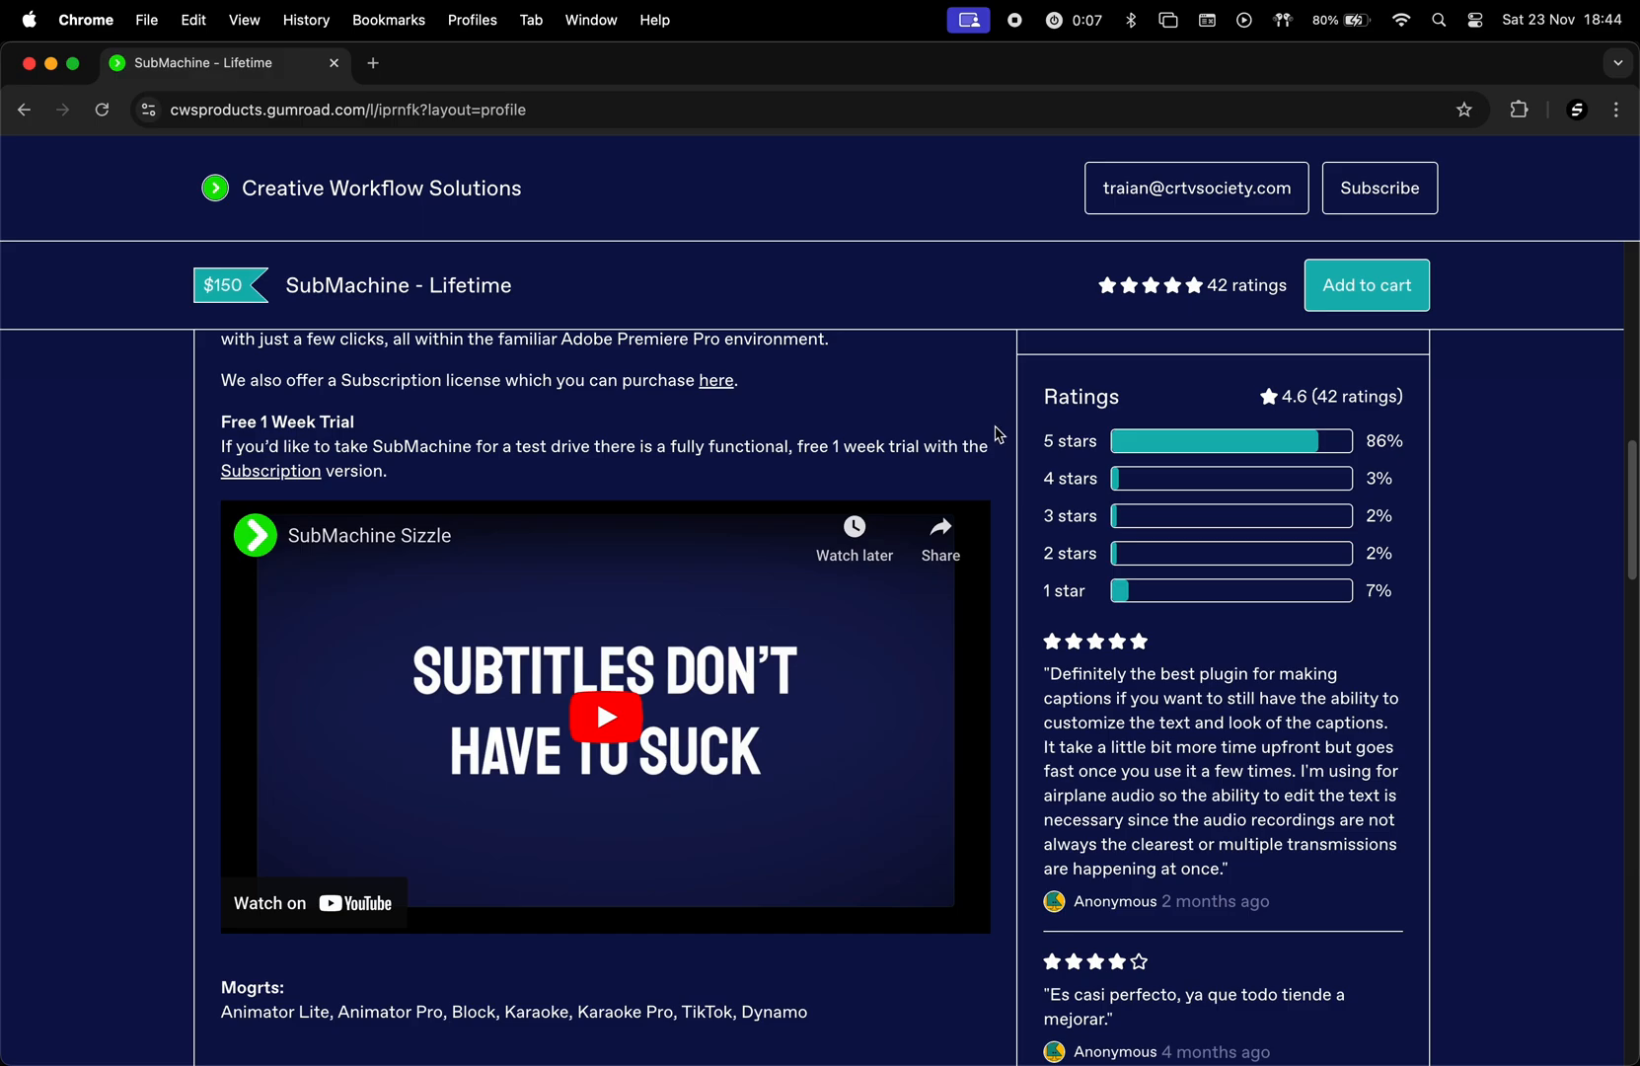
scroll("down", 3)
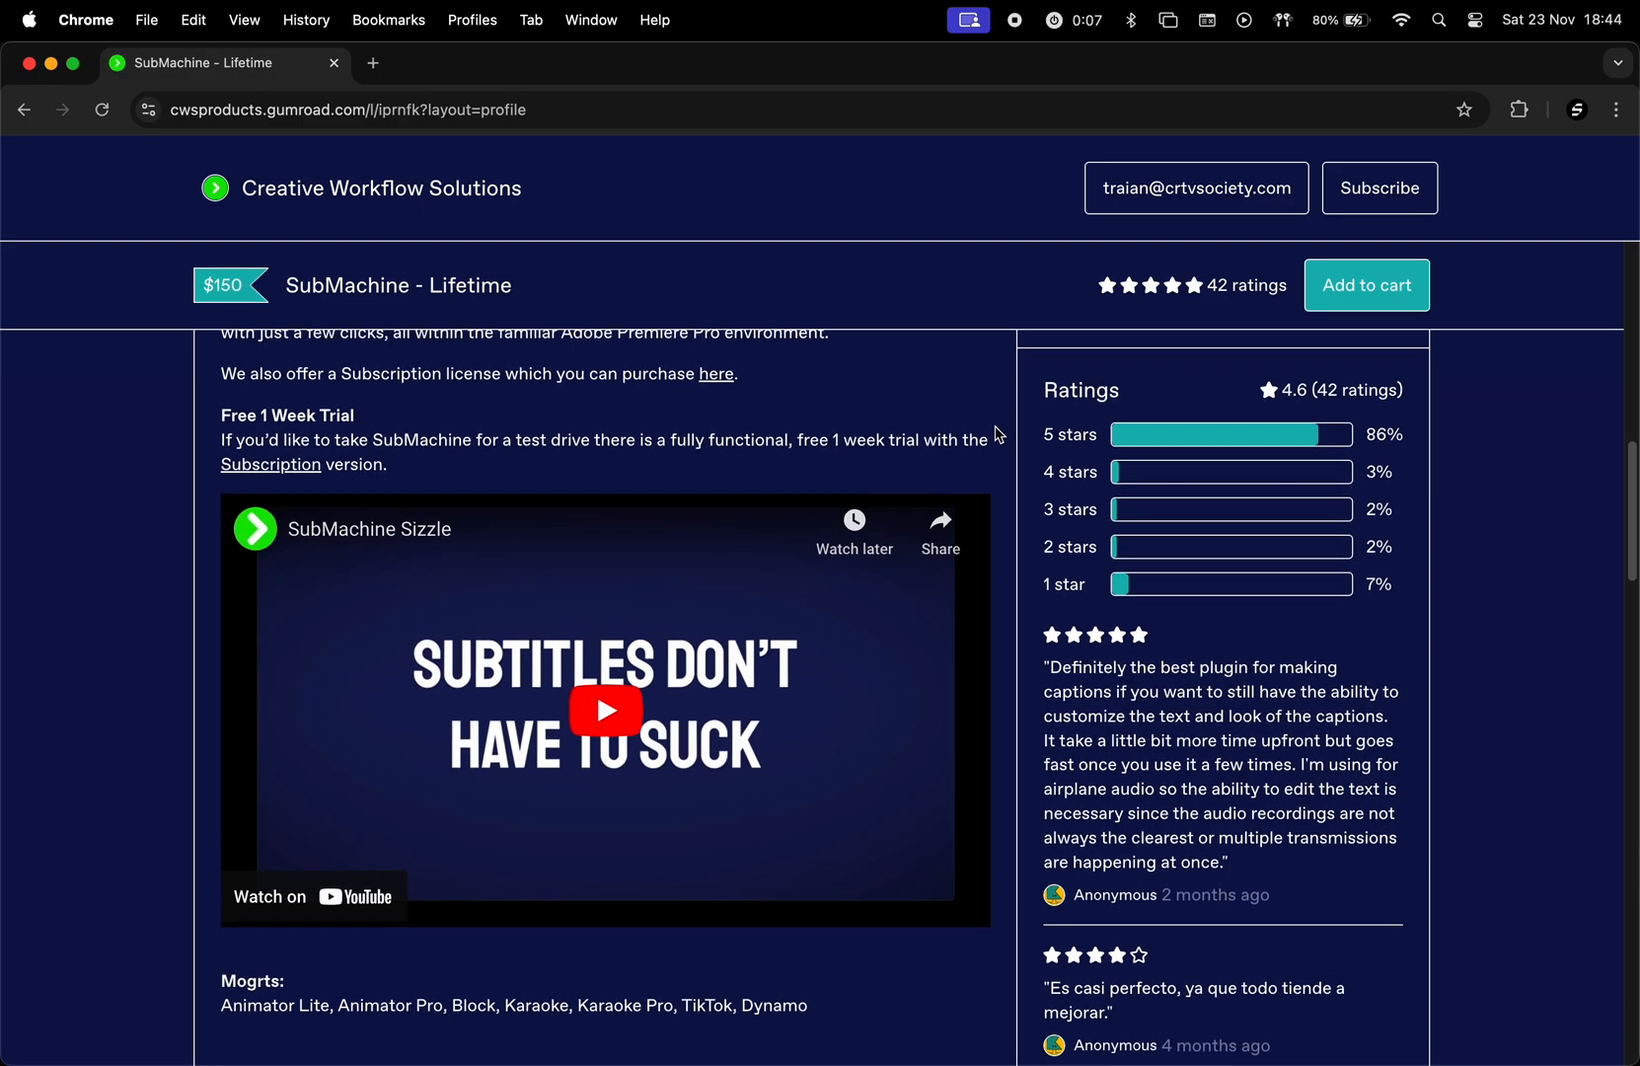
scroll("down", 3)
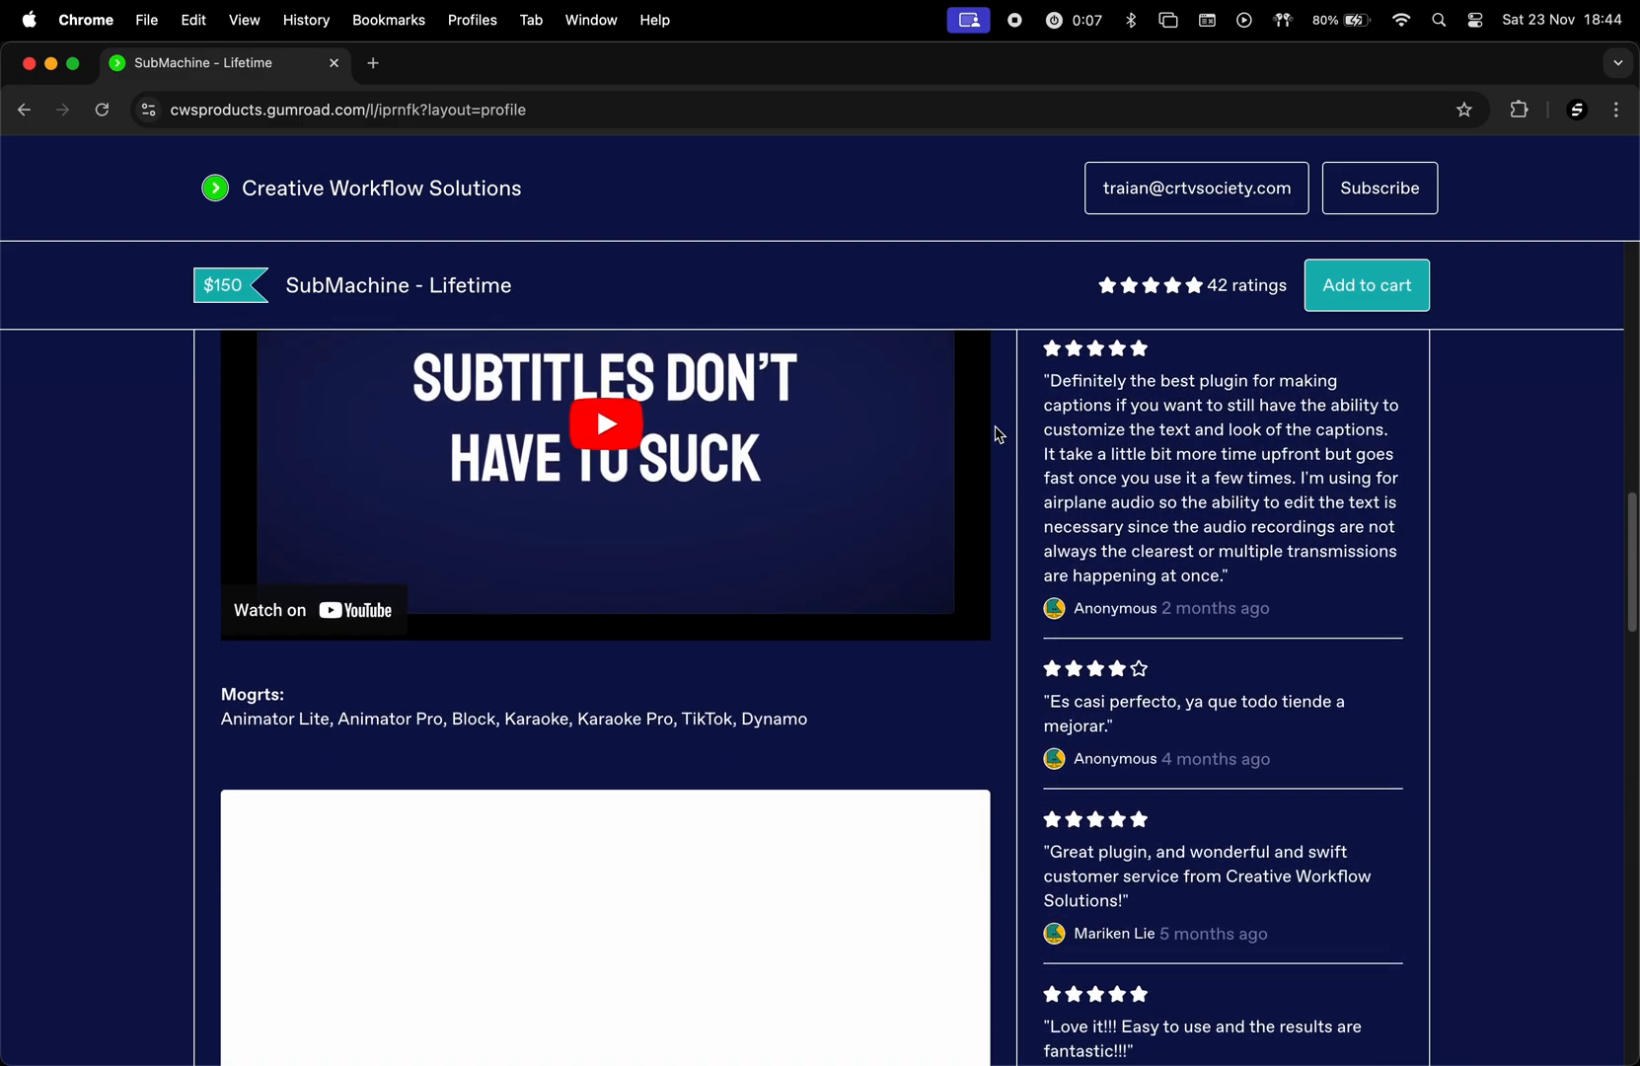
scroll("down", 3)
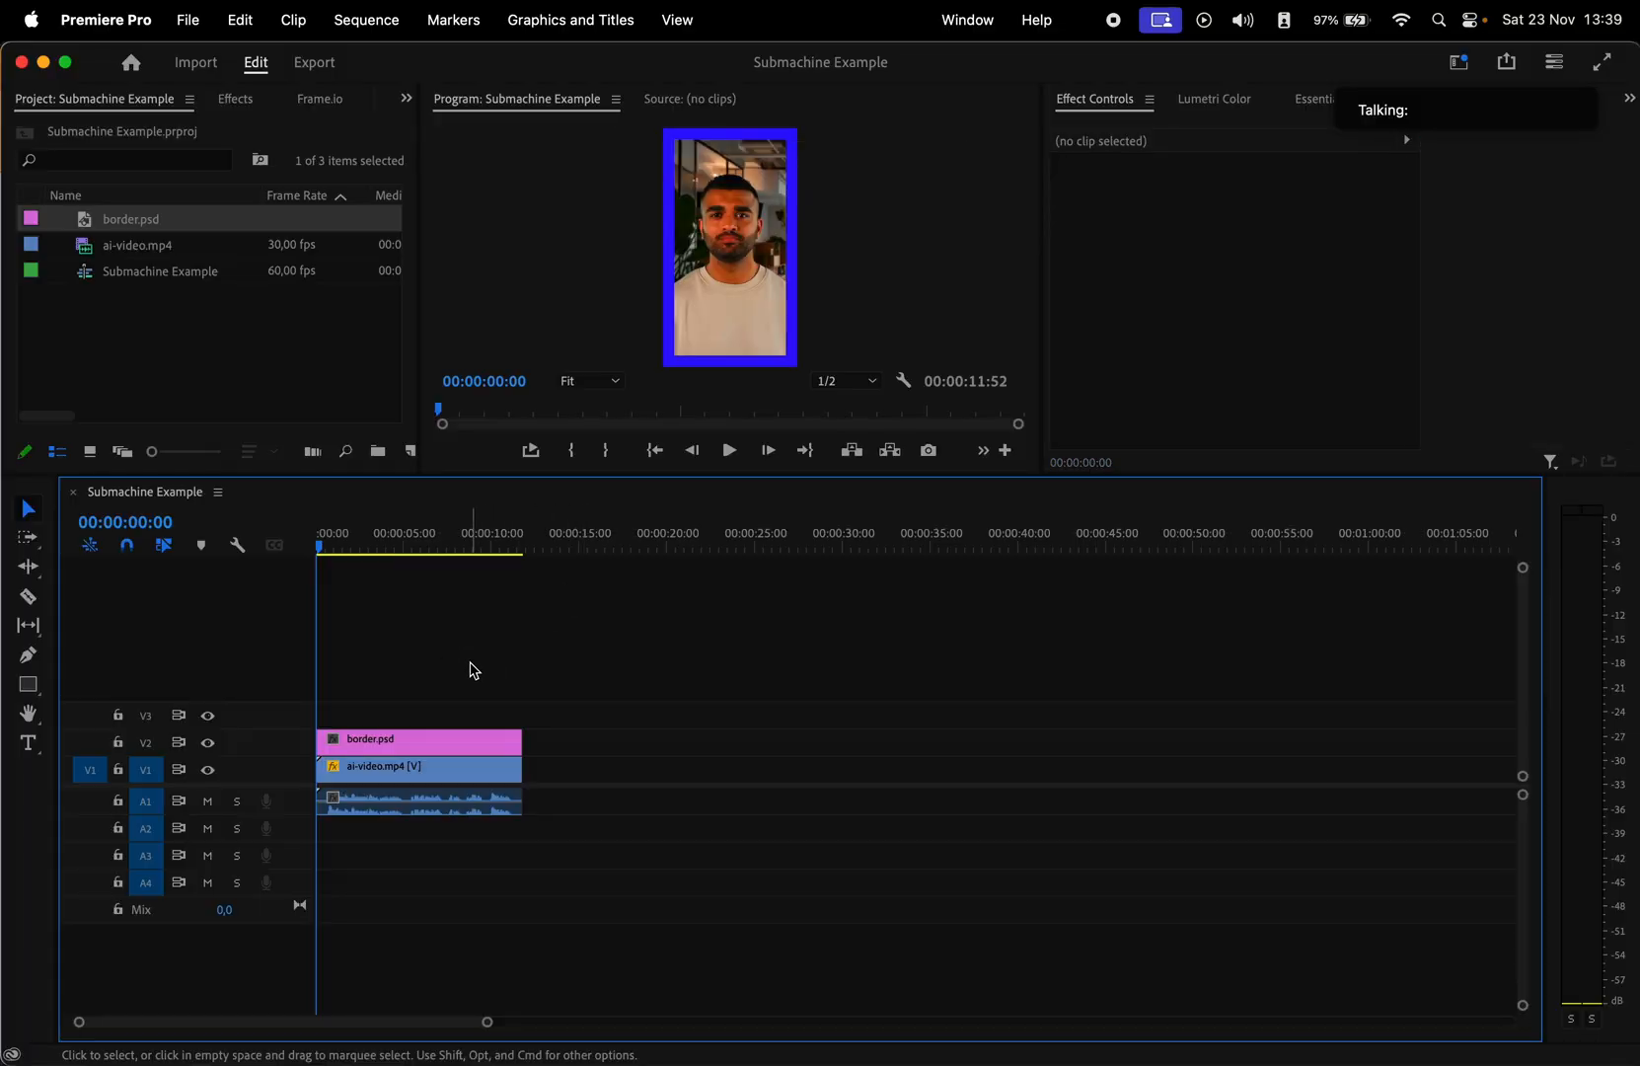
mouse_move(369, 535)
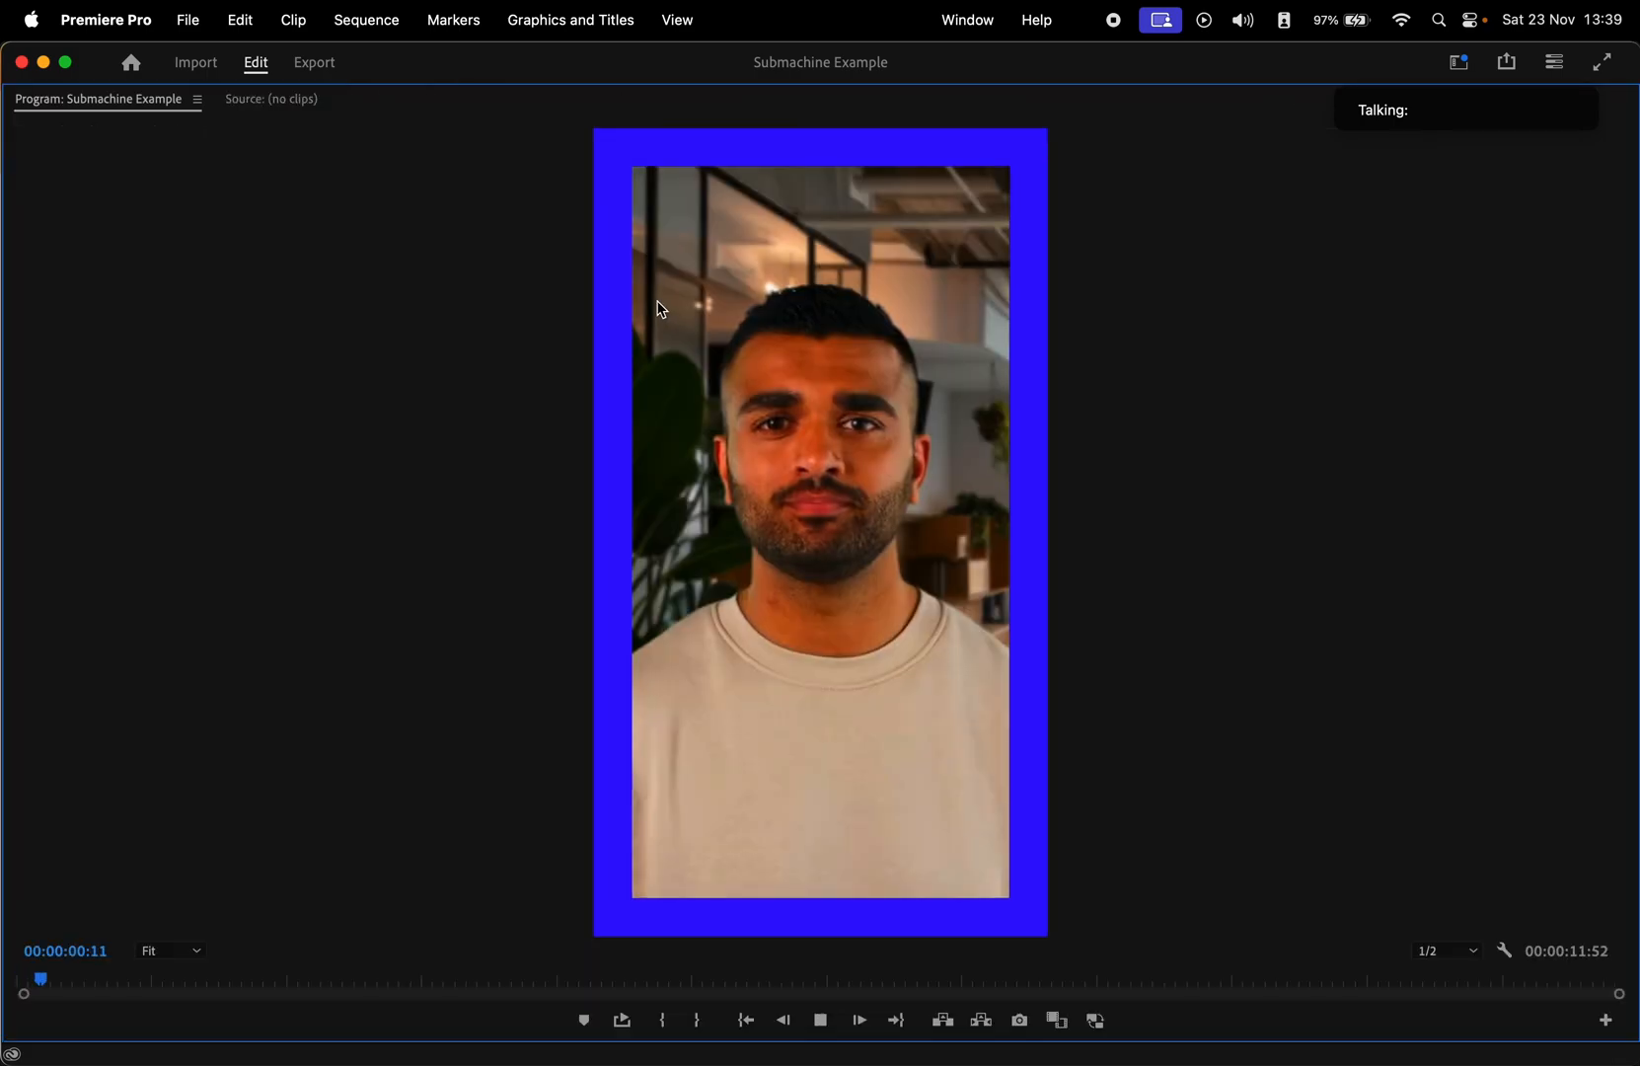
Step: Play back the talking-head clip in the maximized Program Monitor, then restore the layout
left_click(819, 1021)
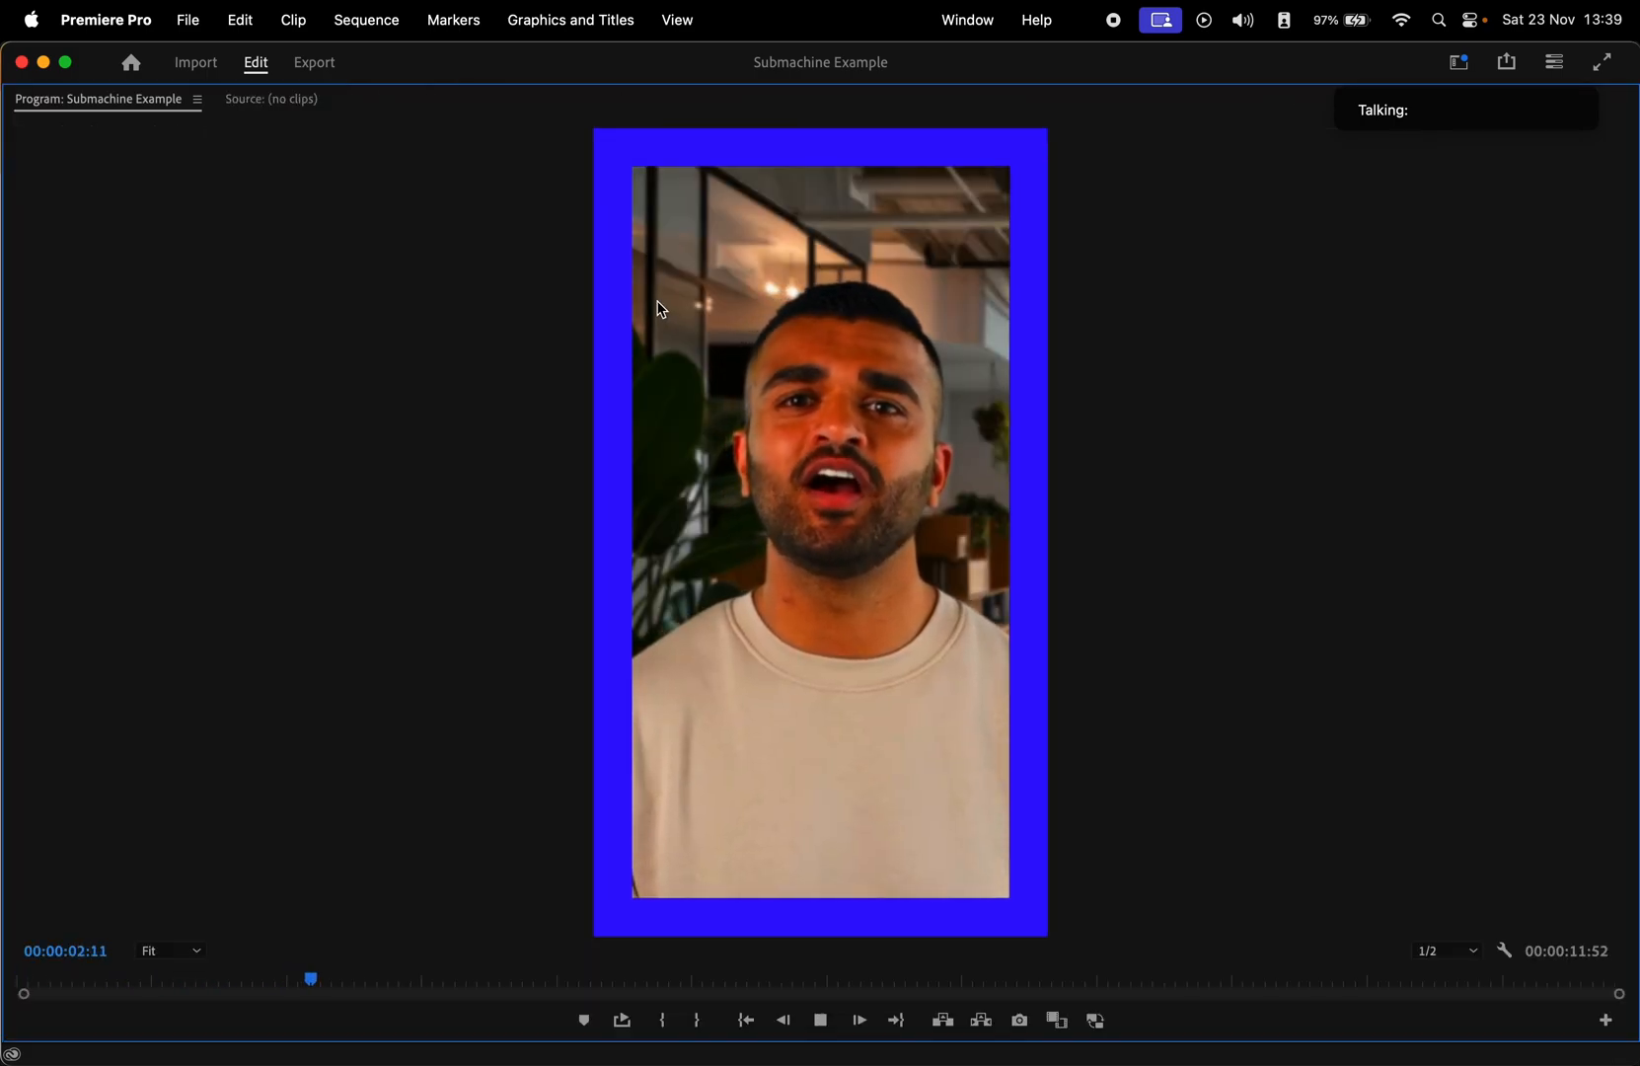
left_click(821, 1020)
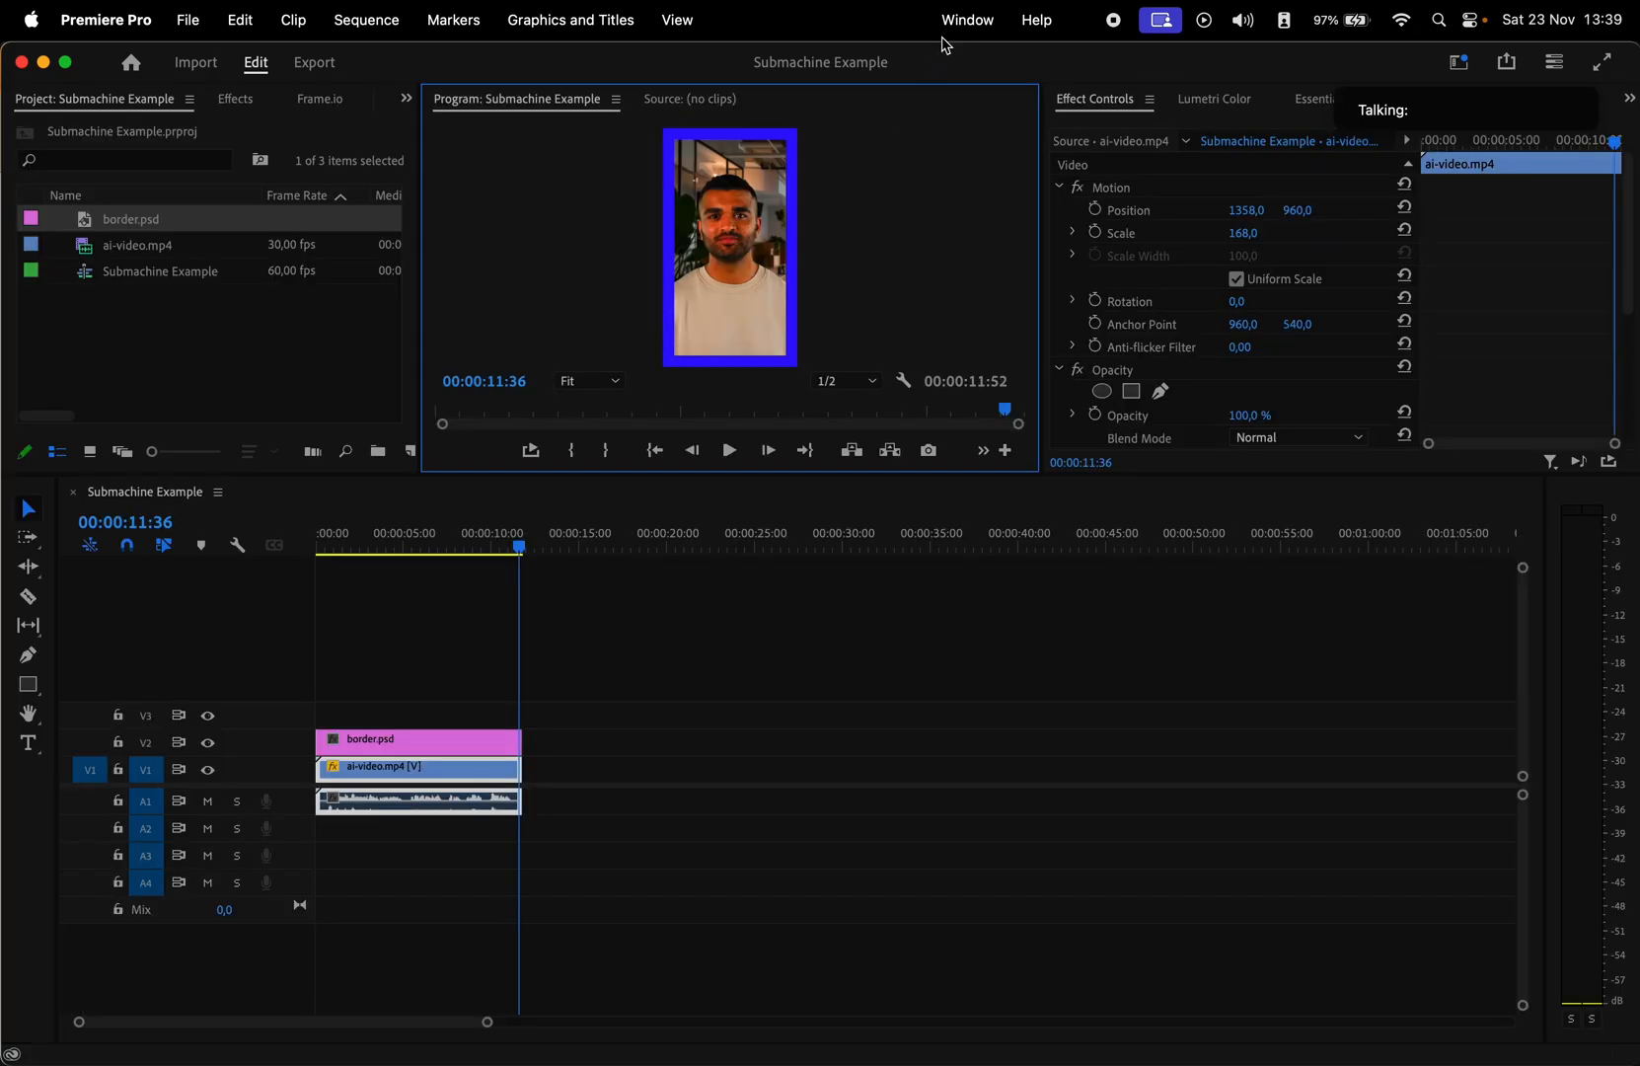
Step: Load the SubMachine 23.05.11 extension and show the empty Captions panel for the sequence
left_click(968, 20)
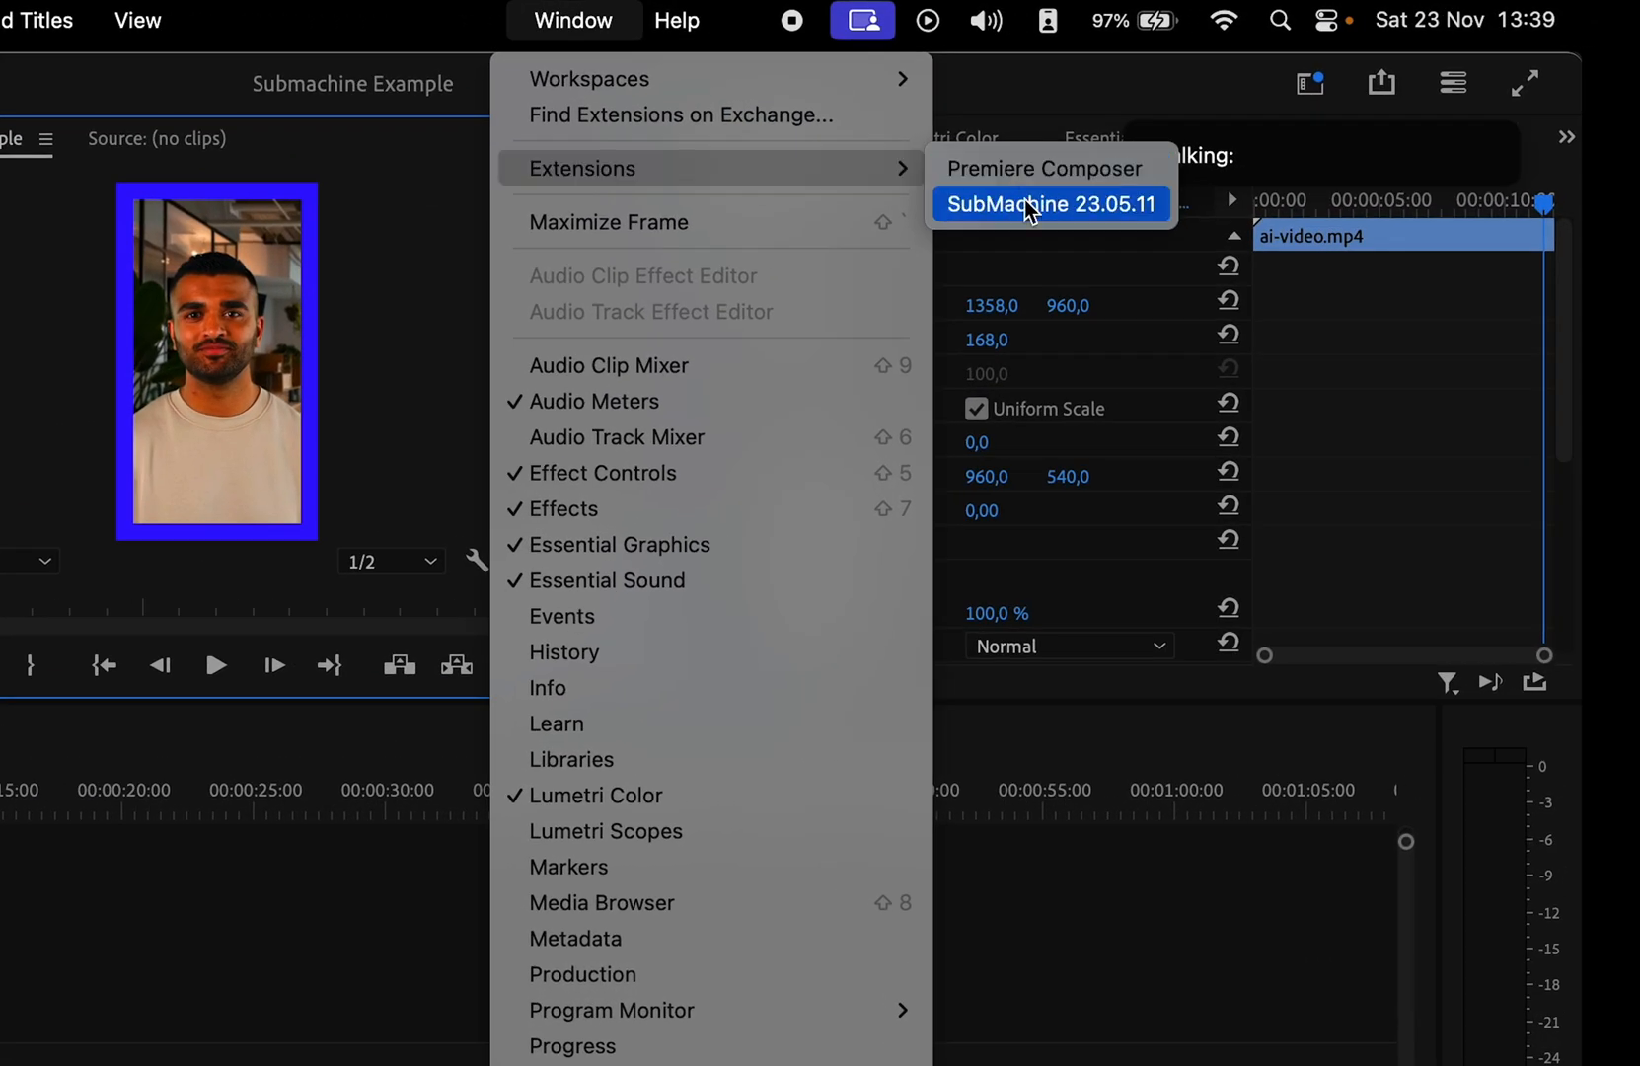
left_click(1050, 205)
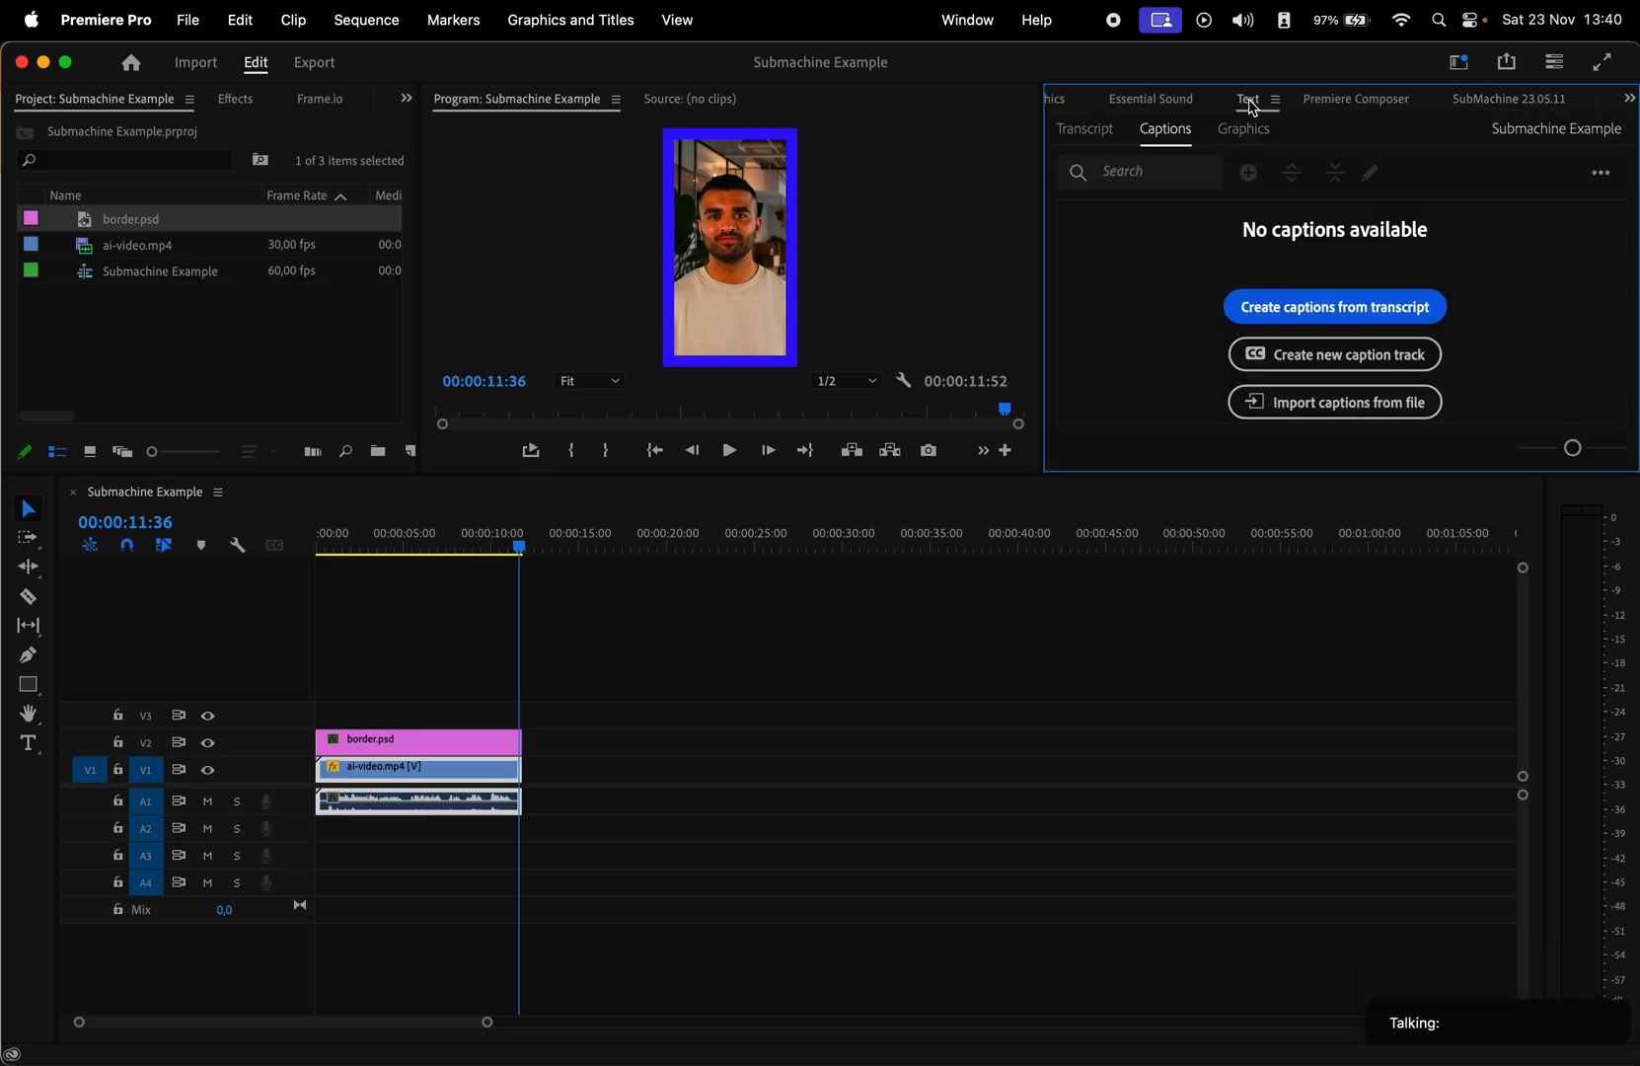
left_click(966, 20)
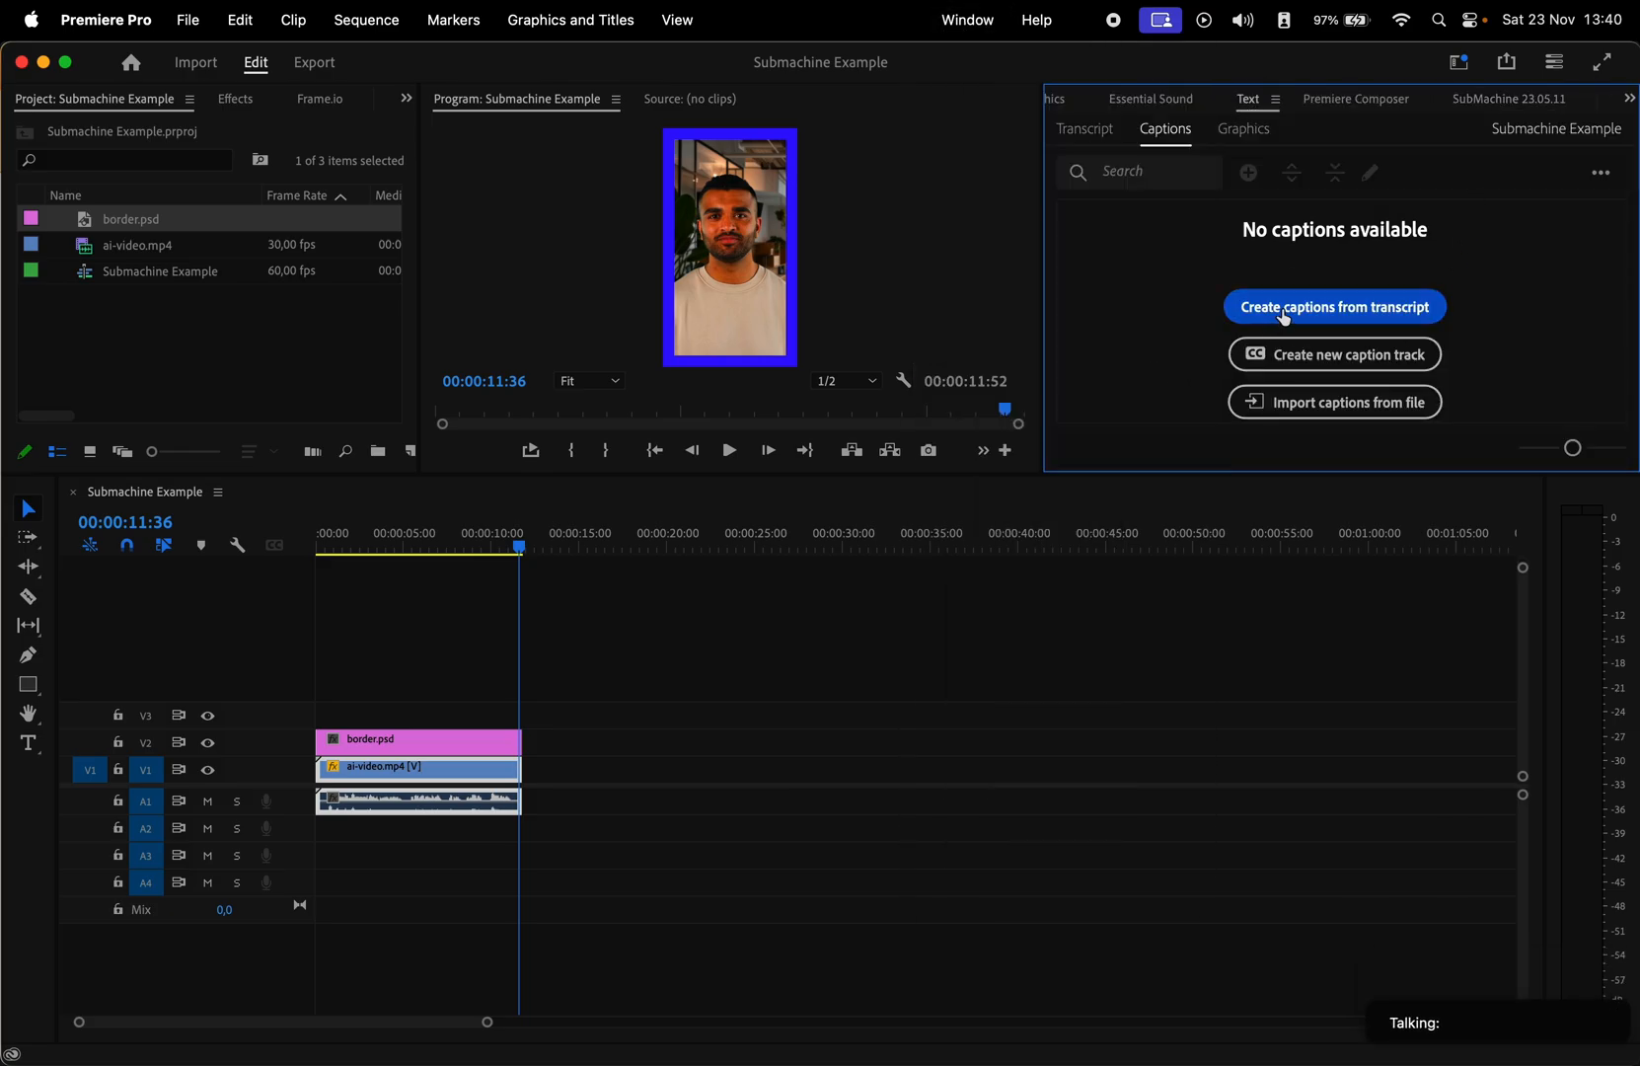
Step: Start captions from transcript with shorter minimum duration, 7-character maximum and single lines
left_click(1334, 306)
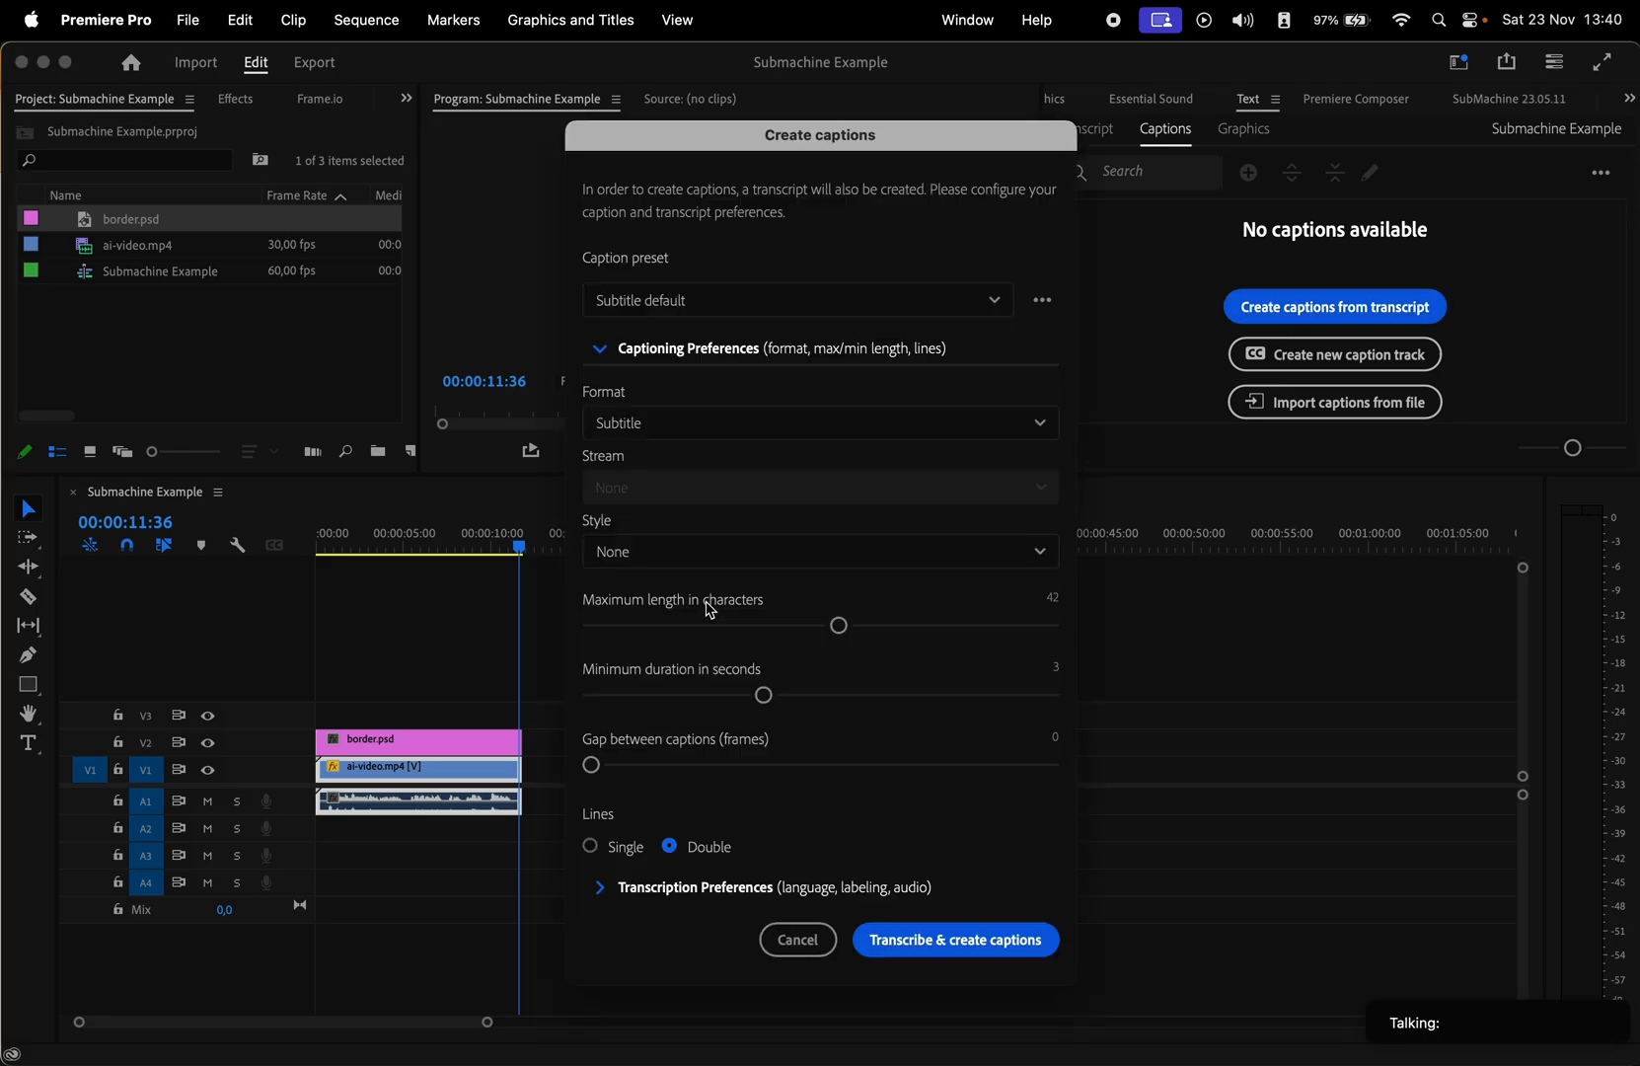
left_click_drag(764, 692, 669, 693)
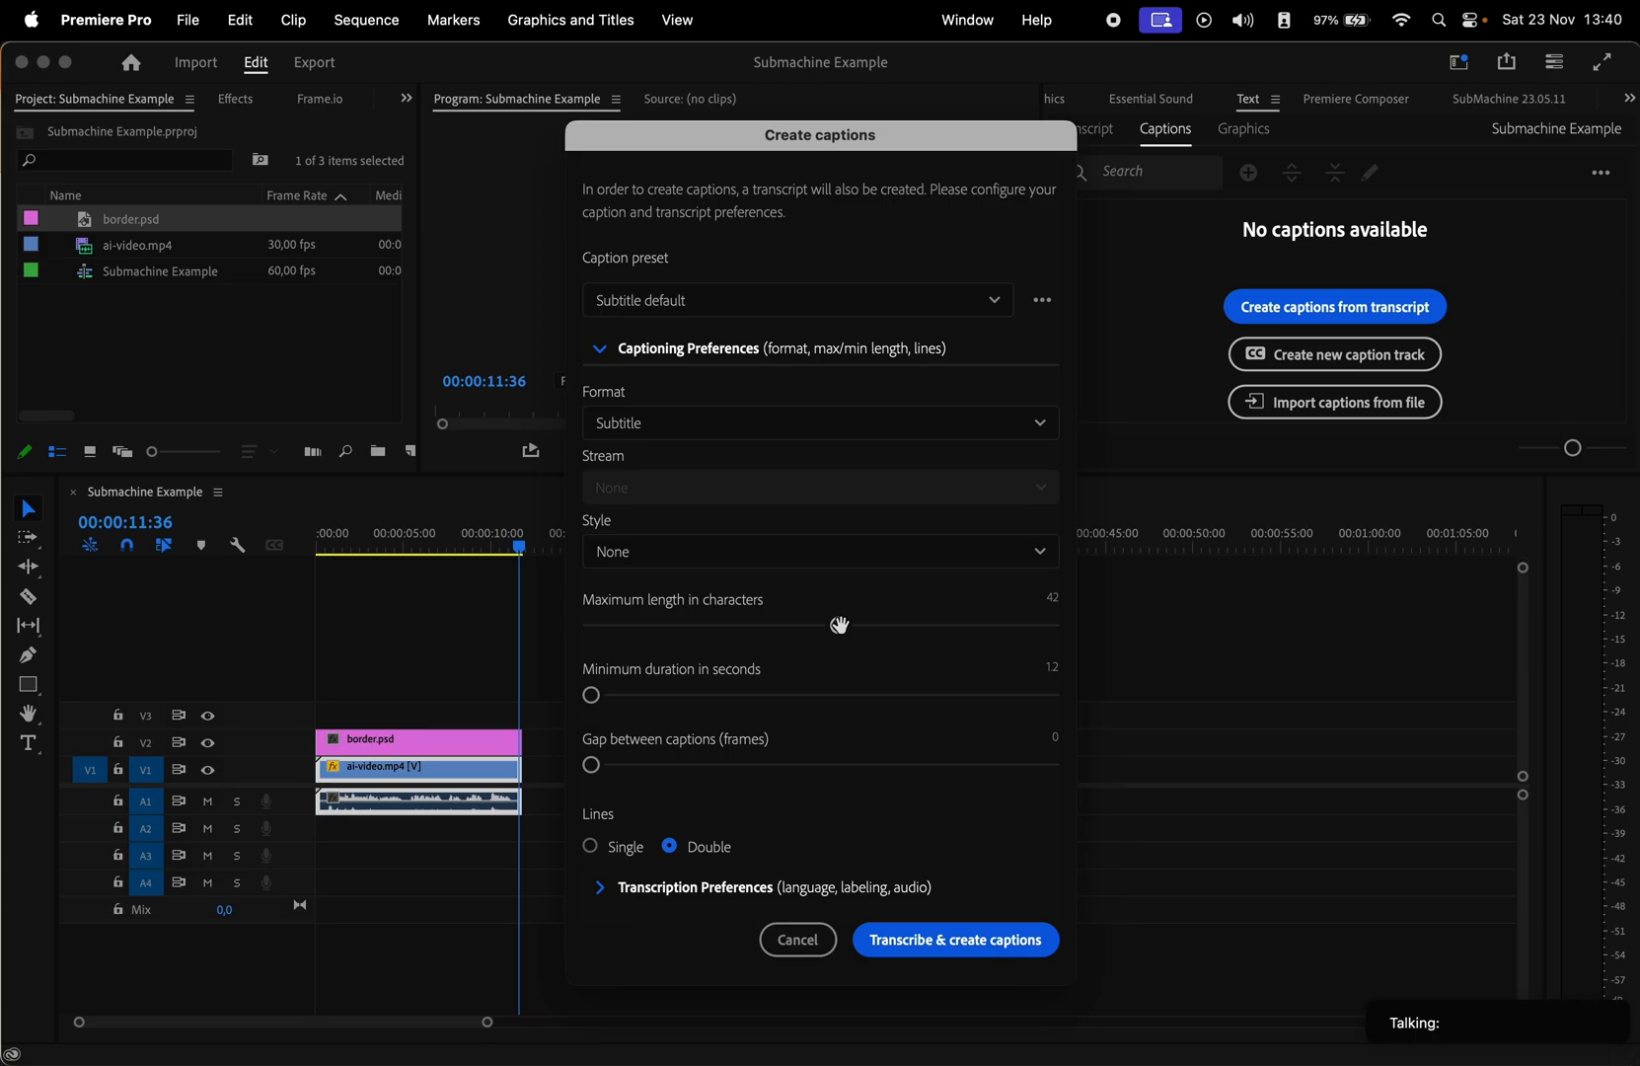
left_click_drag(843, 623, 590, 624)
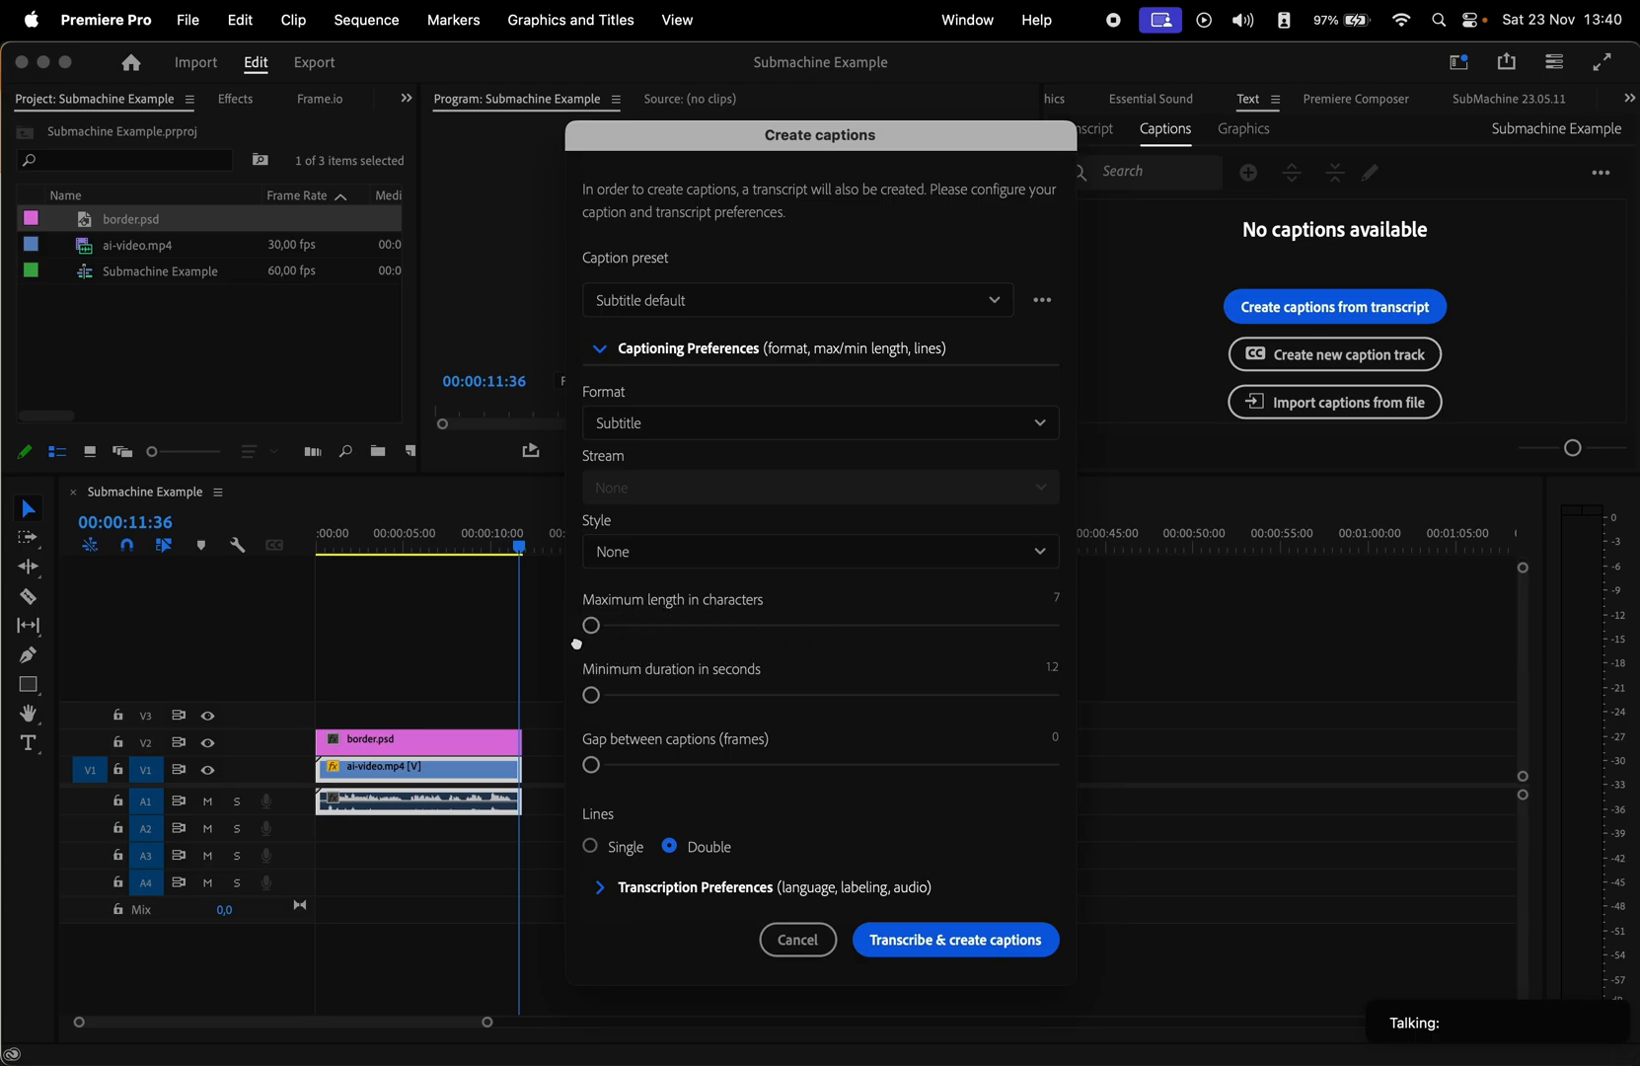
left_click(590, 847)
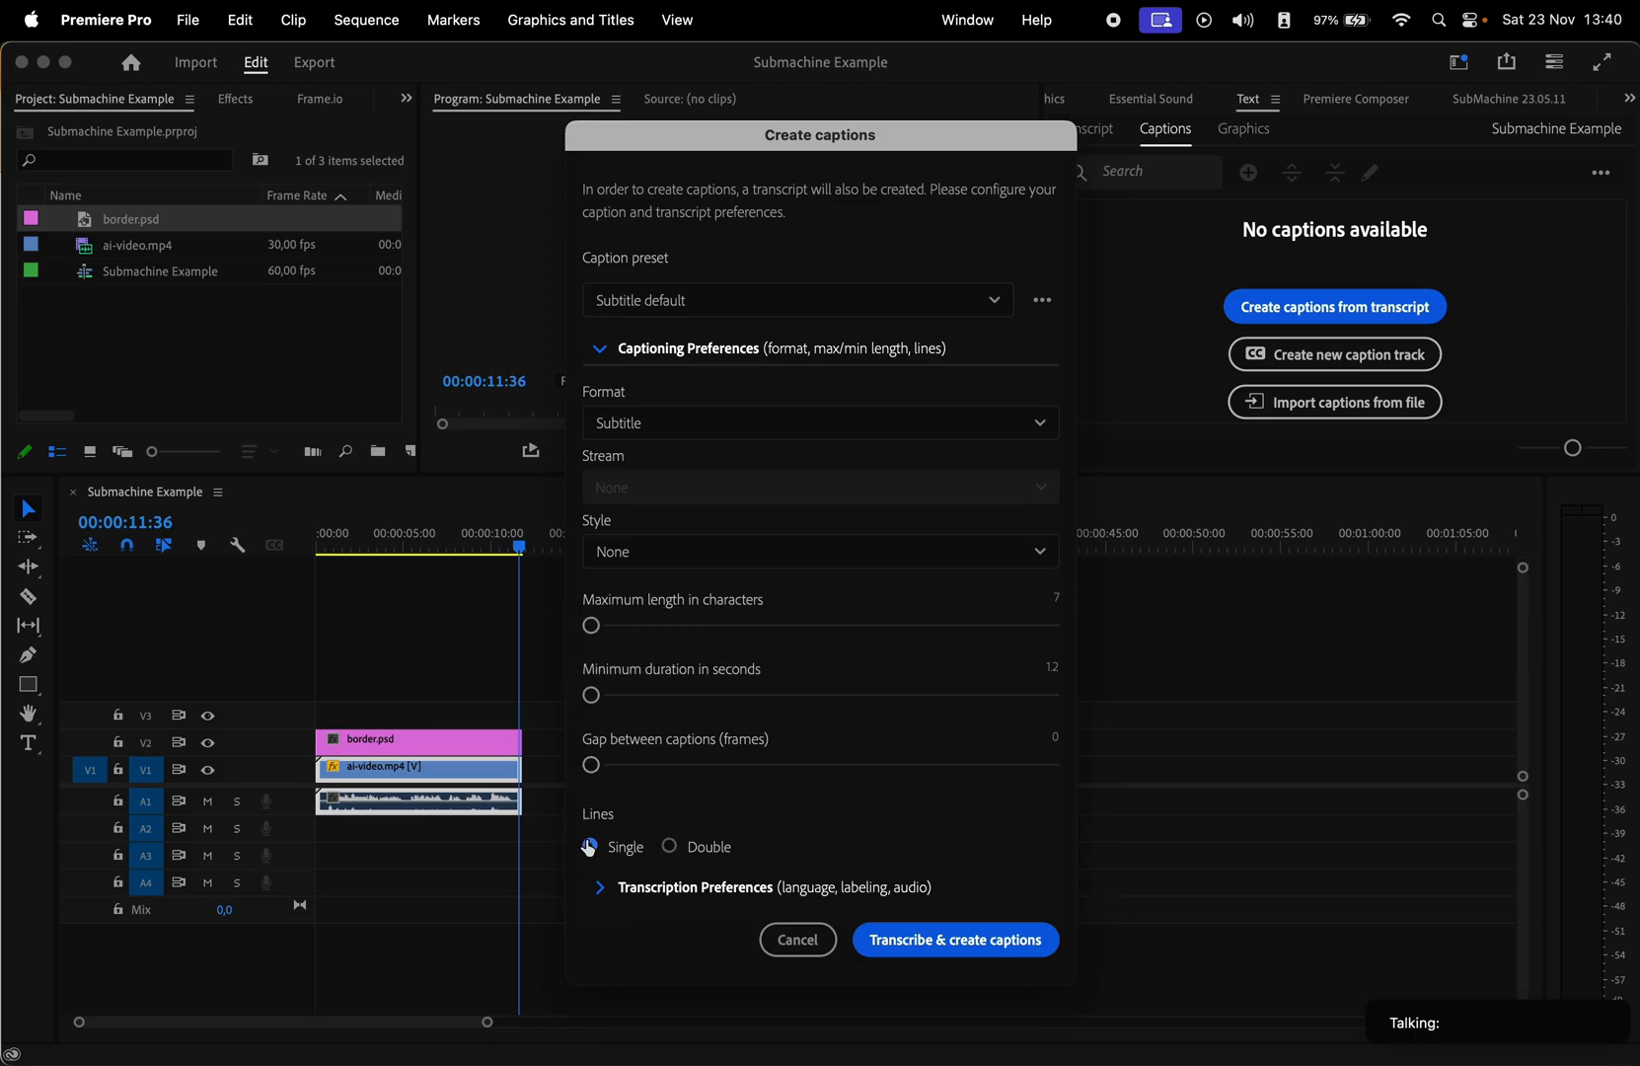
Step: Keep English audio on track Mix and run Transcribe & create captions
left_click(590, 847)
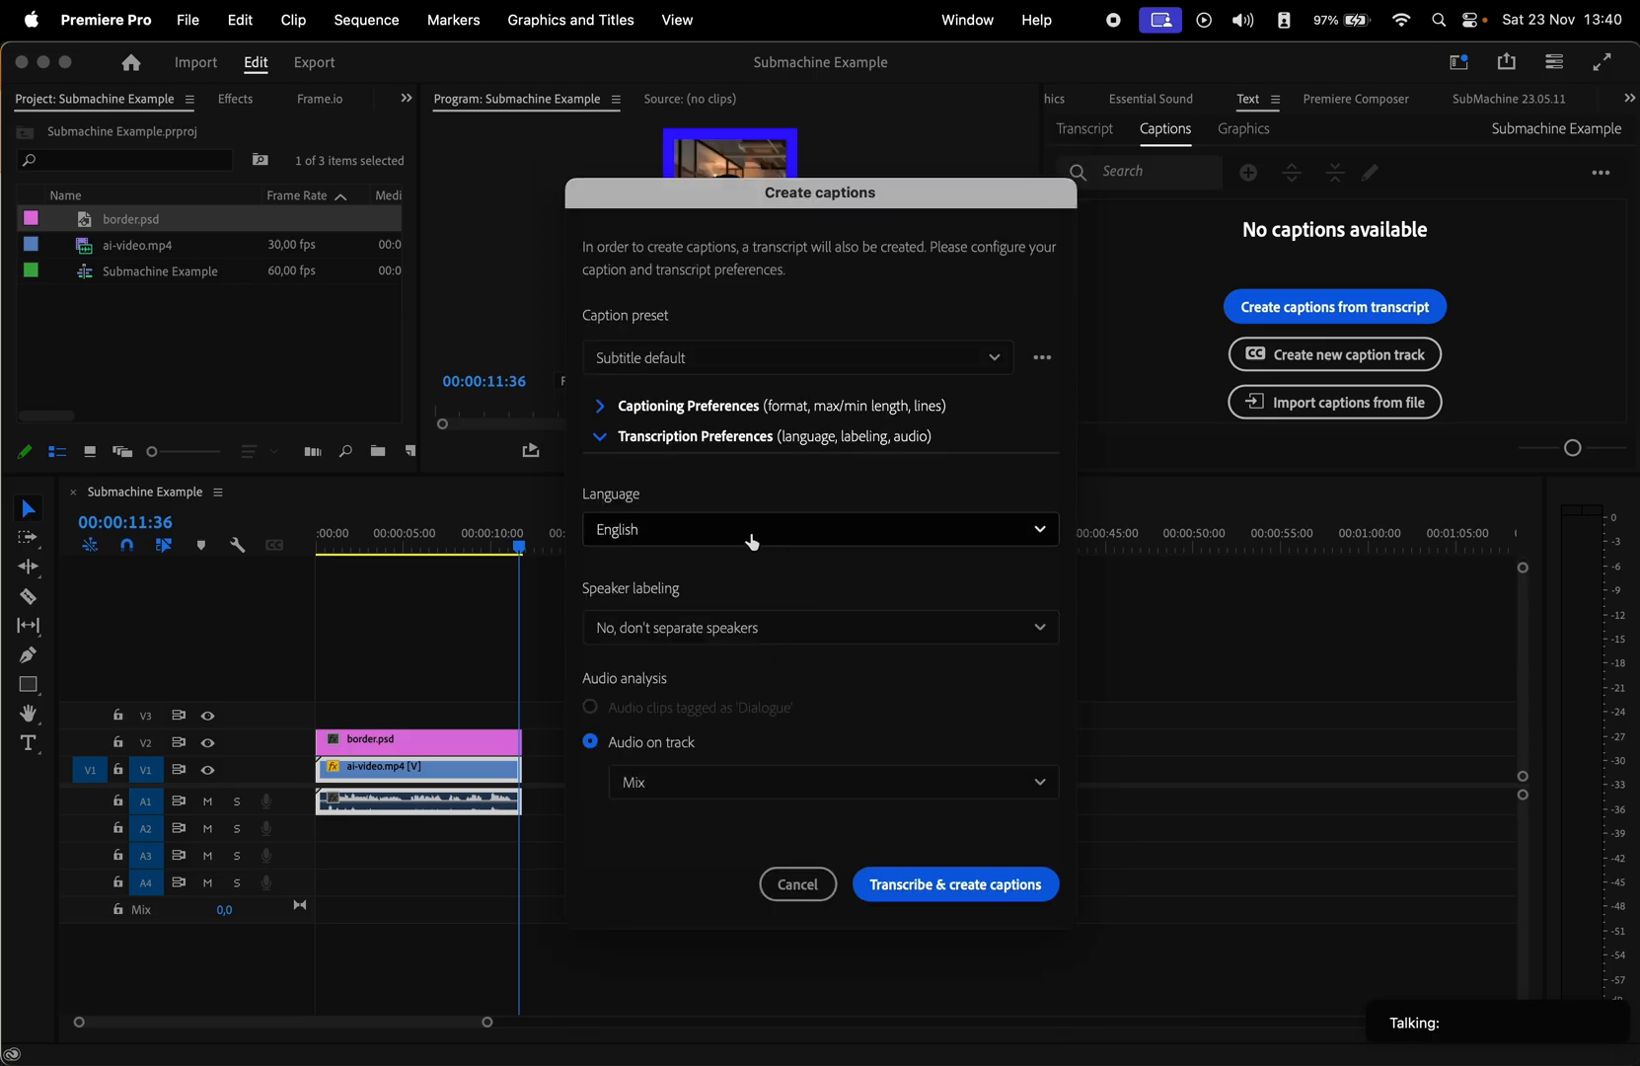
mouse_move(756, 636)
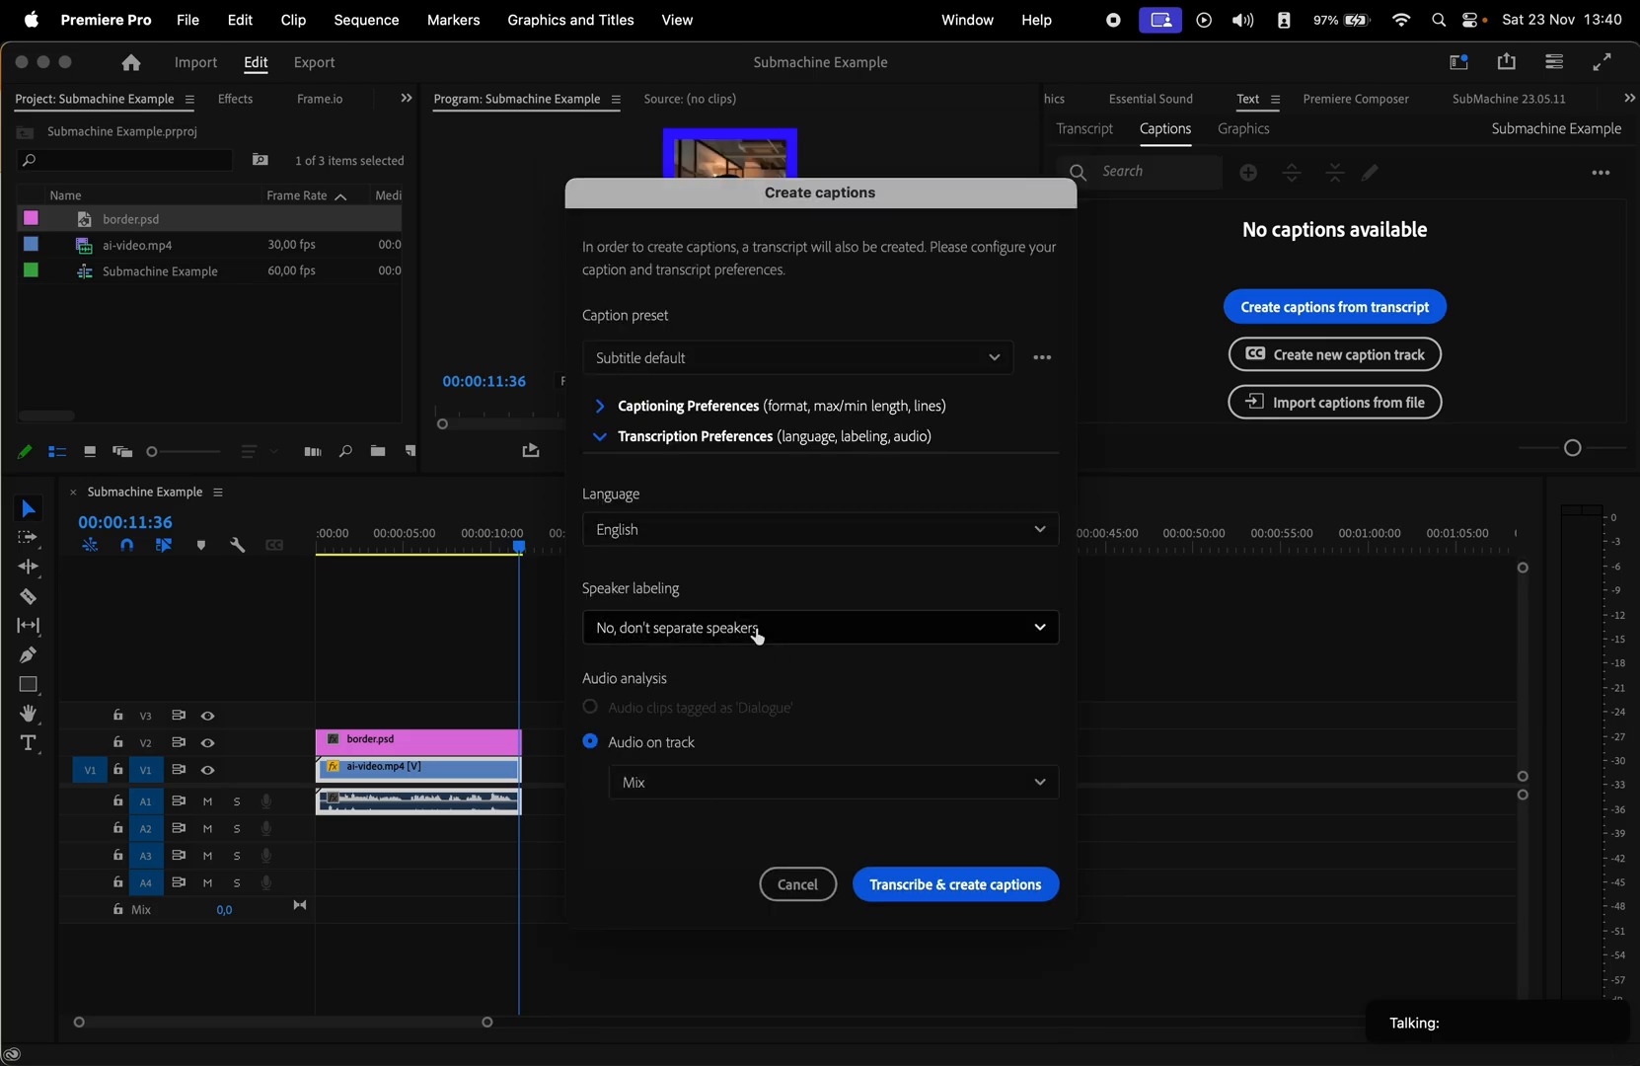
left_click(831, 782)
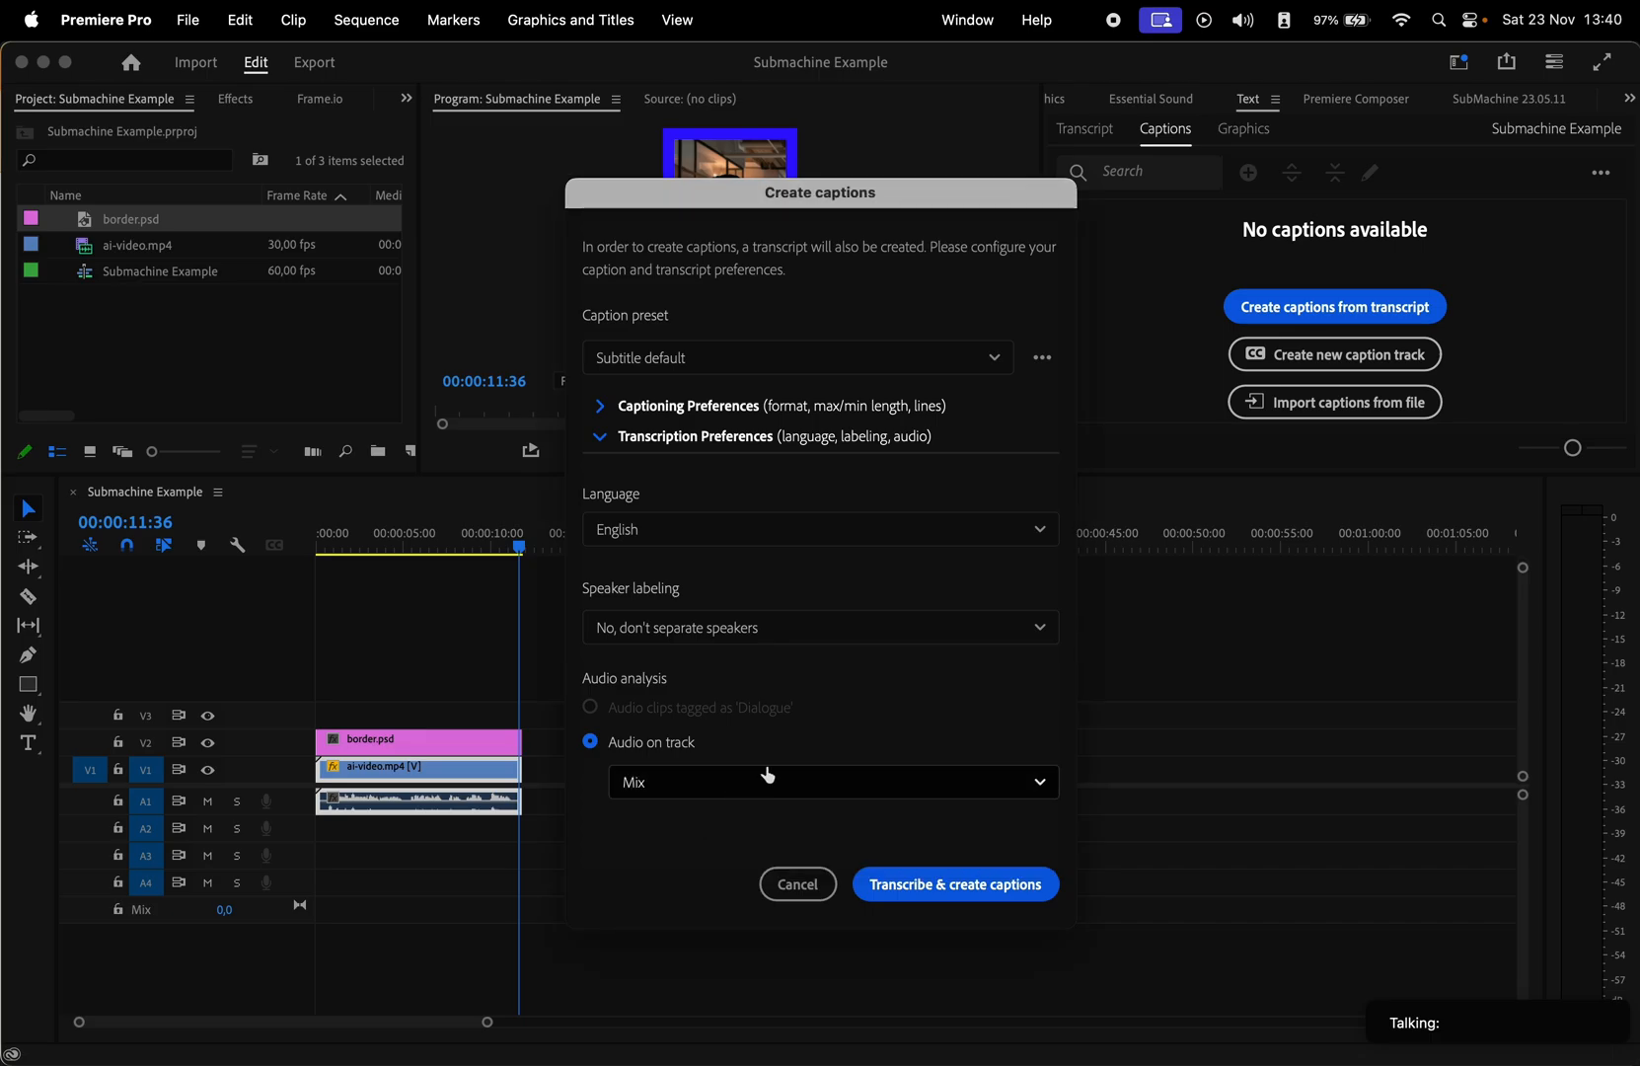
left_click(954, 884)
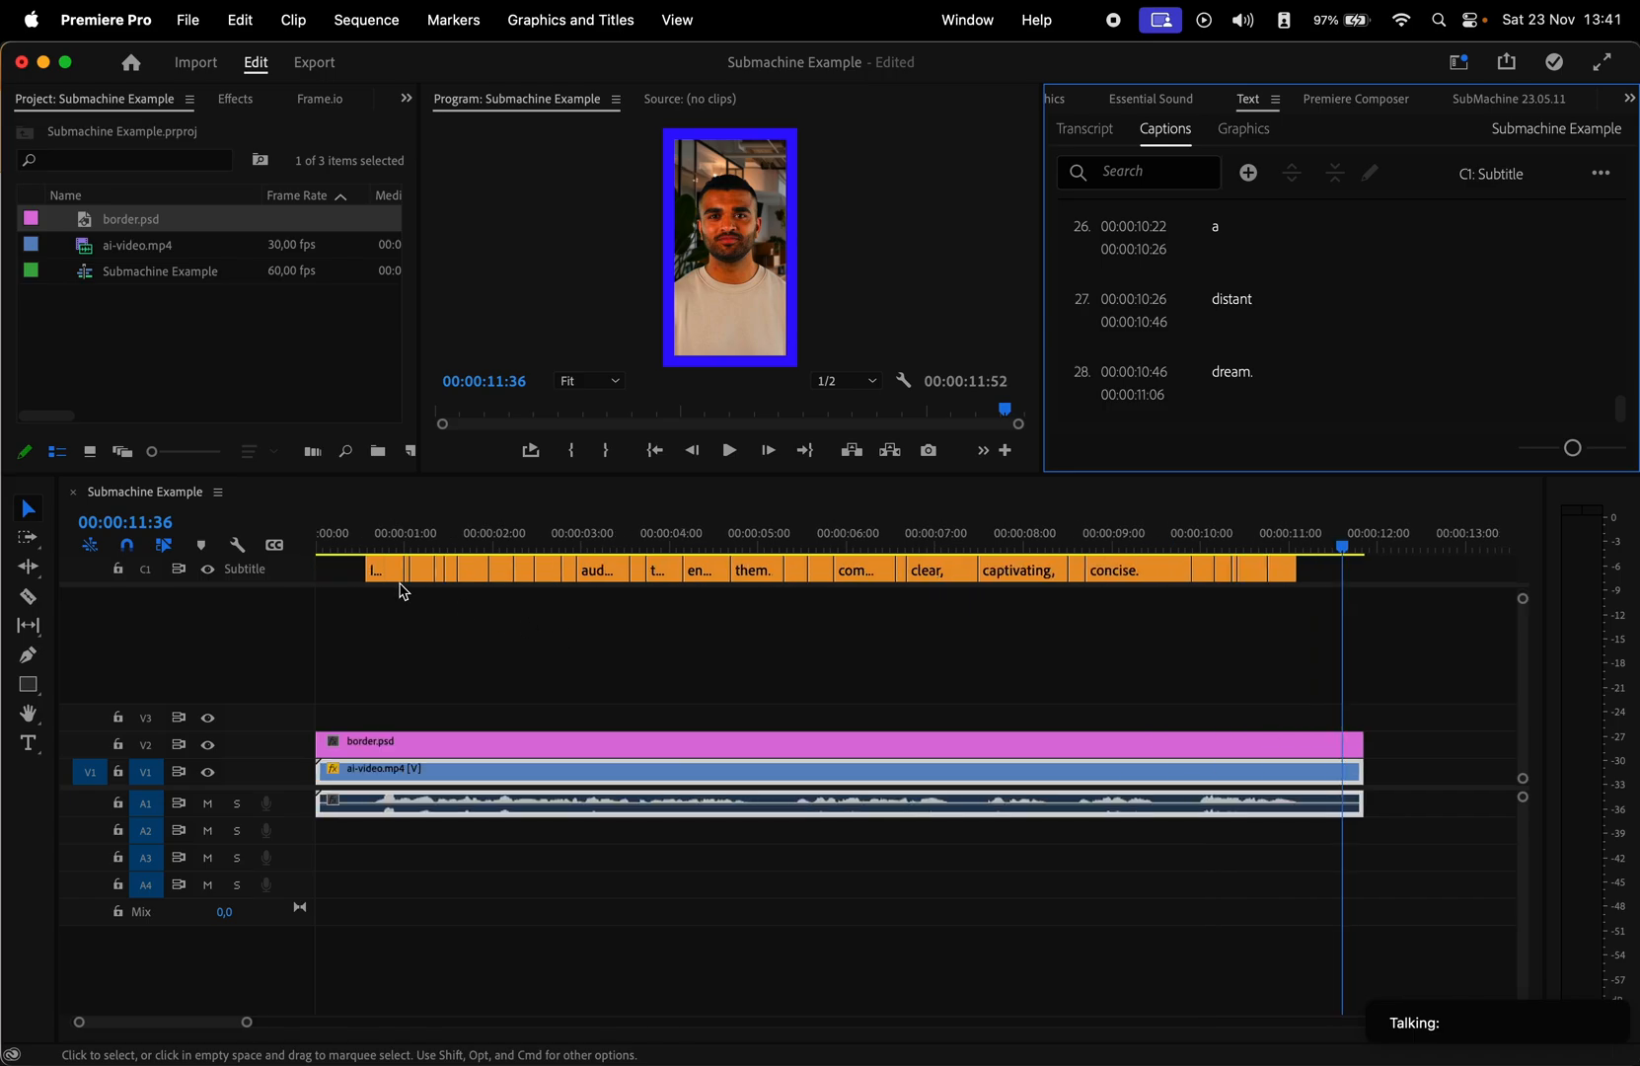
Step: Correct caption 7 so the misheard word reads 'not' instead of 'hot'
left_click(373, 531)
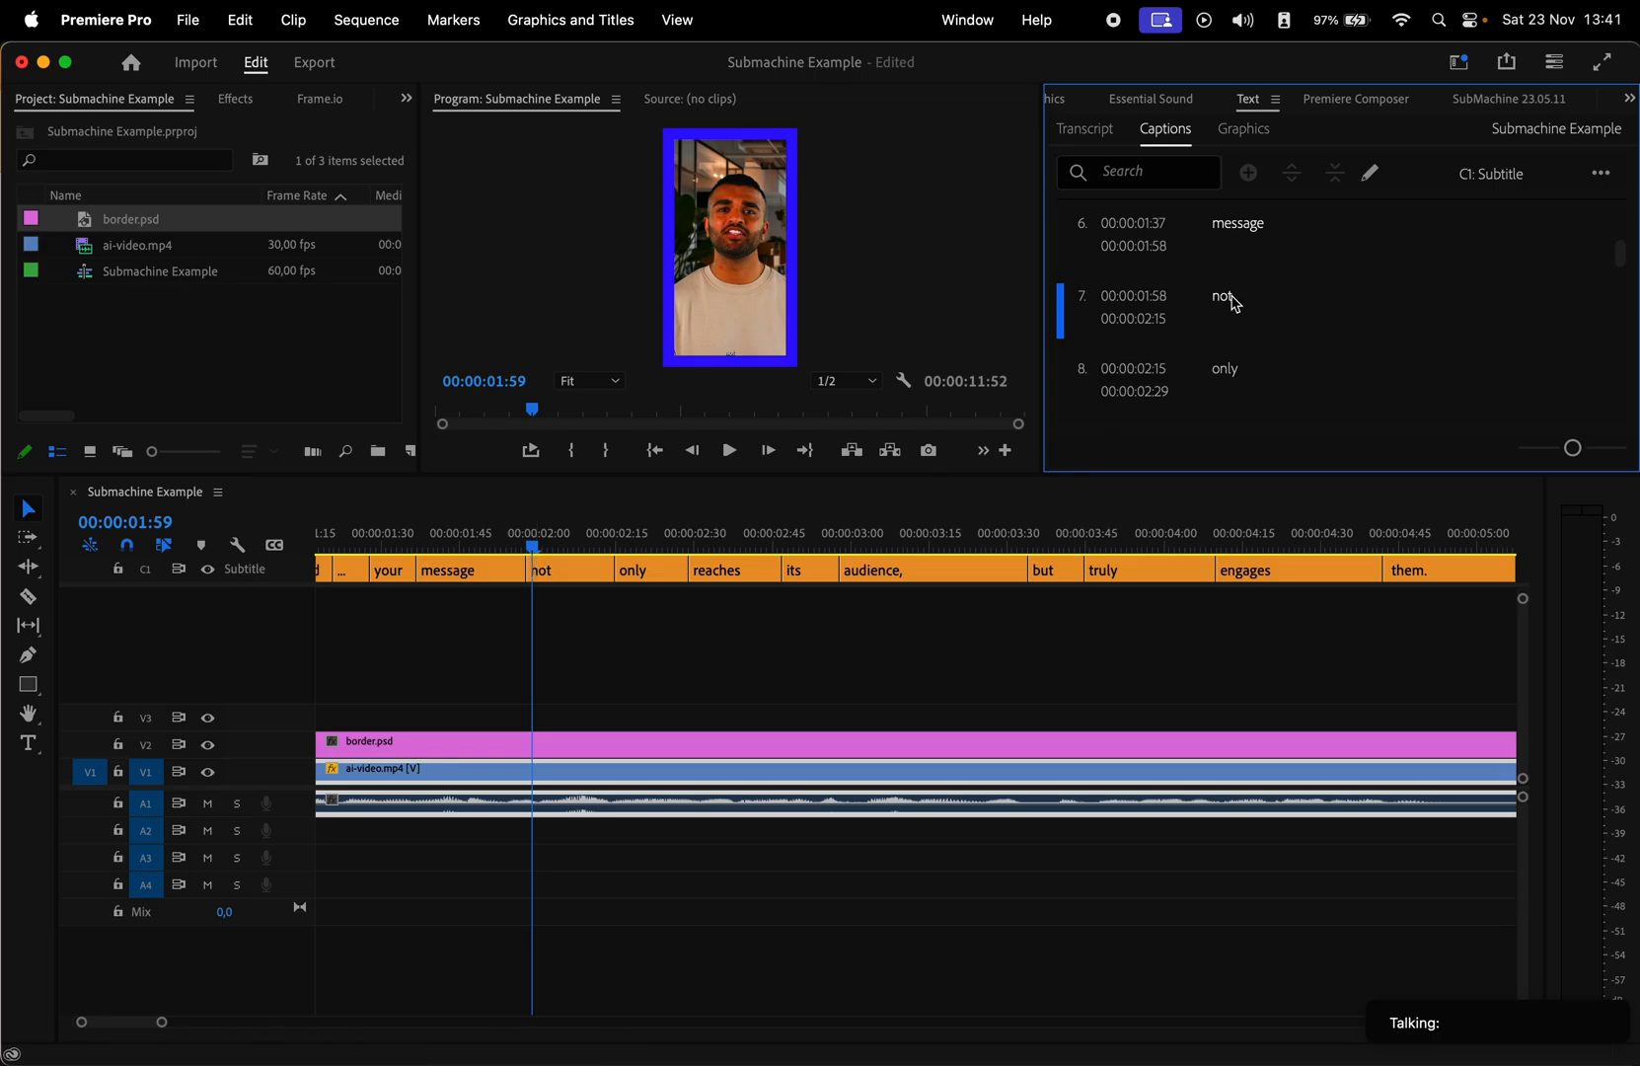
double_click(1225, 296)
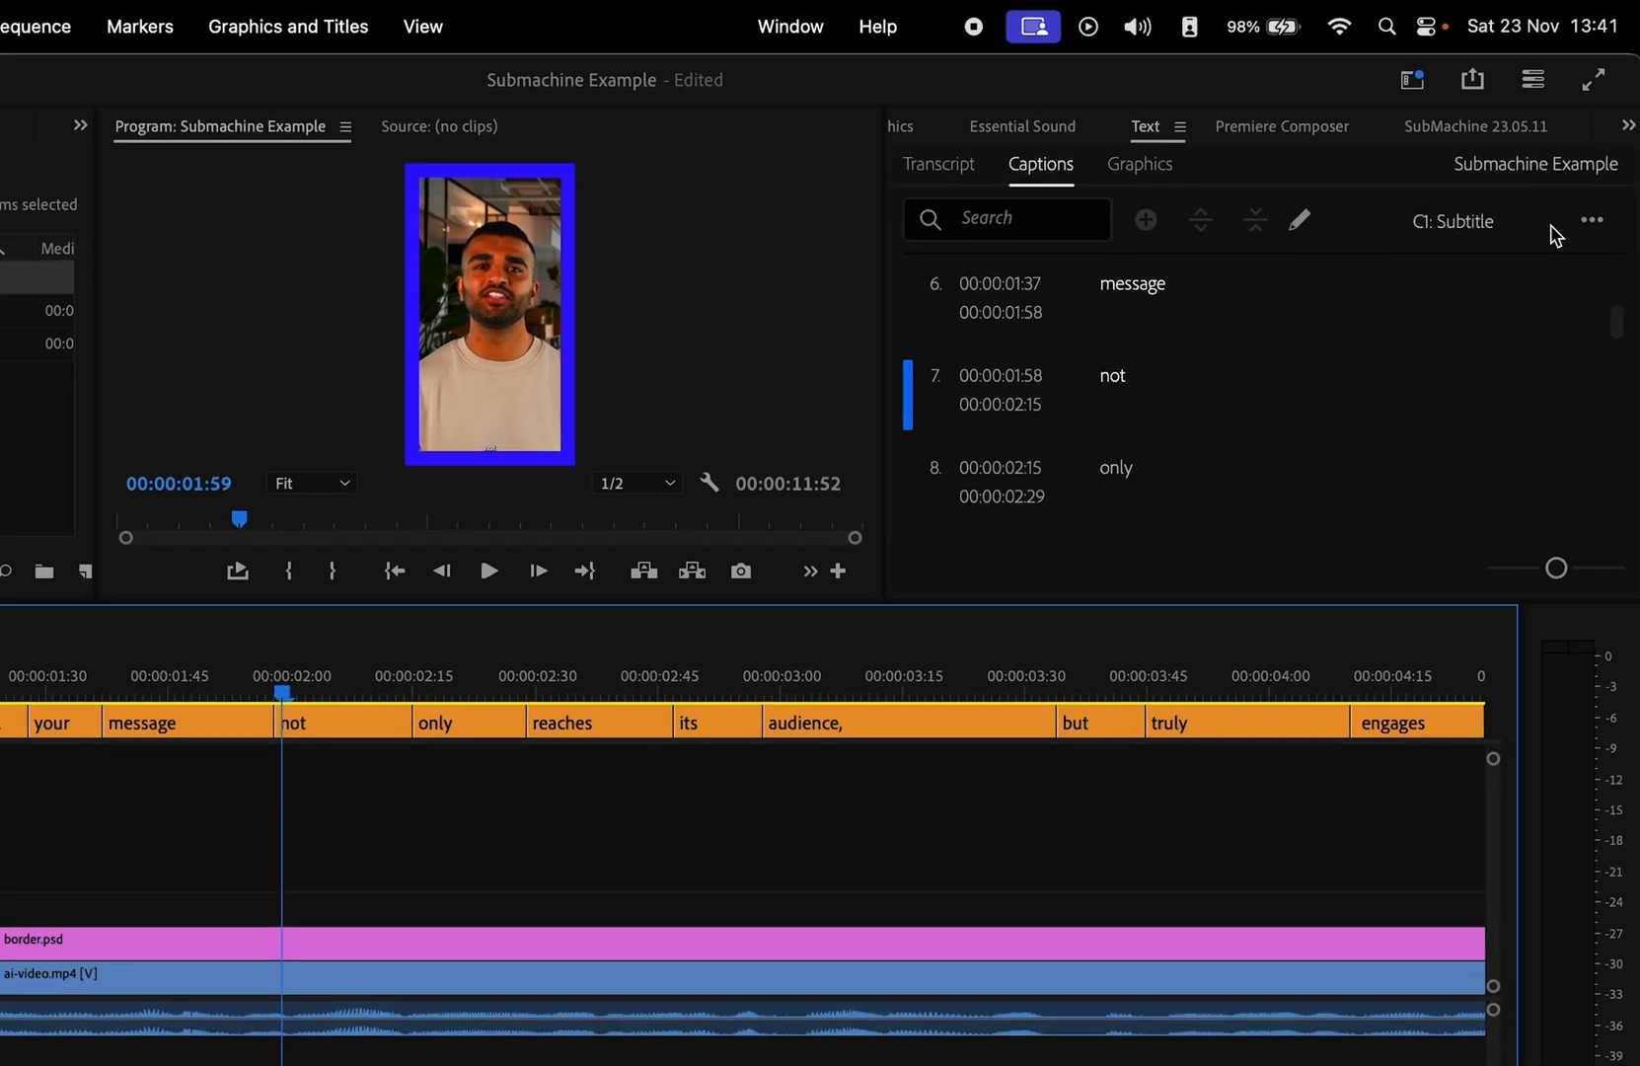
Step: Export the caption track as the SRT file 'Submachine Example.srt'
left_click(1595, 220)
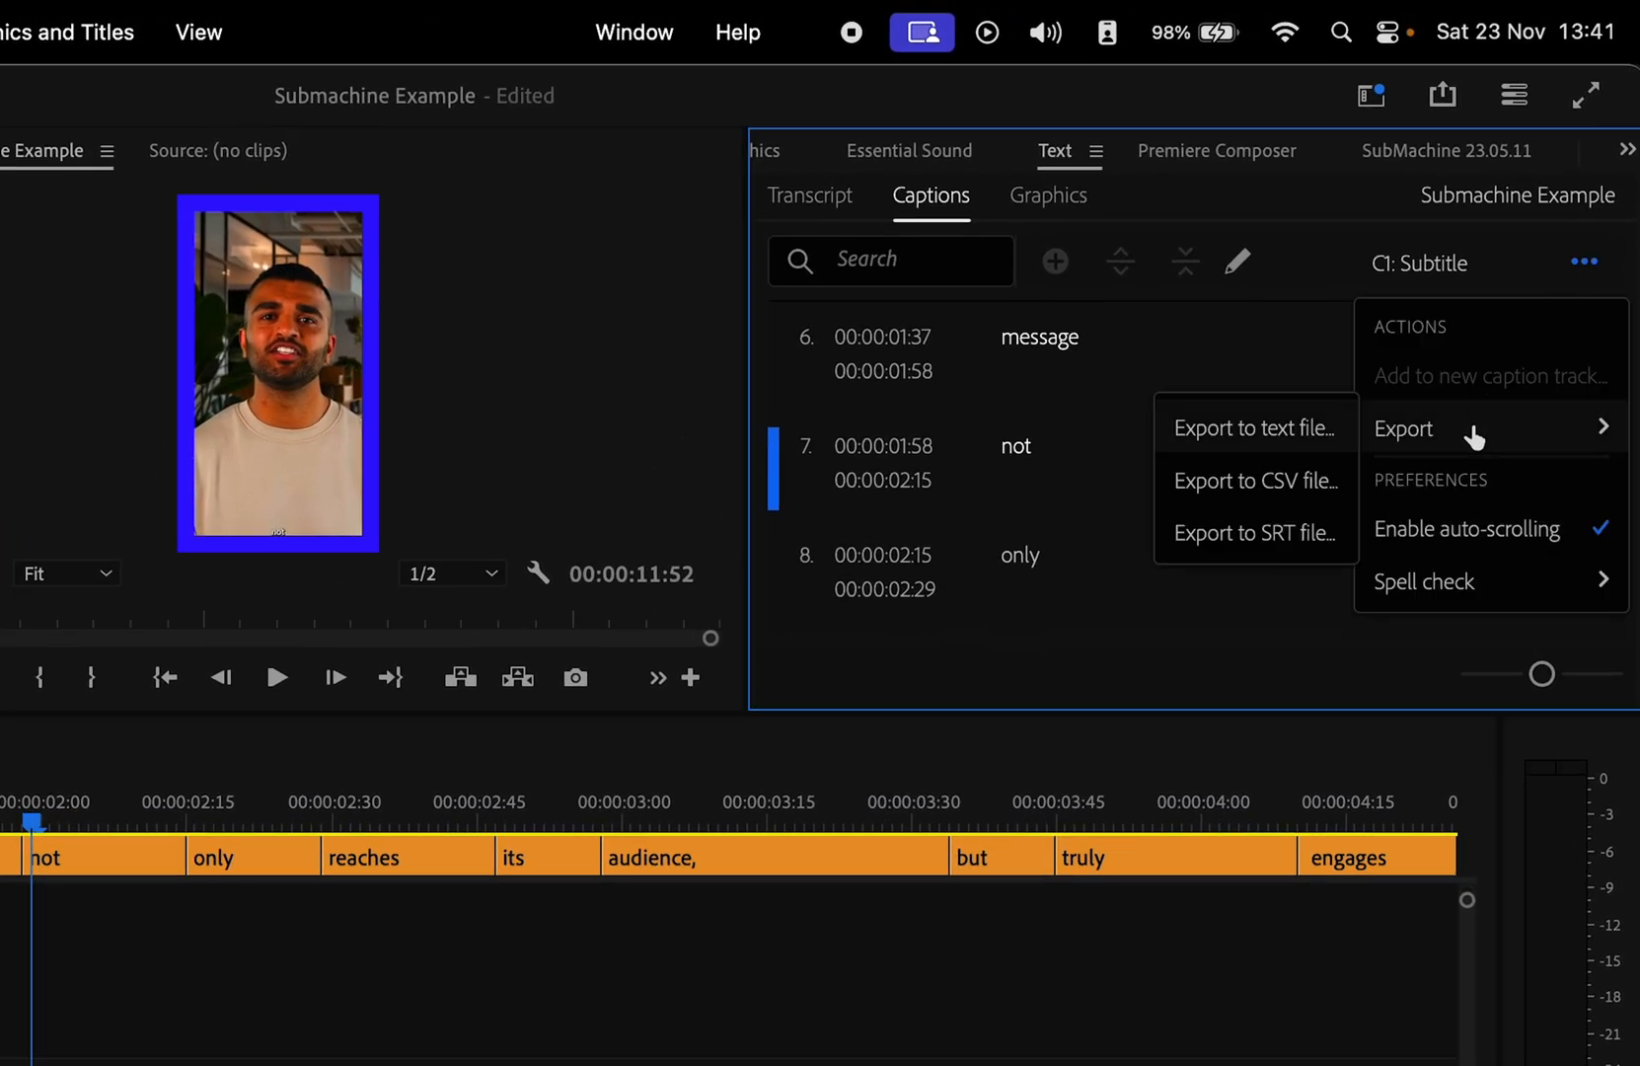
mouse_move(1266, 533)
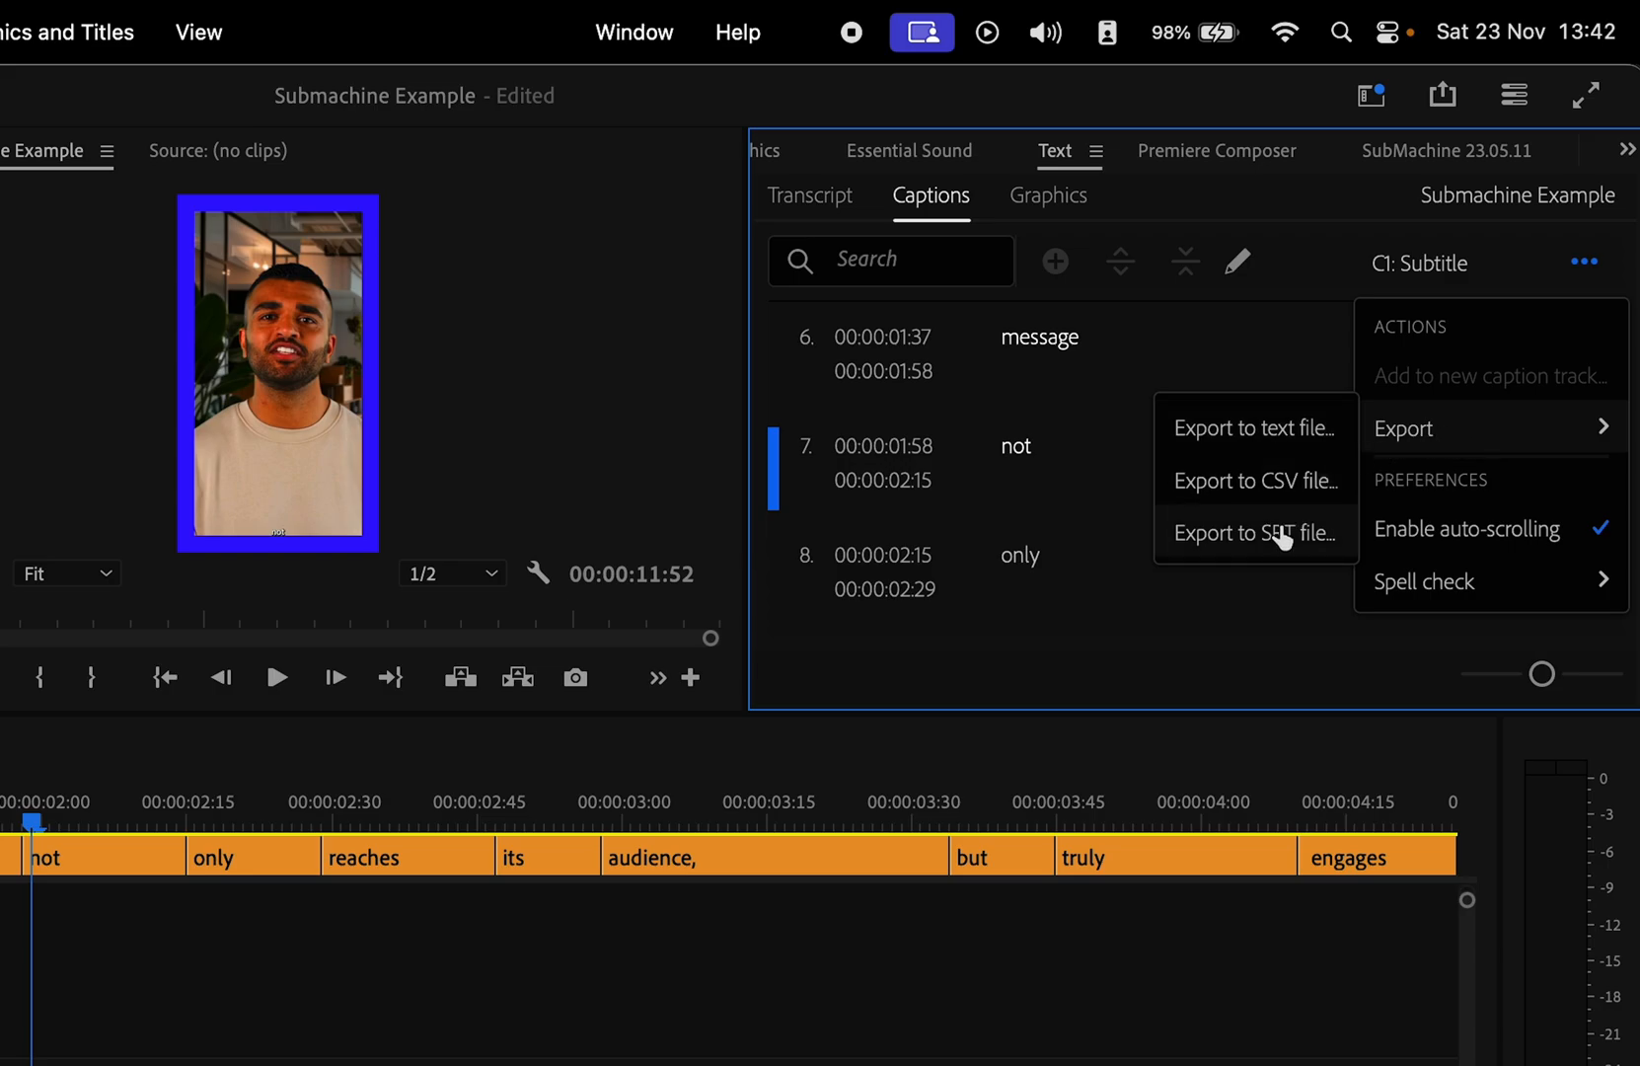
left_click(1249, 533)
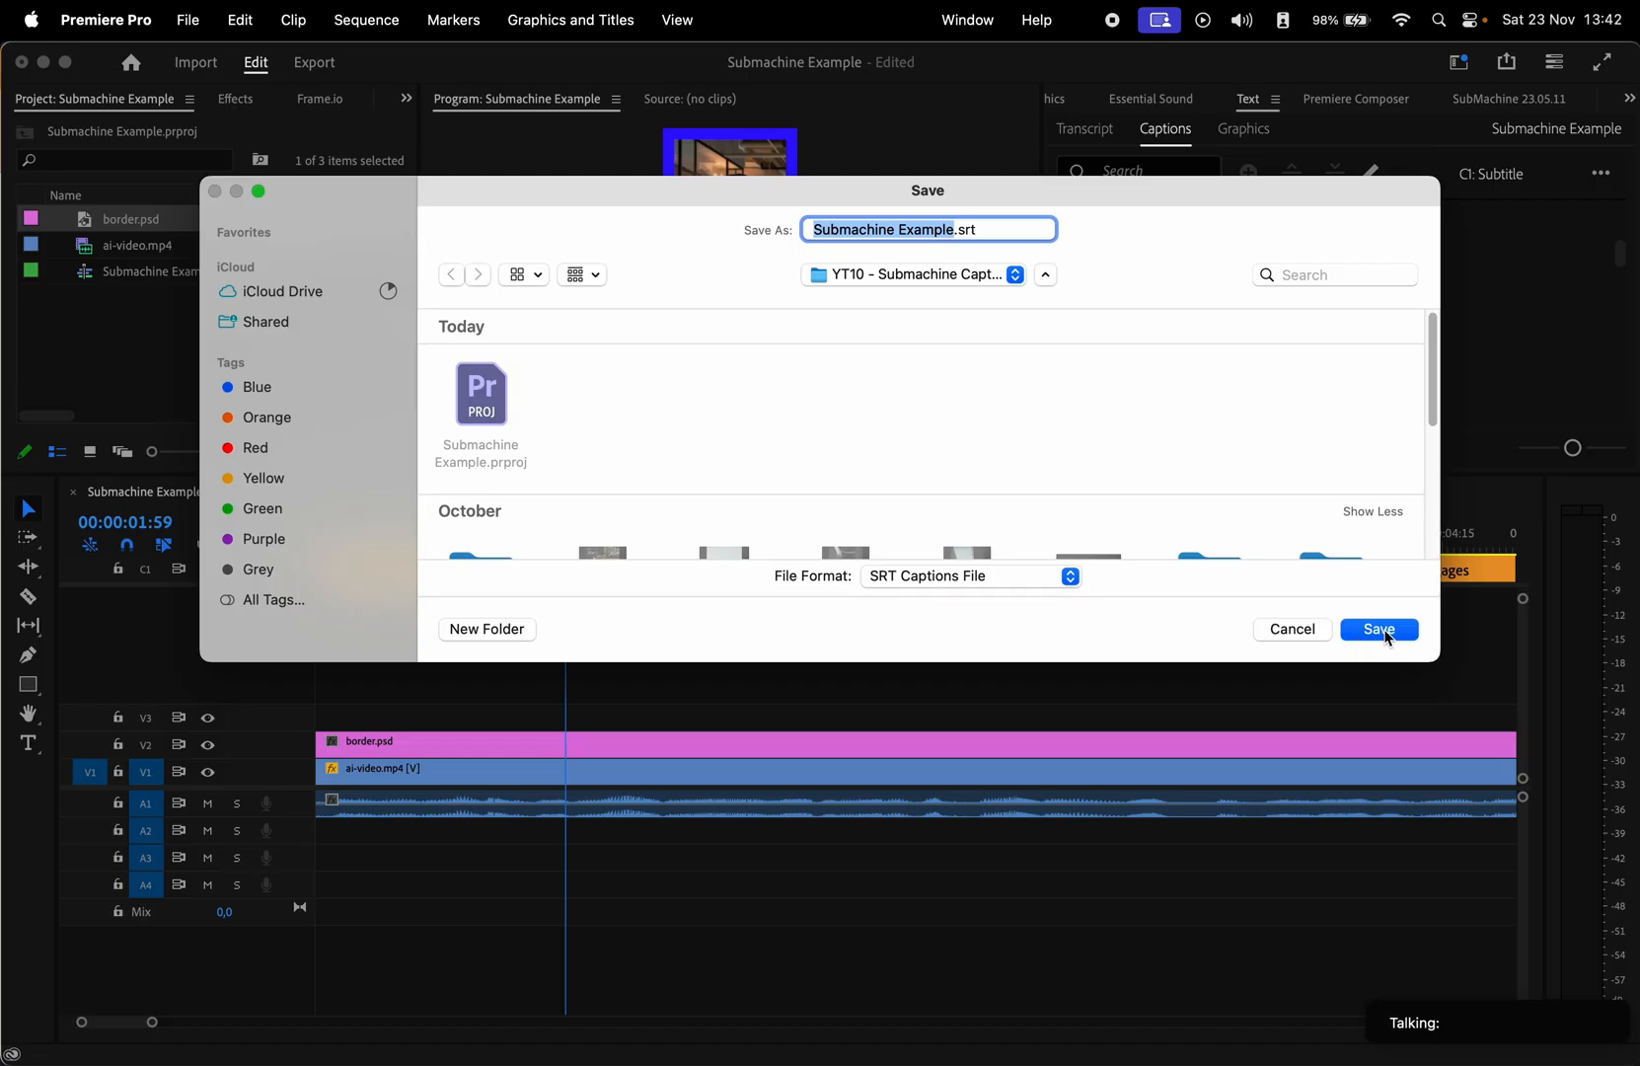
left_click(1380, 628)
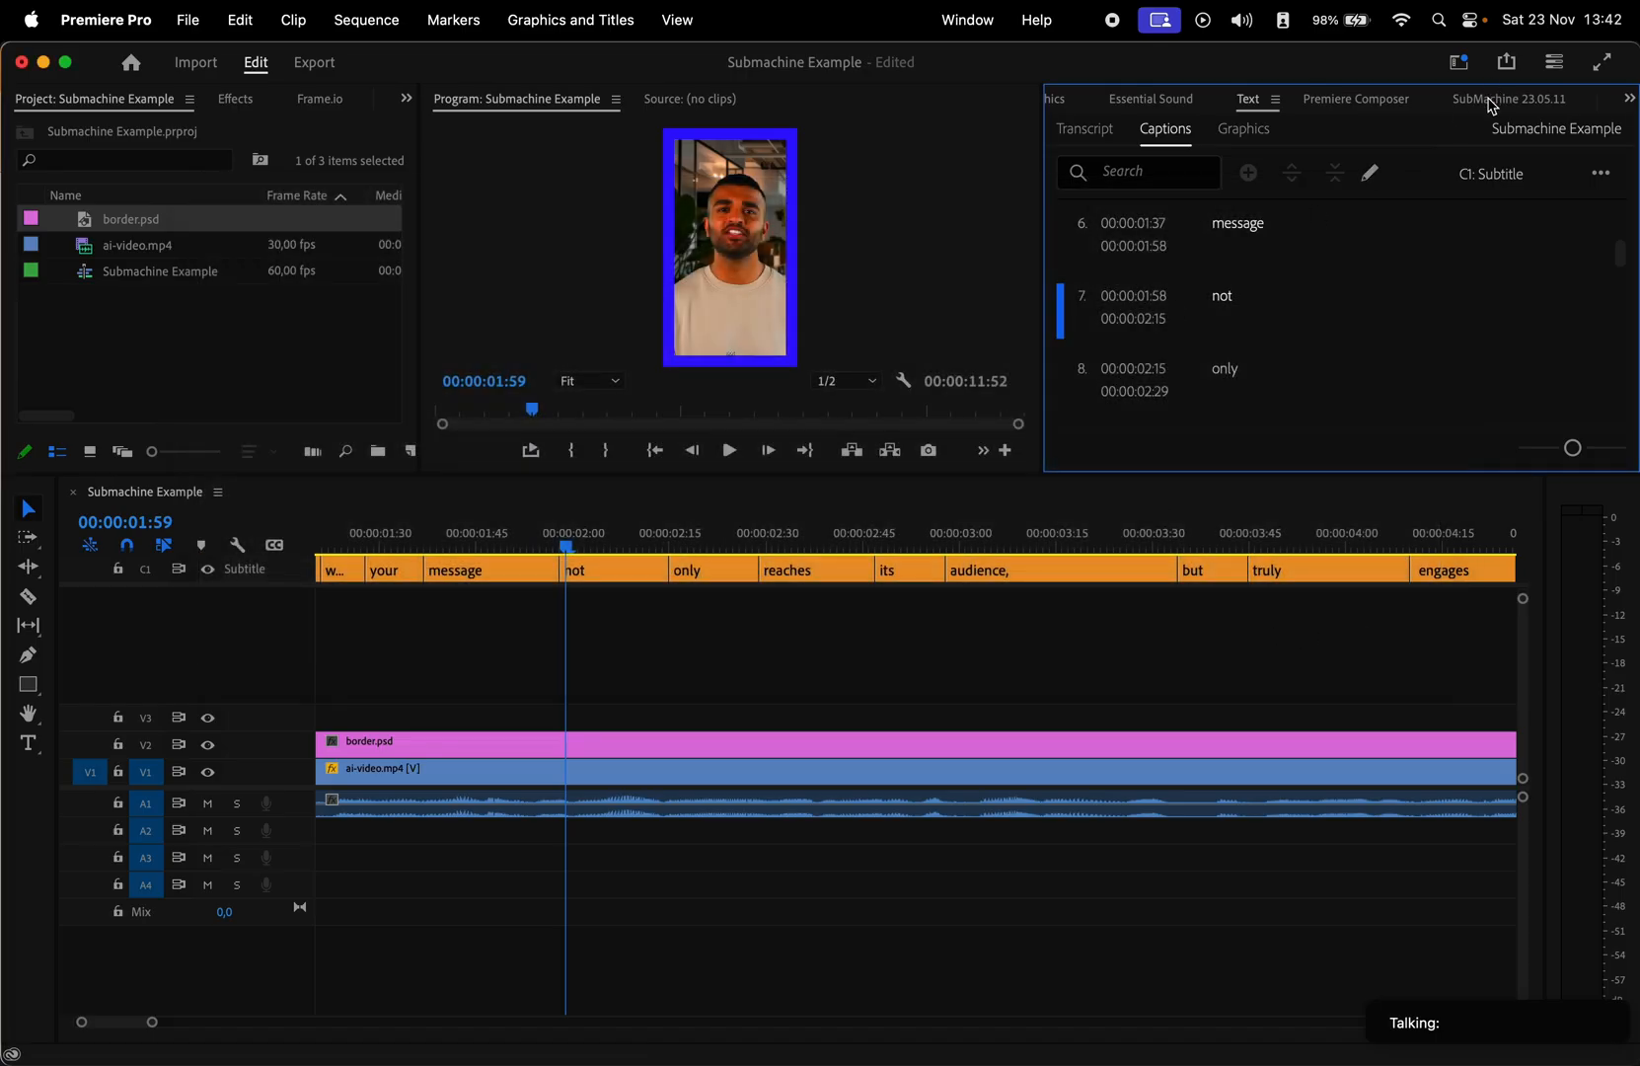
Step: Load the SRT and the Karaoke Pro 2.0 60 fps mogrt template into SubMachine
left_click(1510, 99)
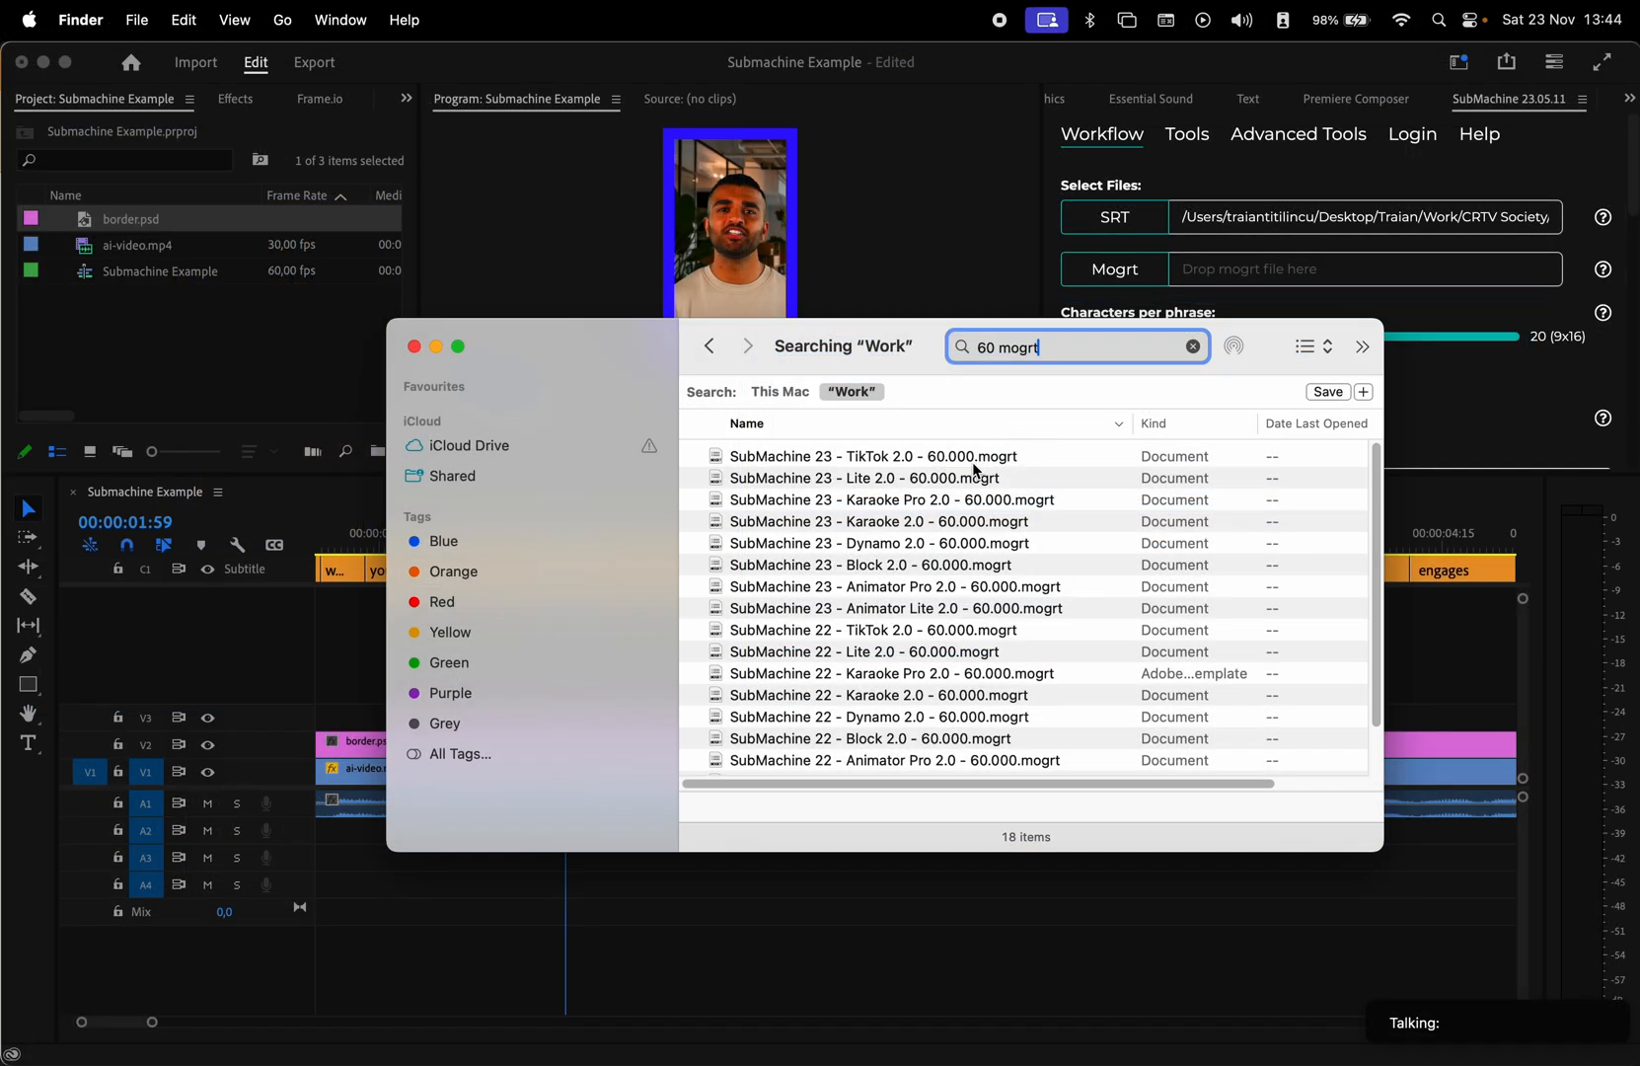
mouse_move(952, 500)
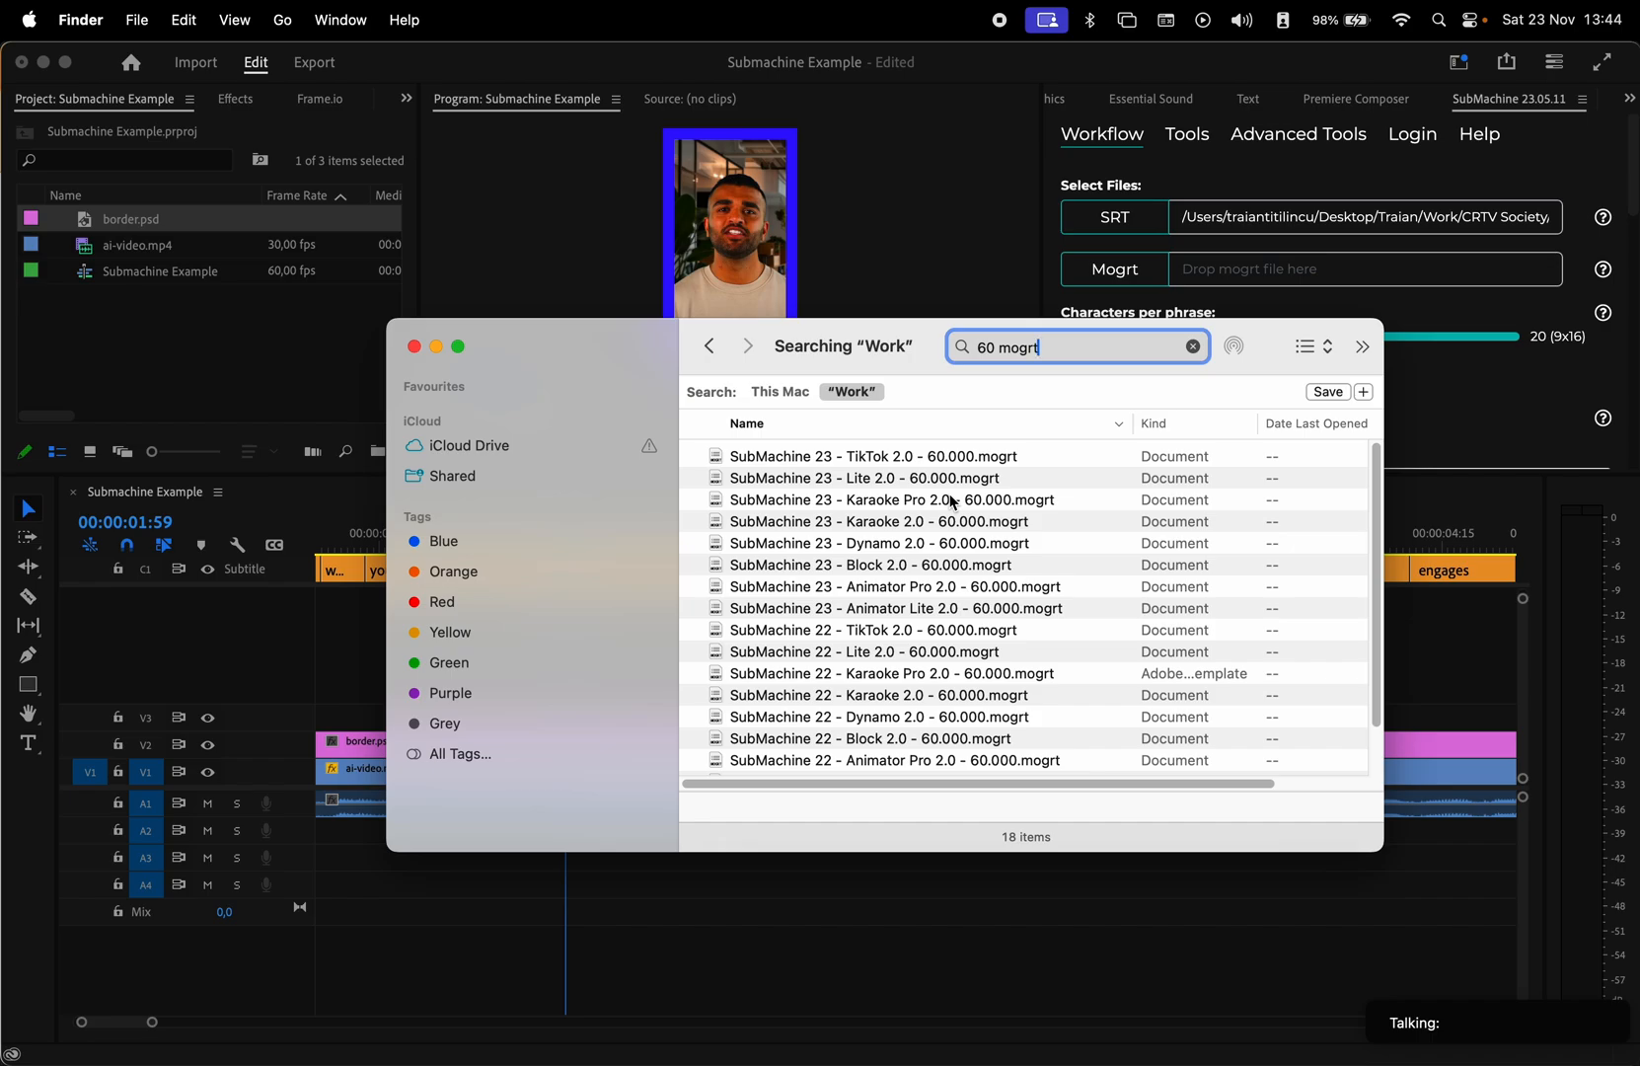
left_click(888, 499)
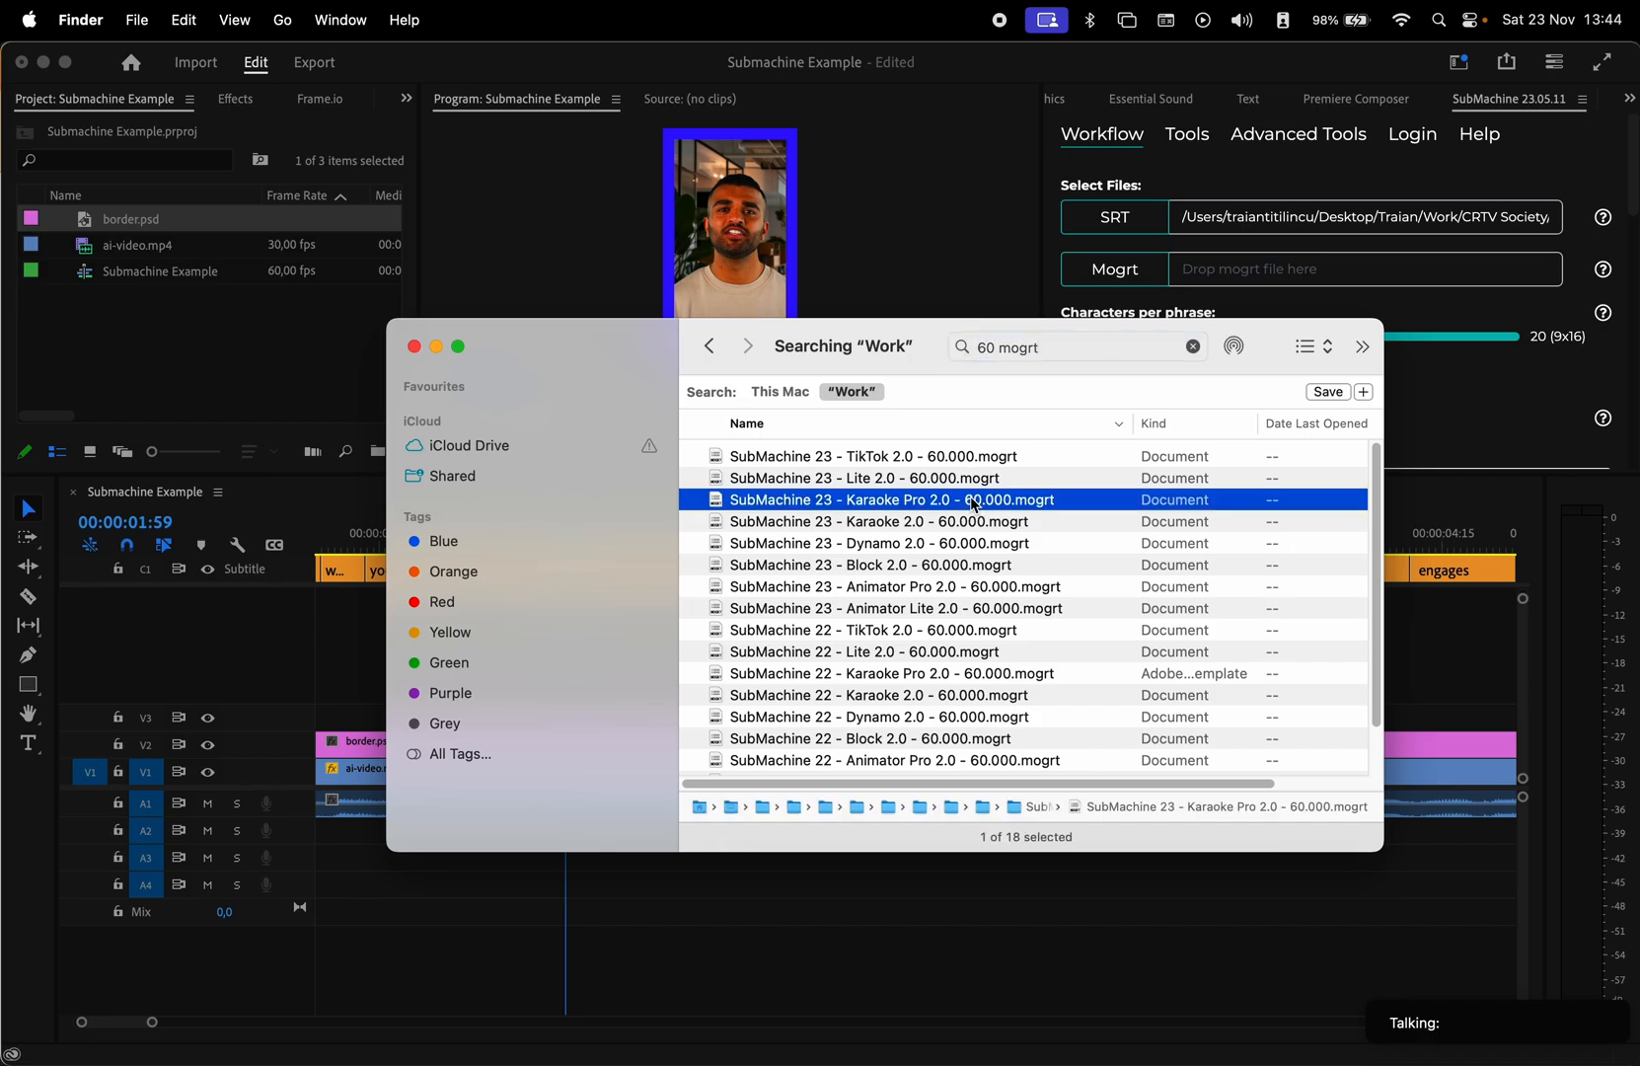
left_click(365, 20)
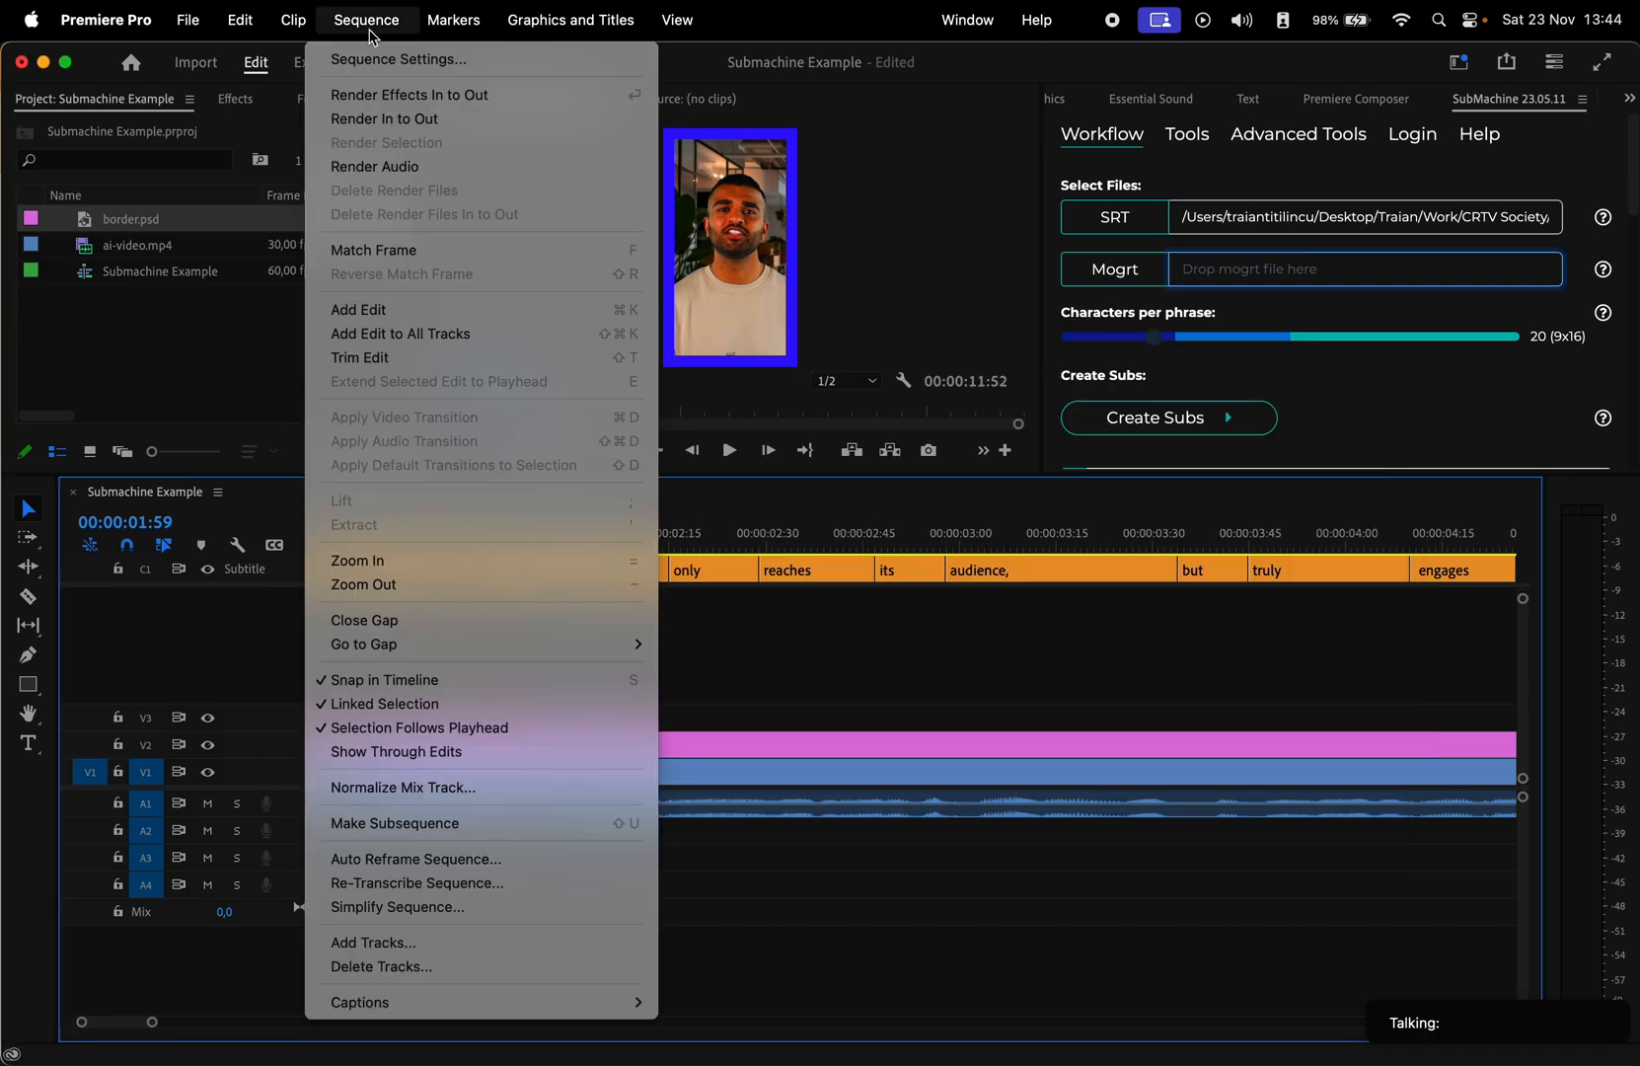
left_click(409, 59)
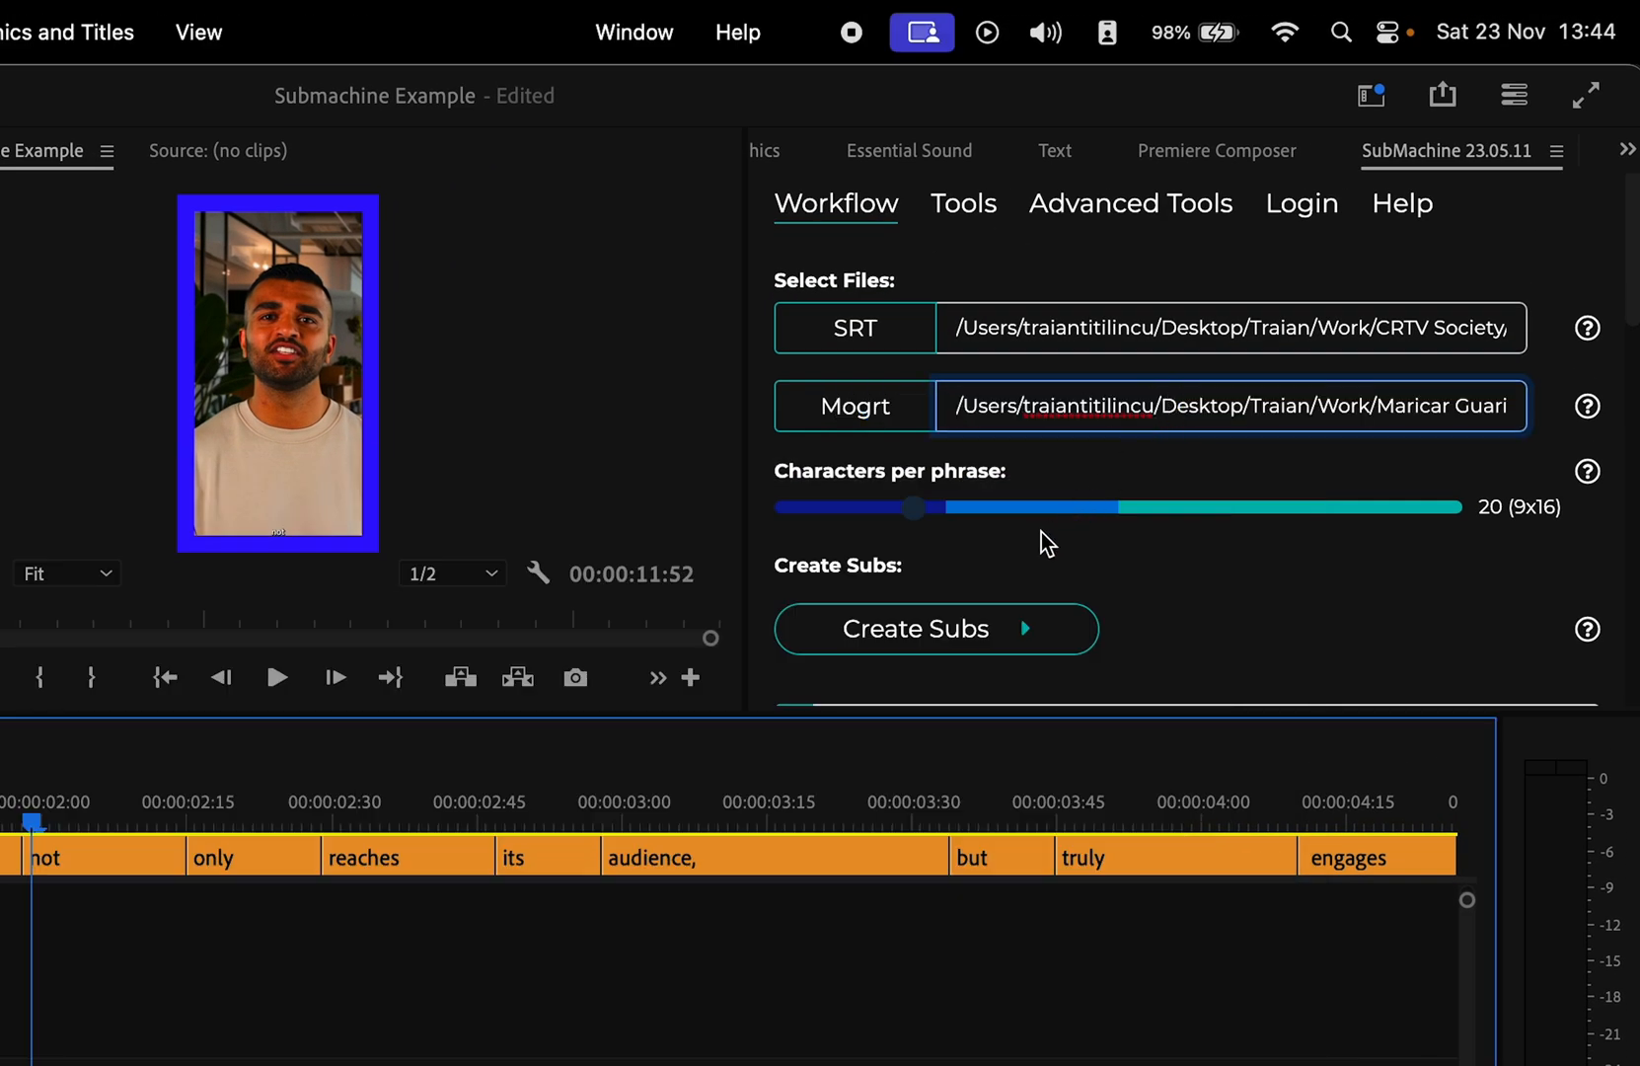
Step: Run Create Subs to generate subtitle clips from the SRT and template
left_click(933, 628)
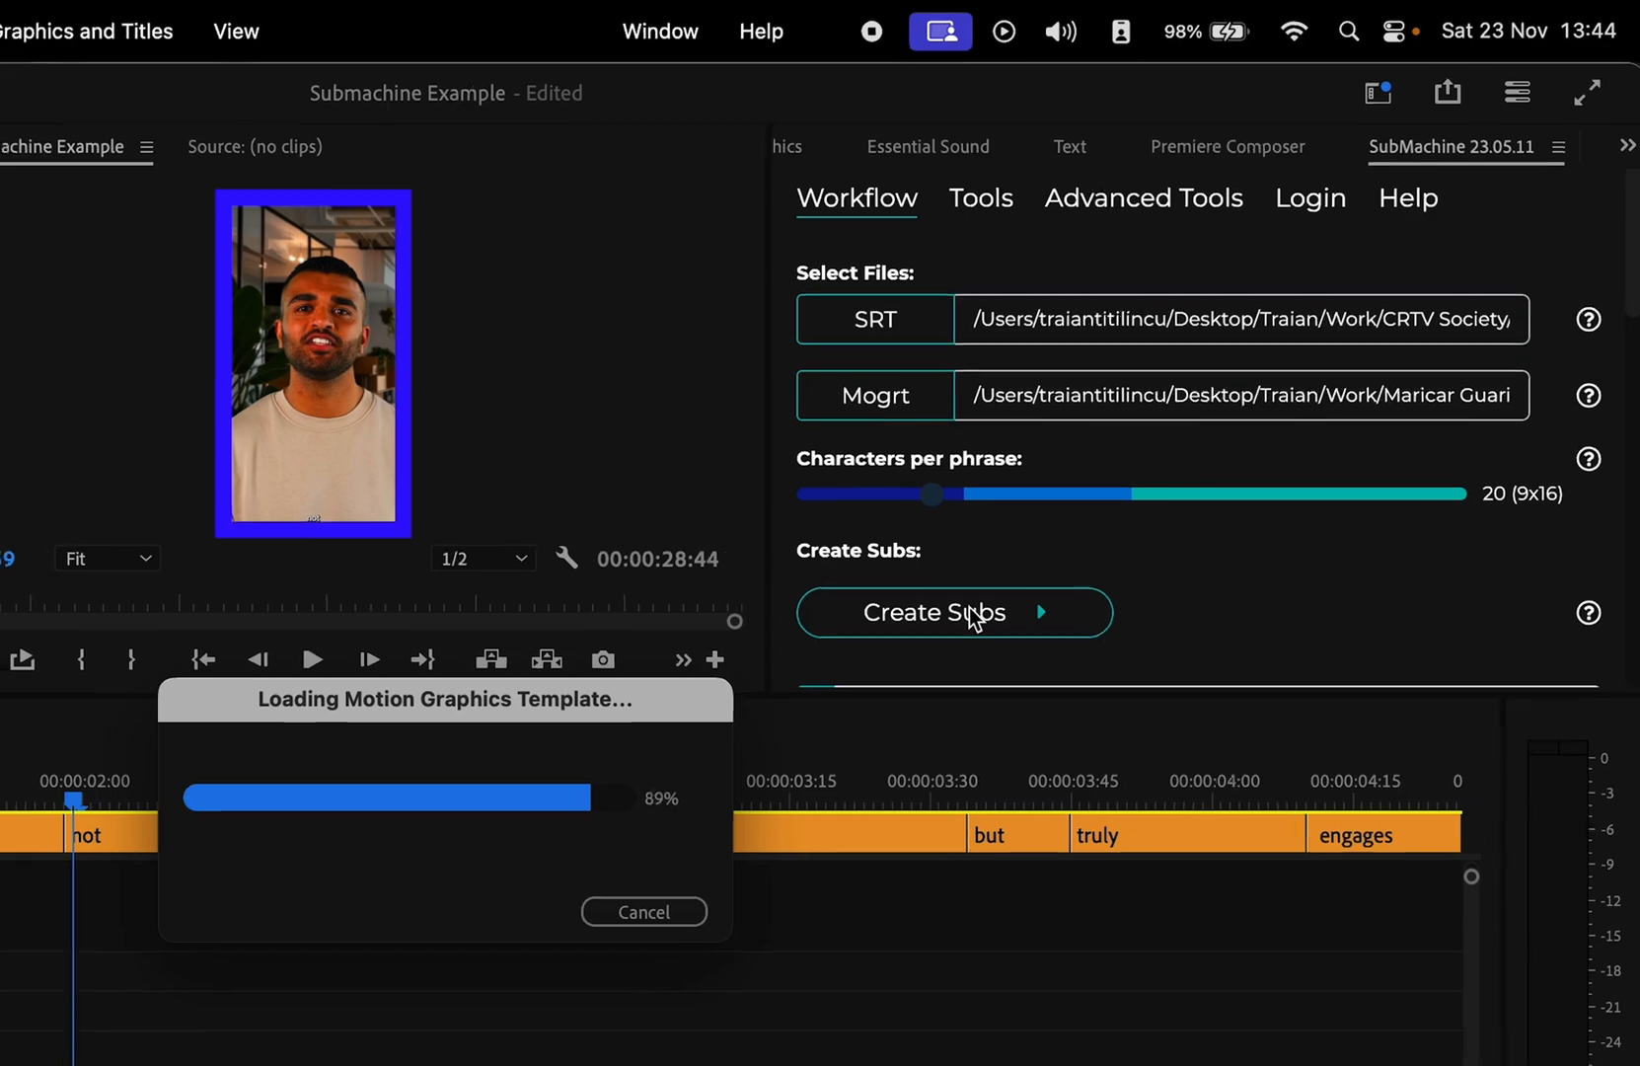
left_click(954, 612)
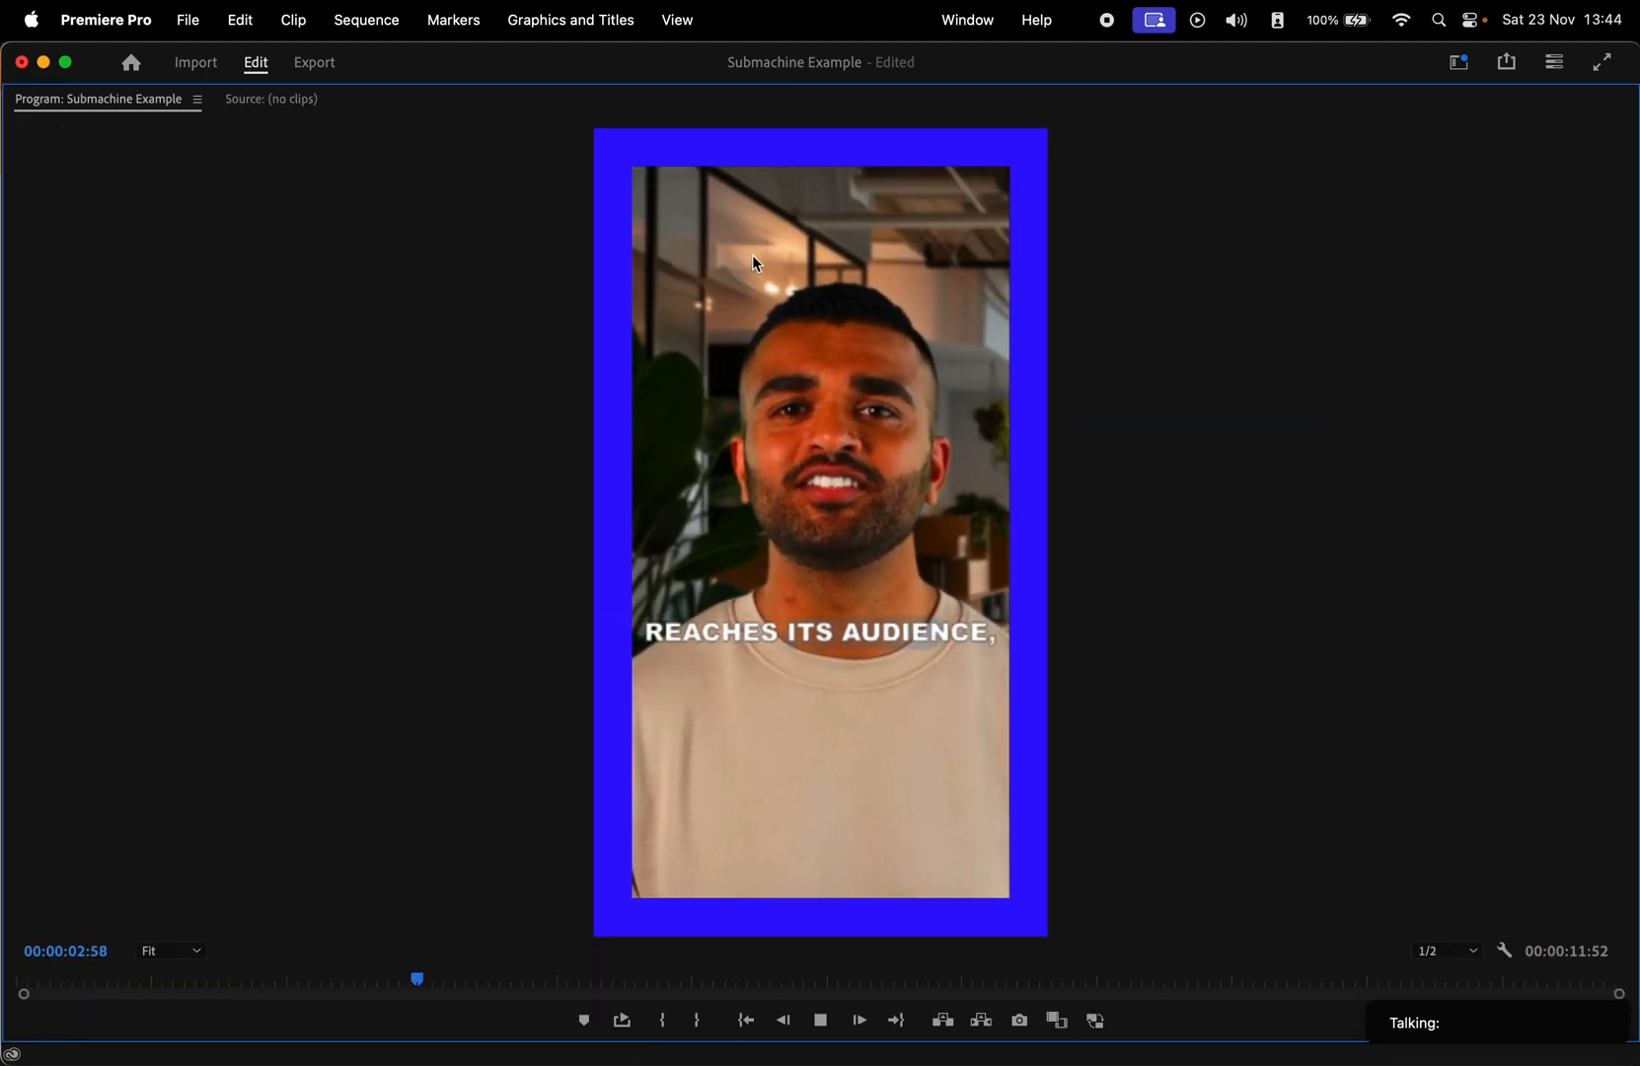
Step: Leave the enlarged preview after watching the white karaoke captions play
left_click(821, 1020)
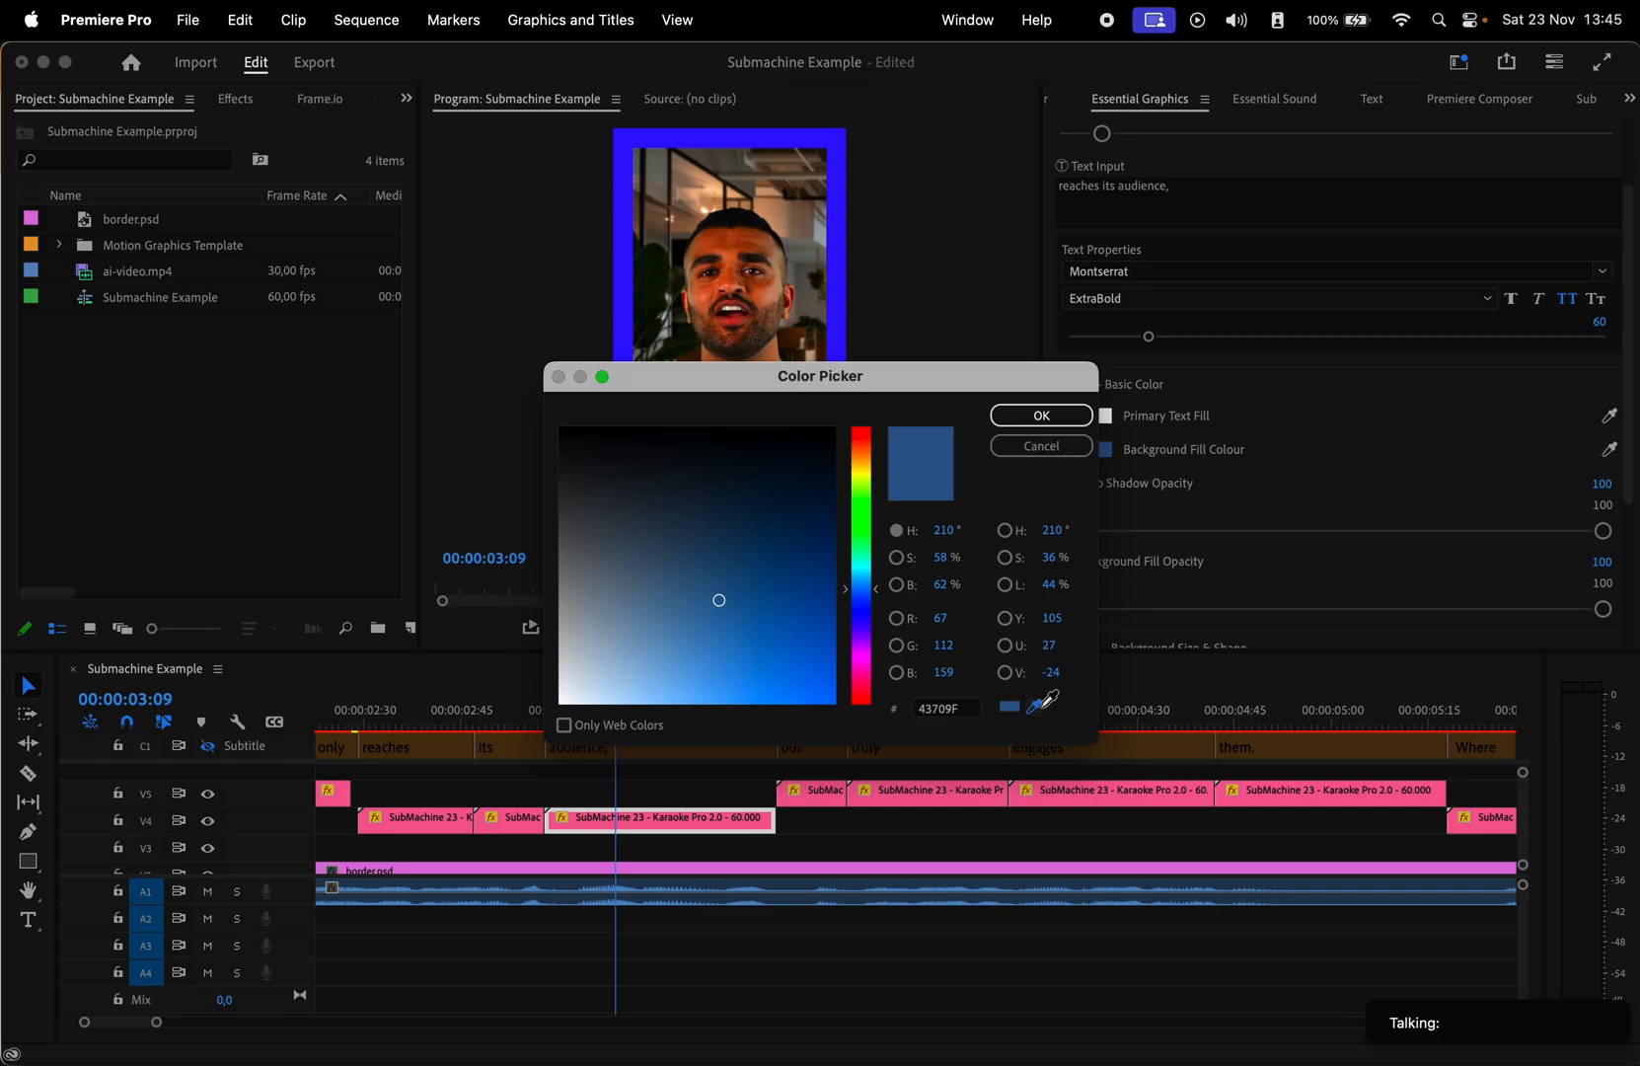
Step: Set the caption's Background Fill Colour to the blue sampled from the video border
left_click(1038, 415)
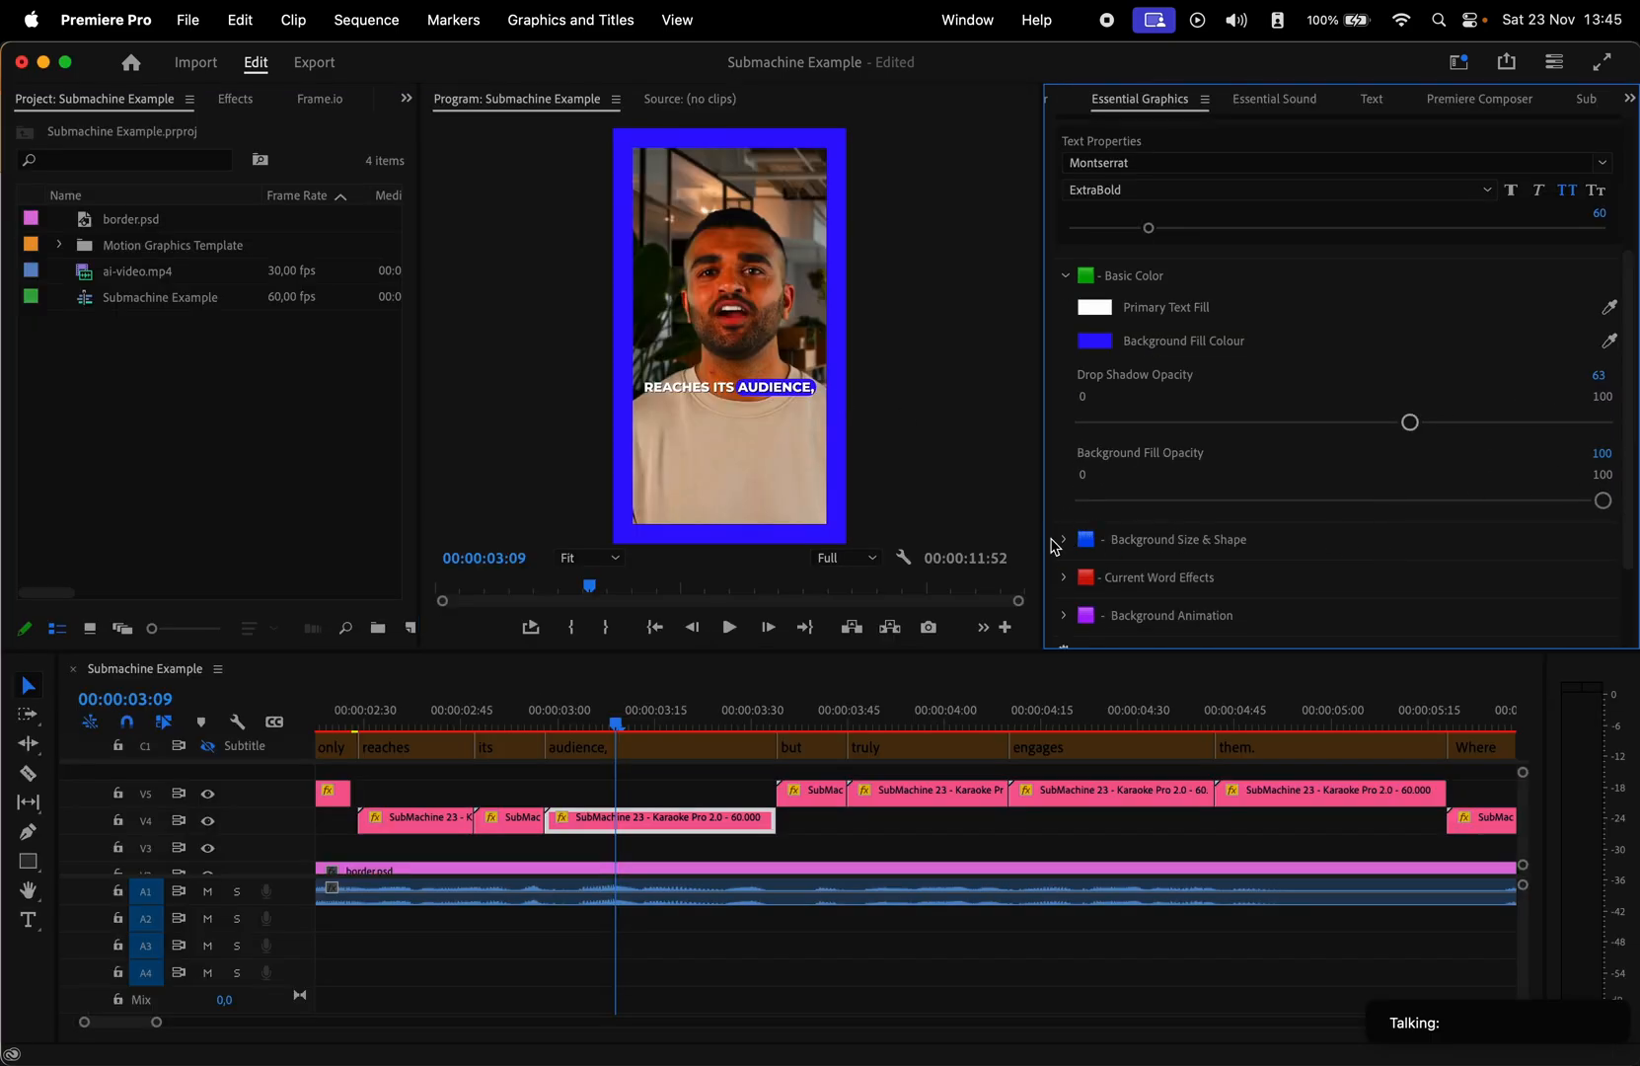
left_click(1065, 539)
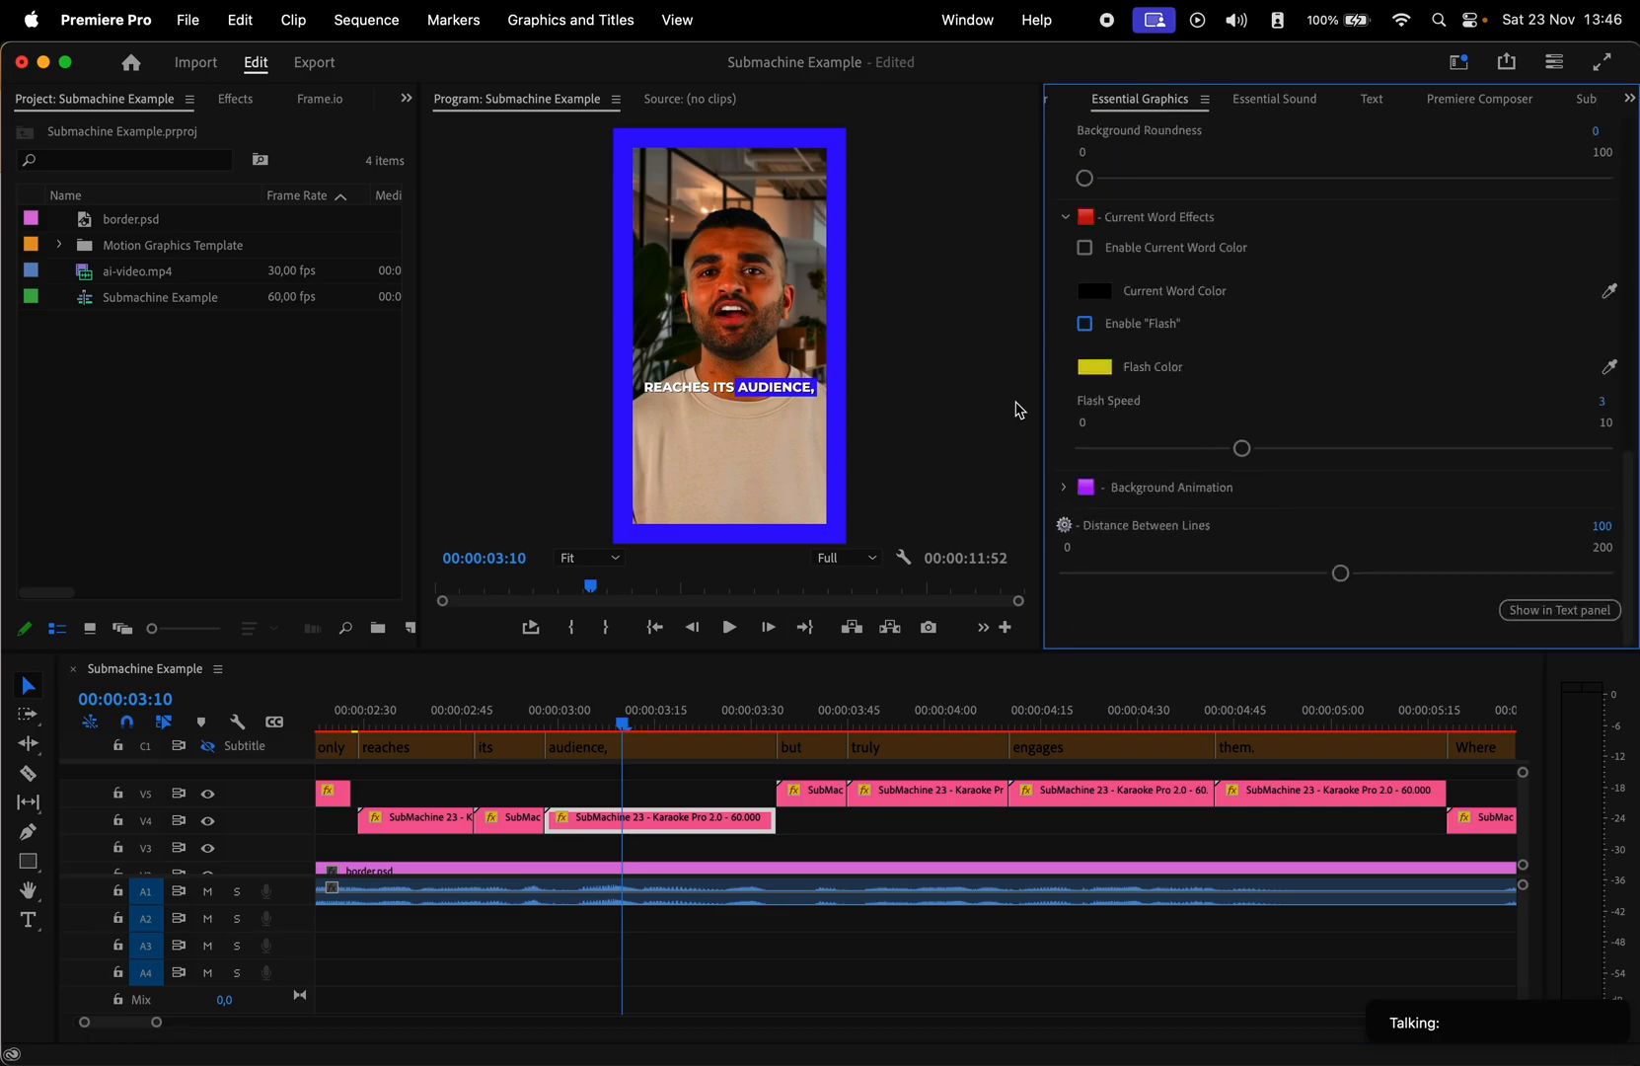
left_click(1510, 99)
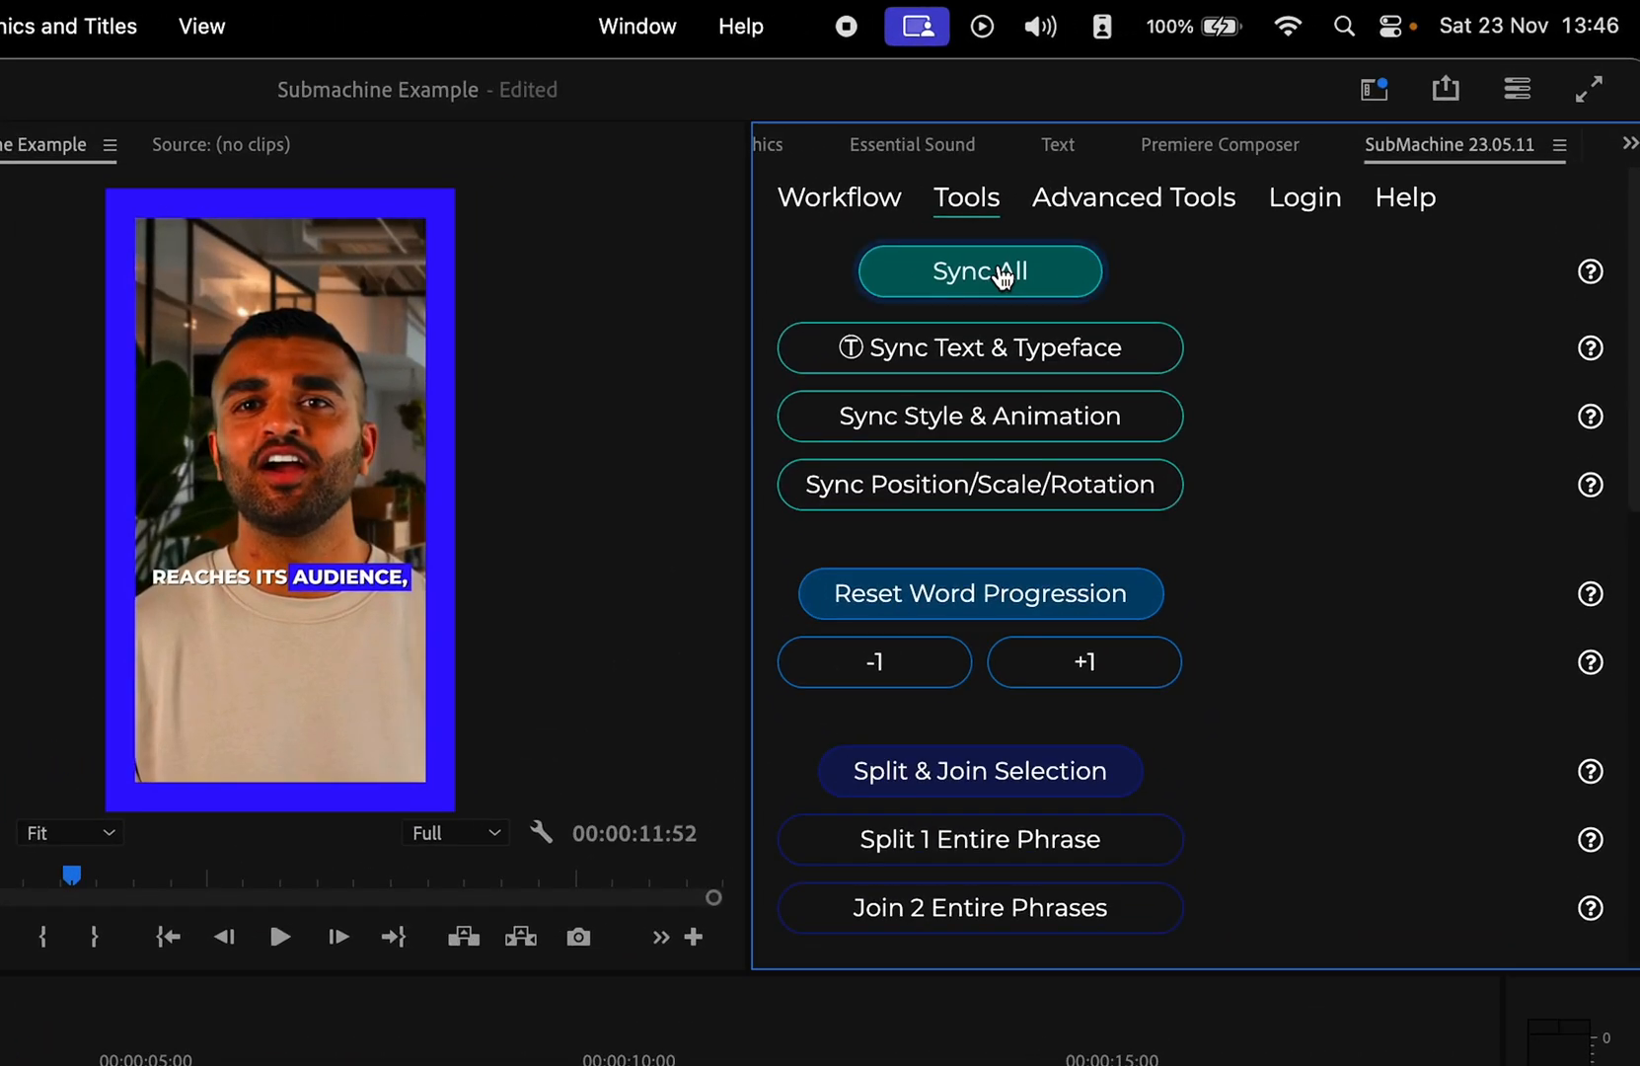
Step: Run Sync All so the blue current-word highlight applies to every subtitle block
left_click(979, 271)
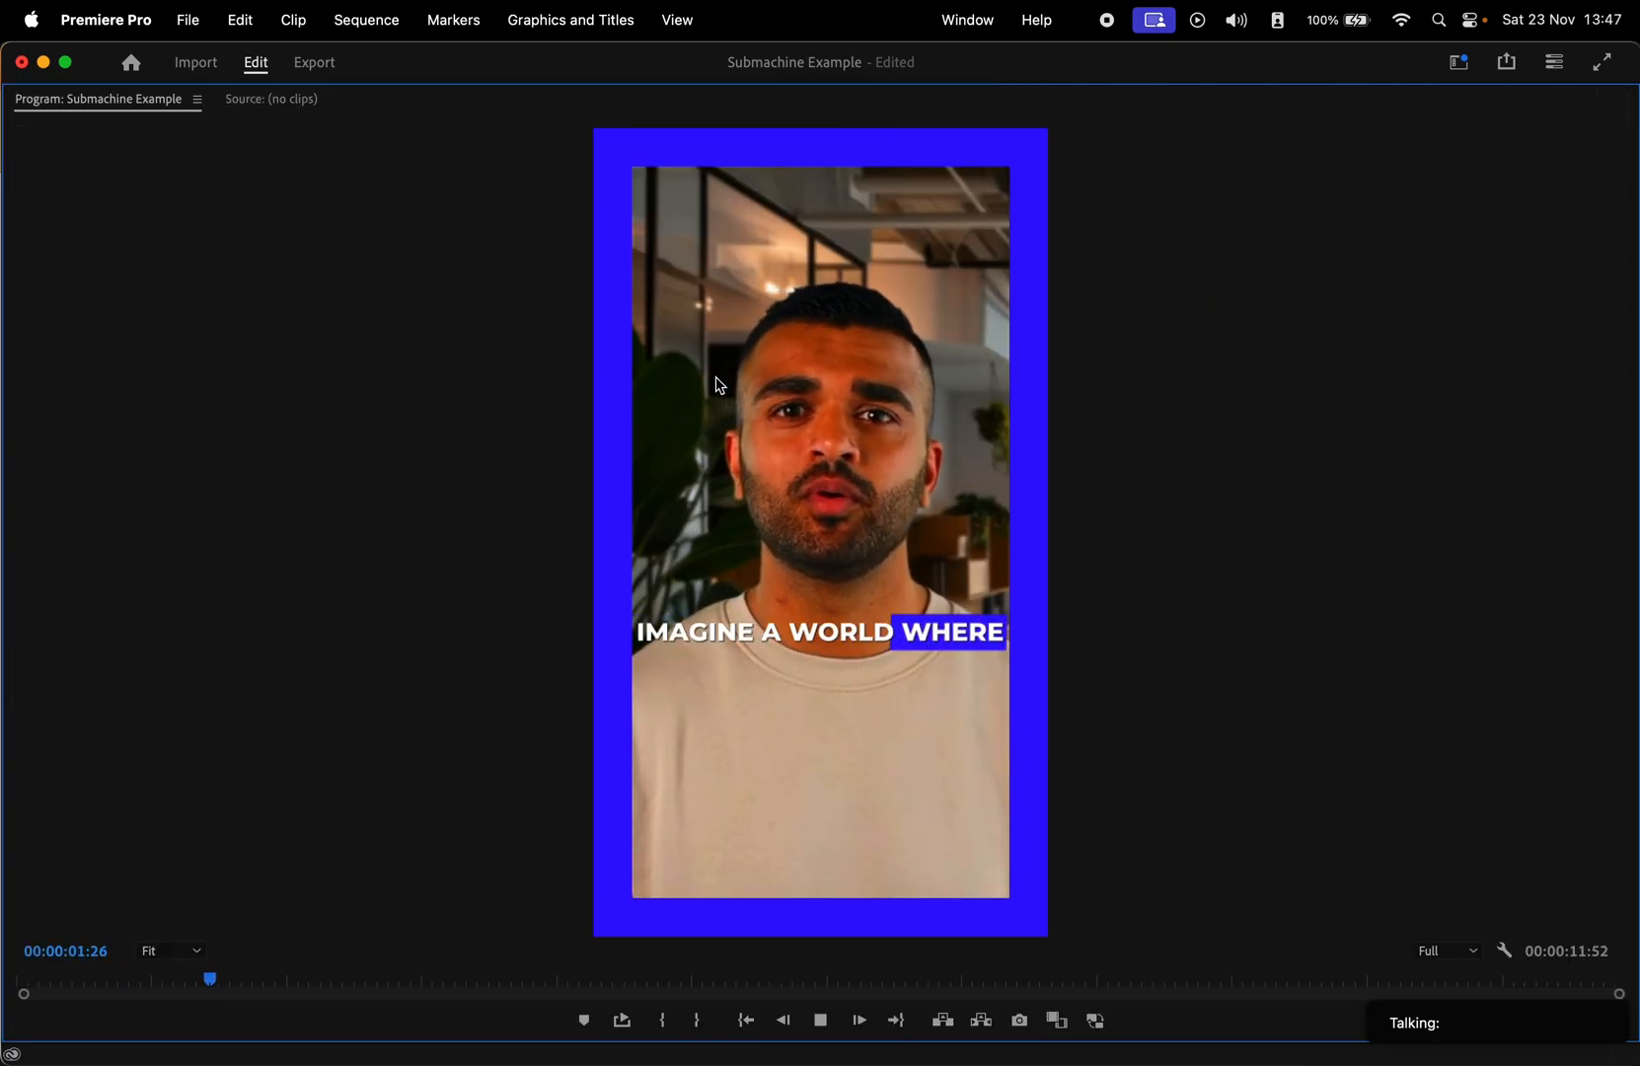
Step: Play the sequence enlarged to check each spoken word is highlighted in blue
left_click(821, 1020)
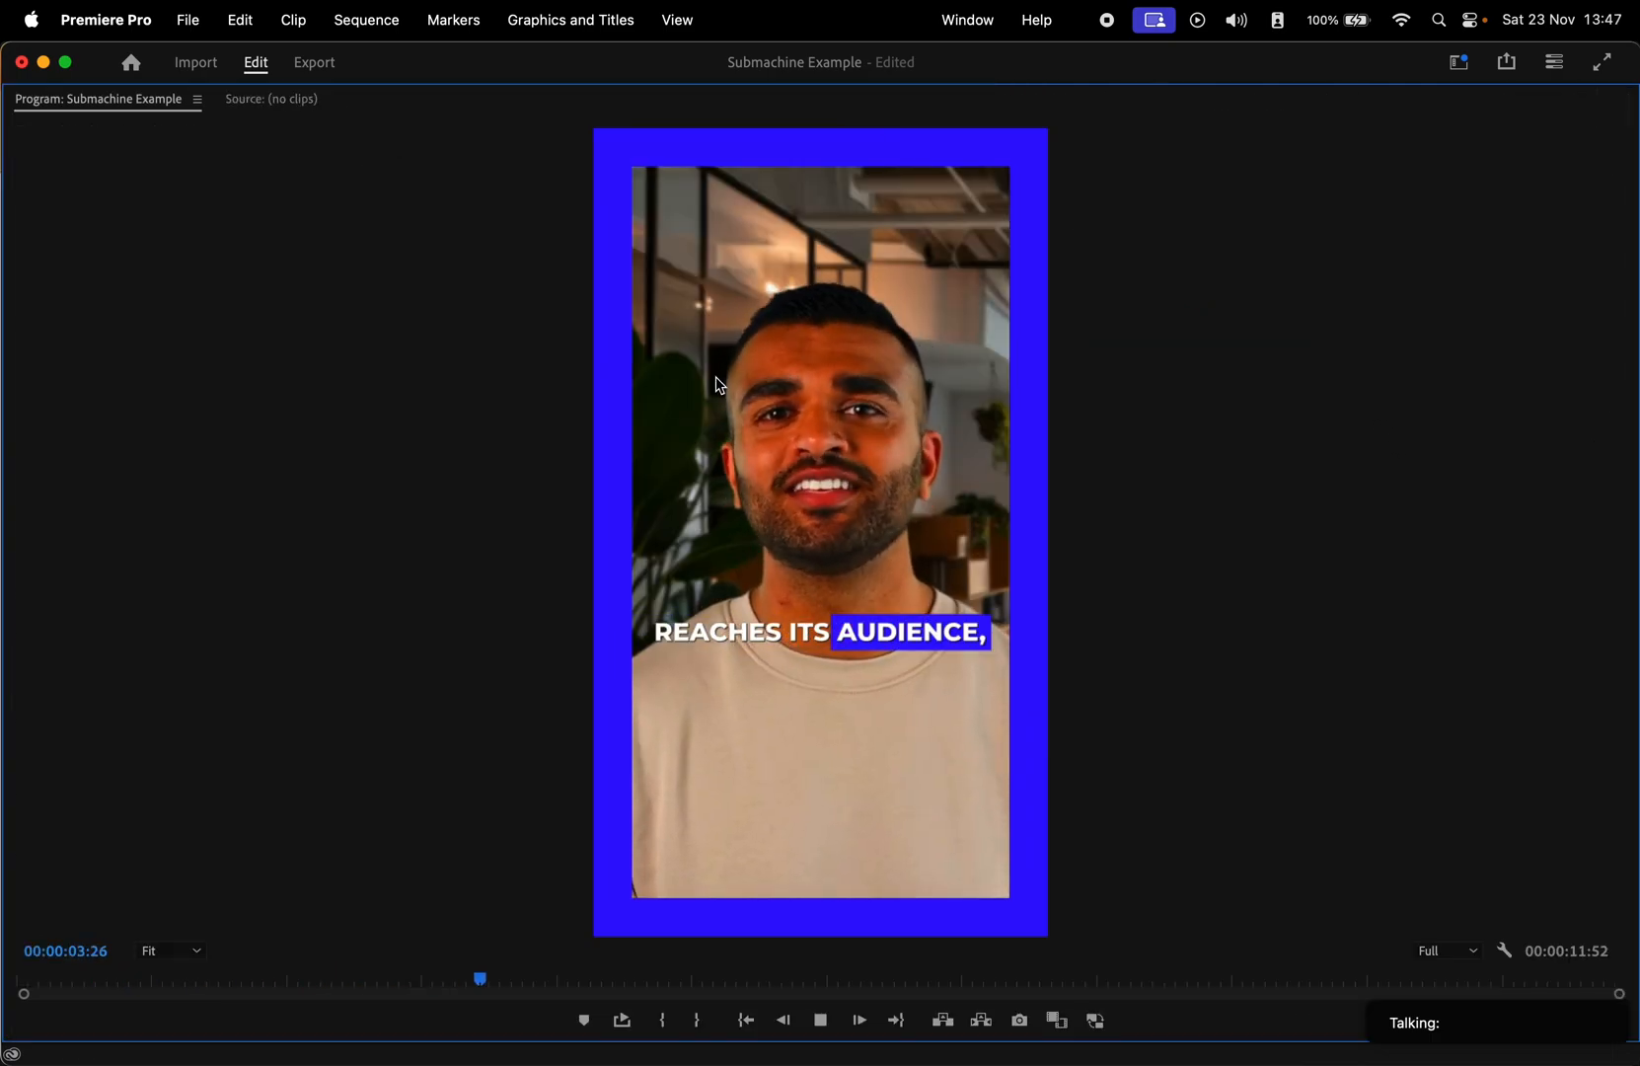